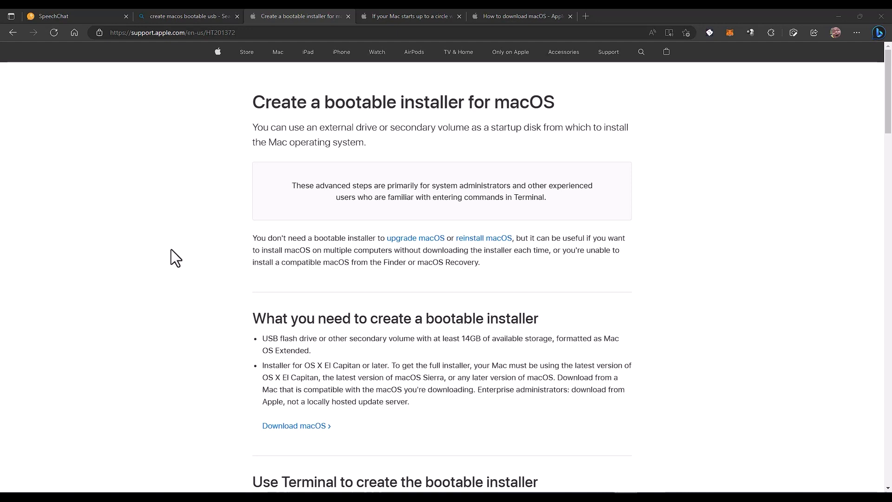
mouse_move(173, 190)
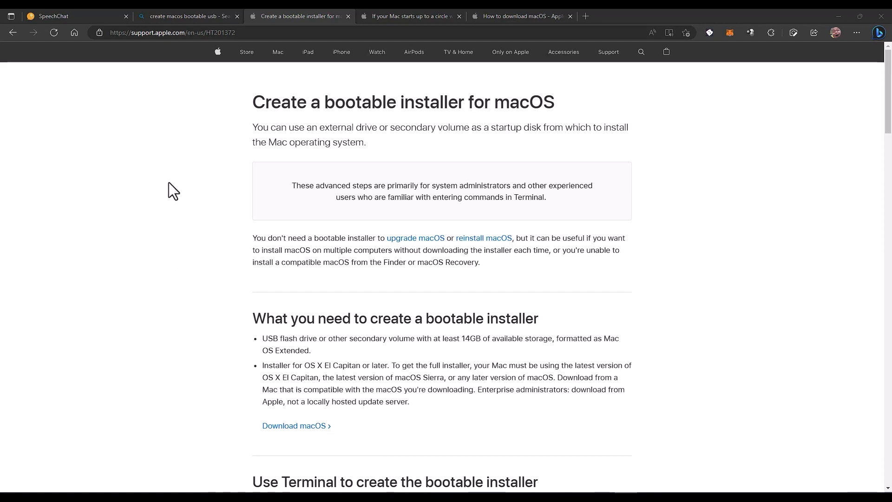
mouse_move(178, 232)
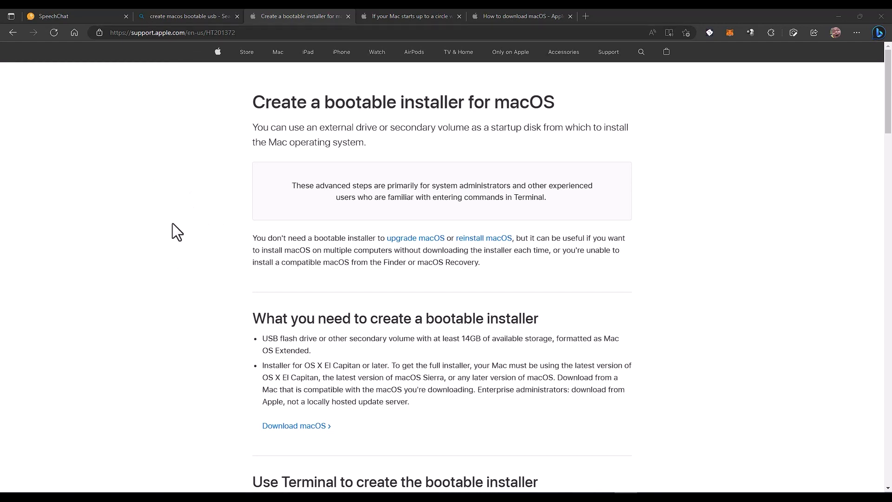
mouse_move(203, 196)
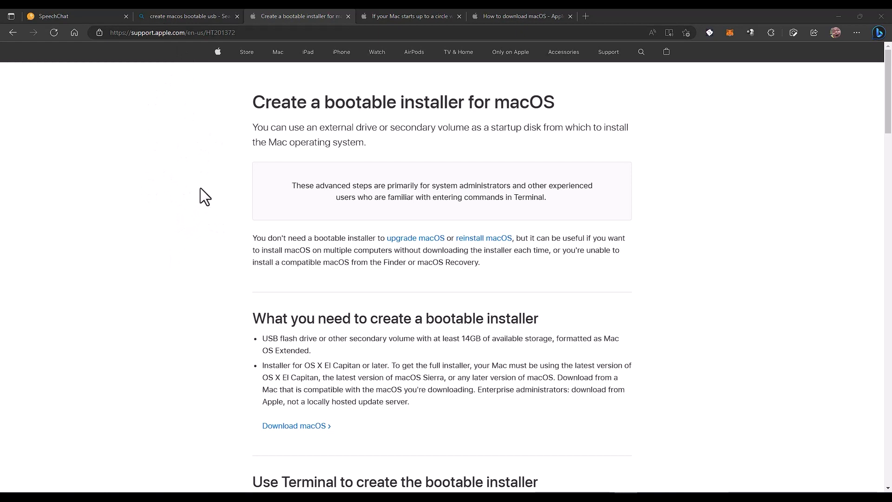
Skim through Apple's bootable-installer article and close its tab, leaving the other support page open
scroll(down, 3)
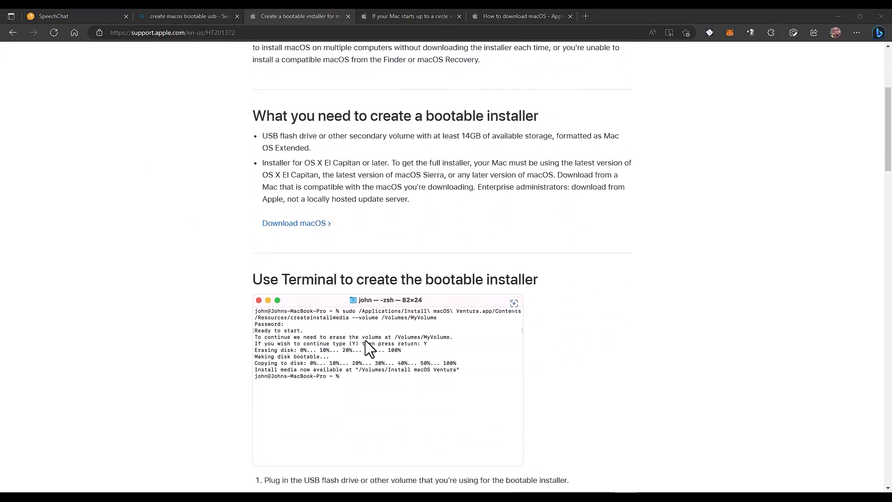
mouse_move(245, 341)
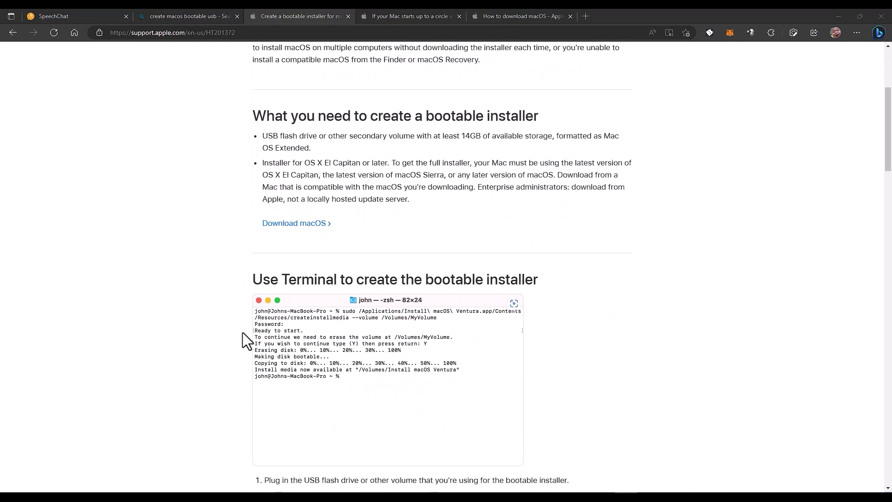
mouse_move(210, 251)
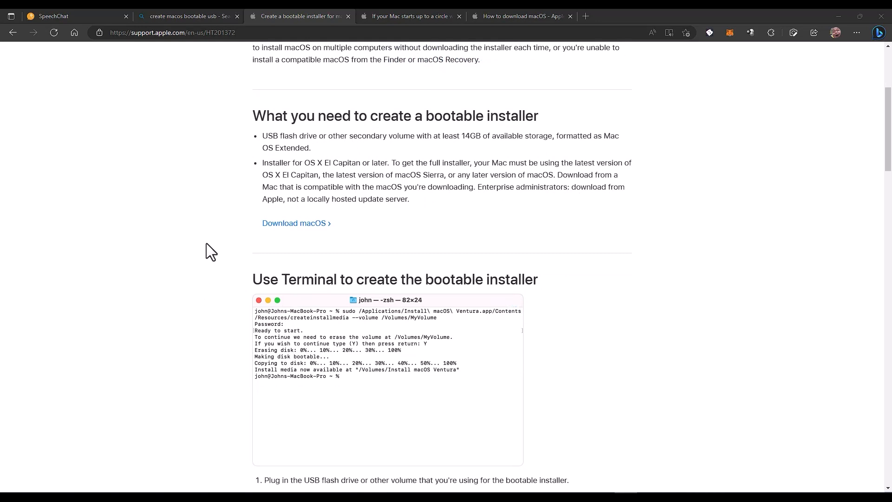
scroll(down, 3)
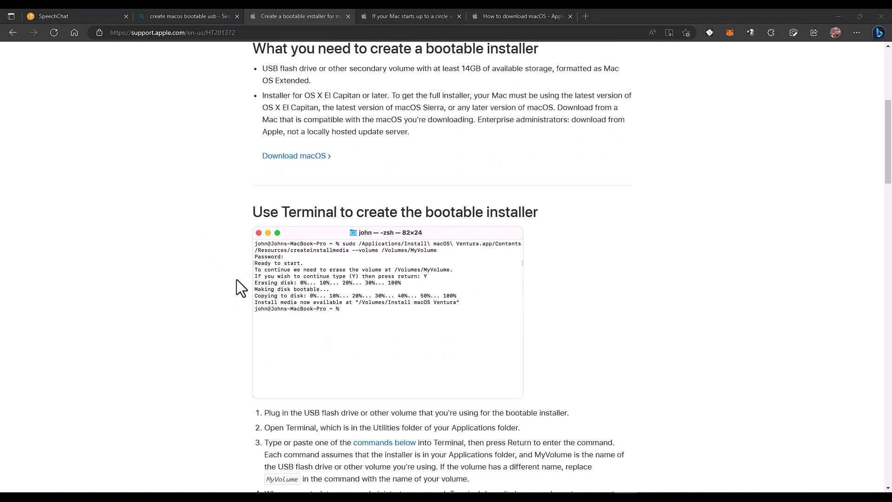
mouse_move(224, 268)
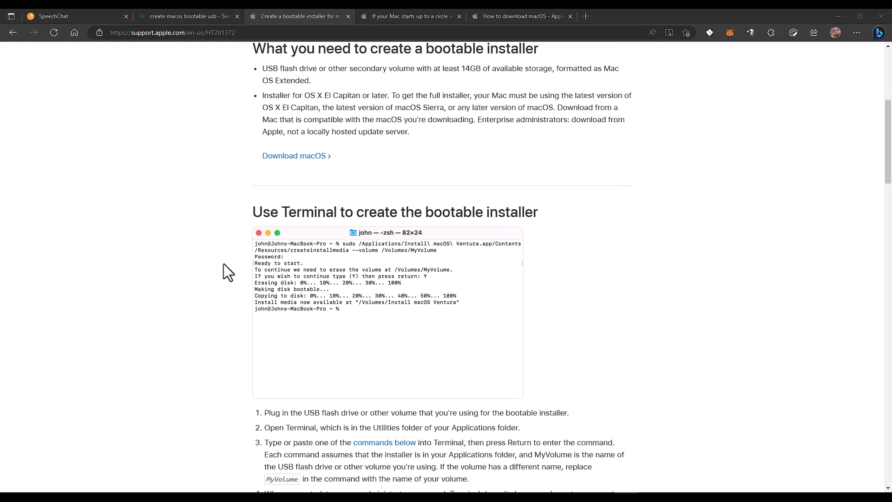
mouse_move(343, 268)
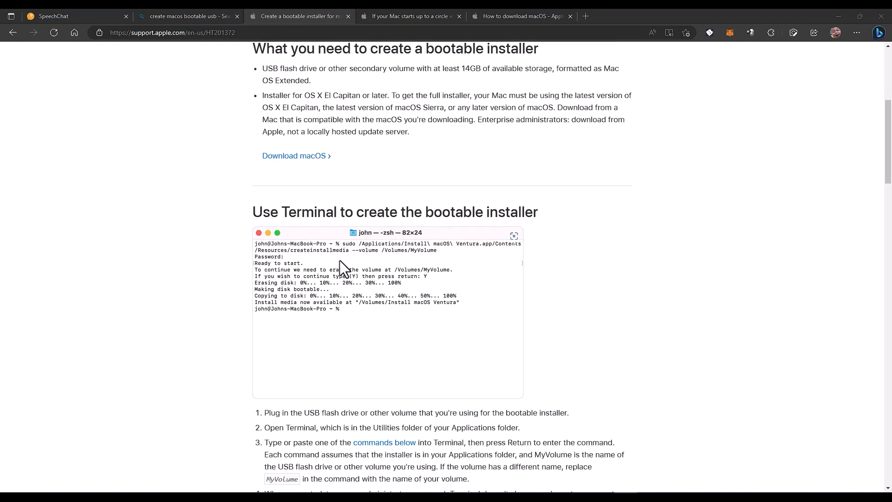
mouse_move(222, 278)
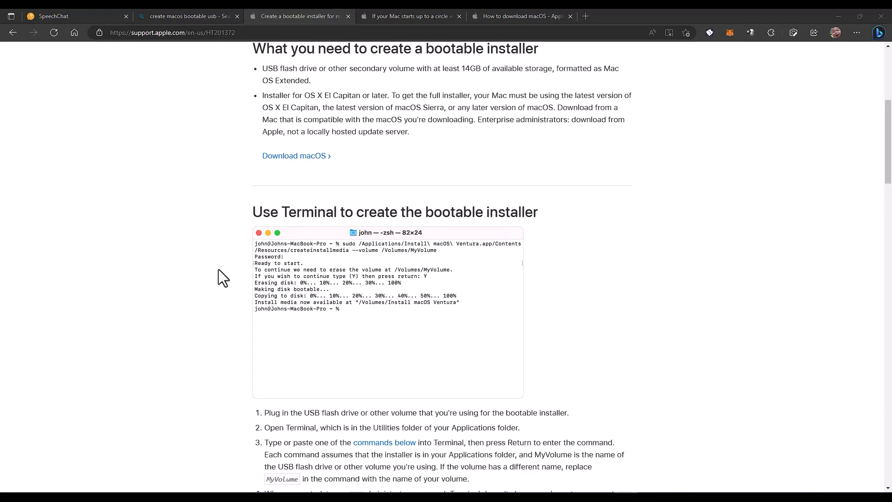
scroll(down, 3)
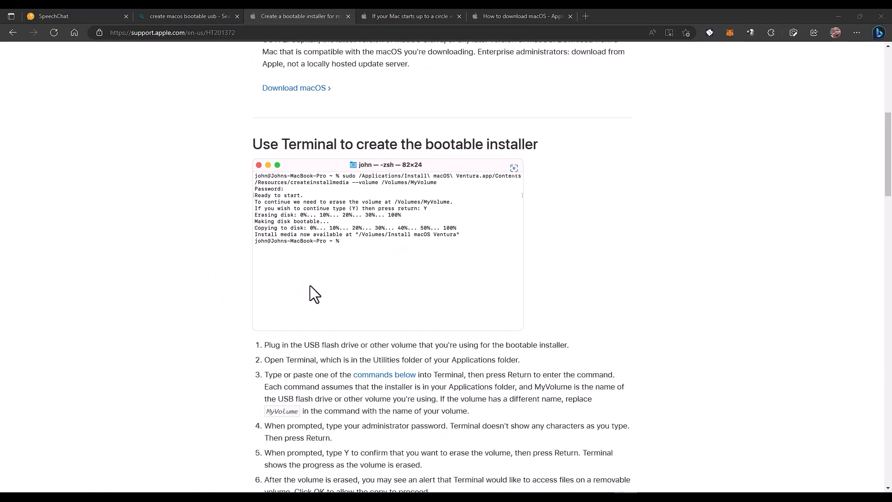
scroll(down, 3)
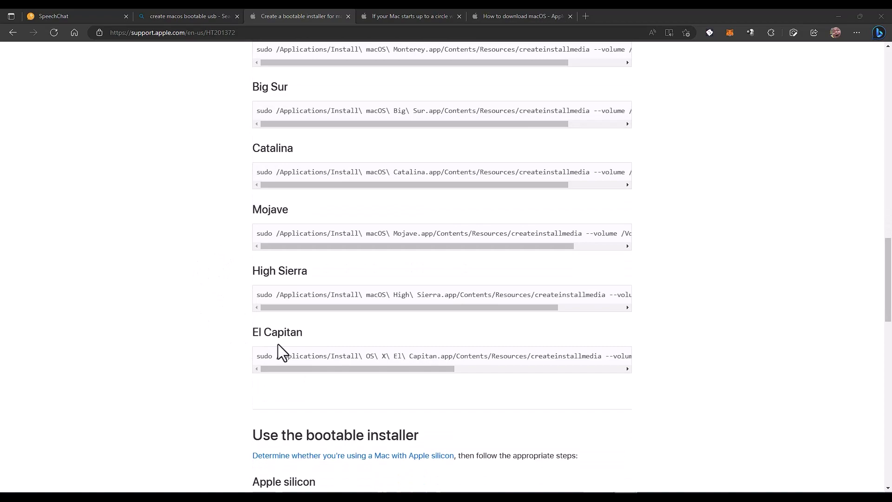
mouse_move(204, 235)
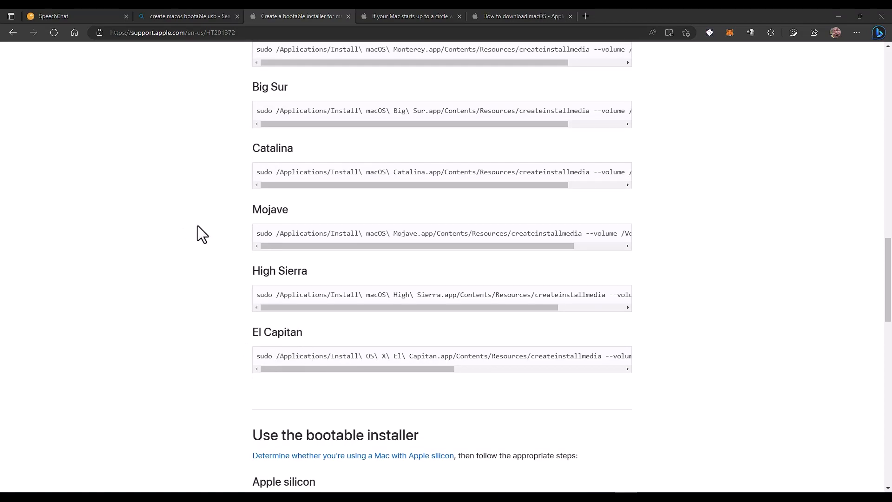
scroll(up, 3)
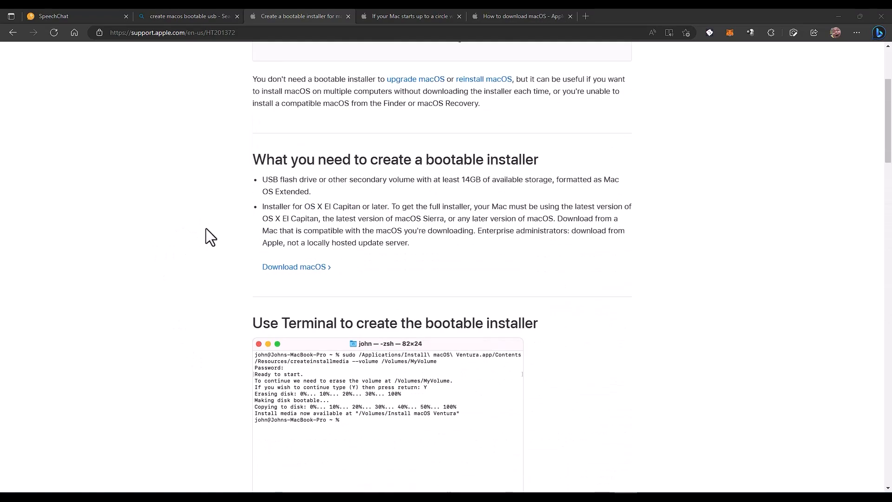
scroll(down, 3)
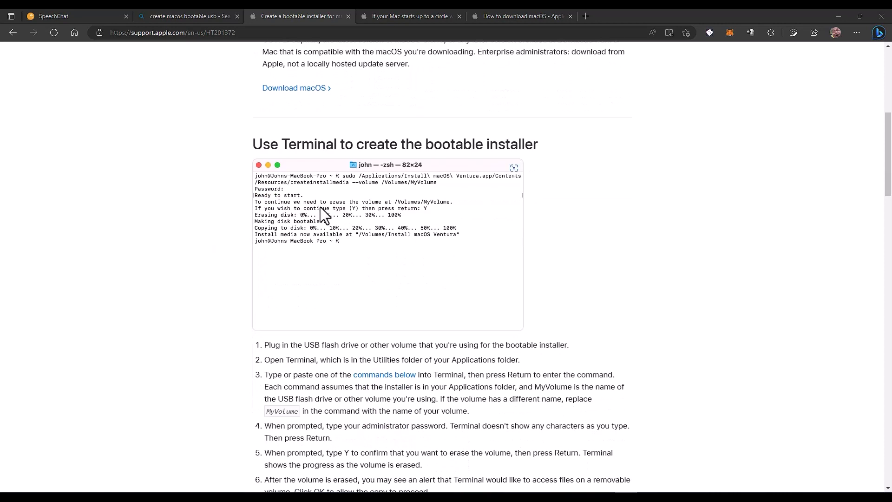
mouse_move(319, 245)
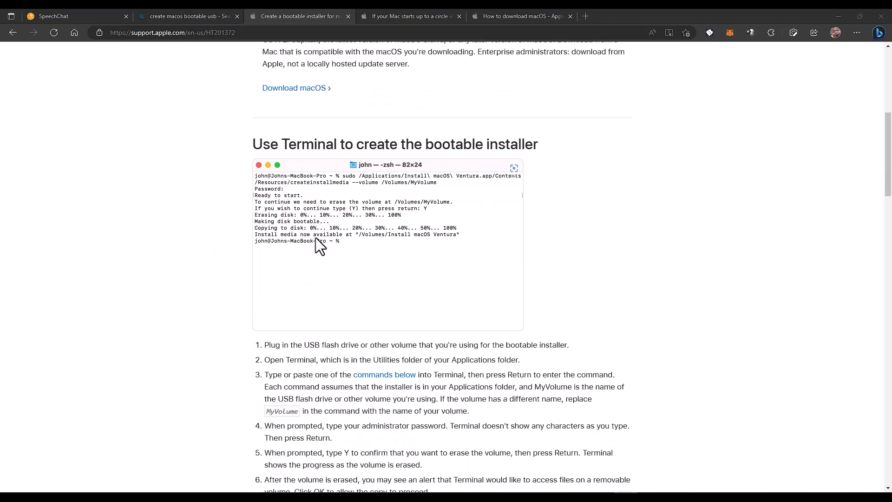
mouse_move(302, 254)
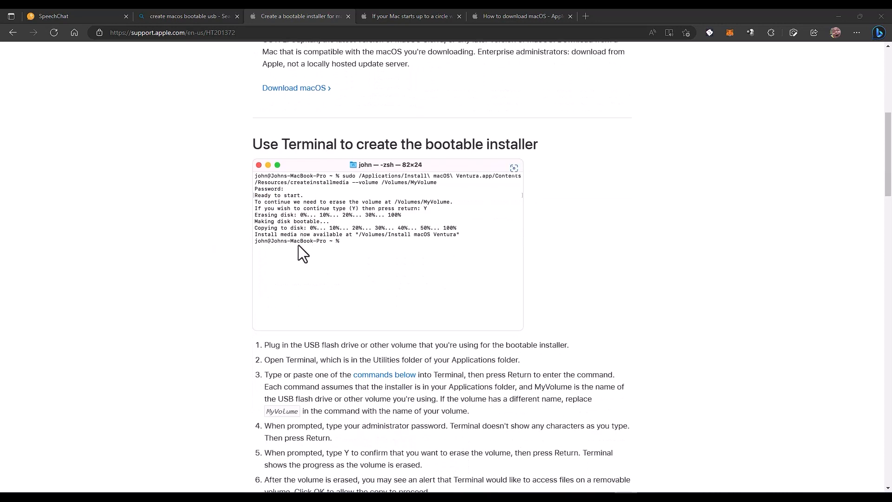
mouse_move(221, 244)
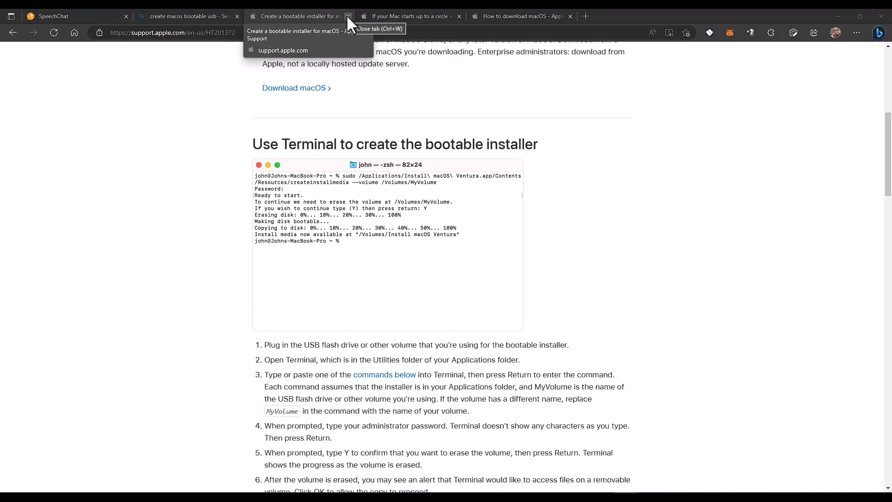
click(348, 16)
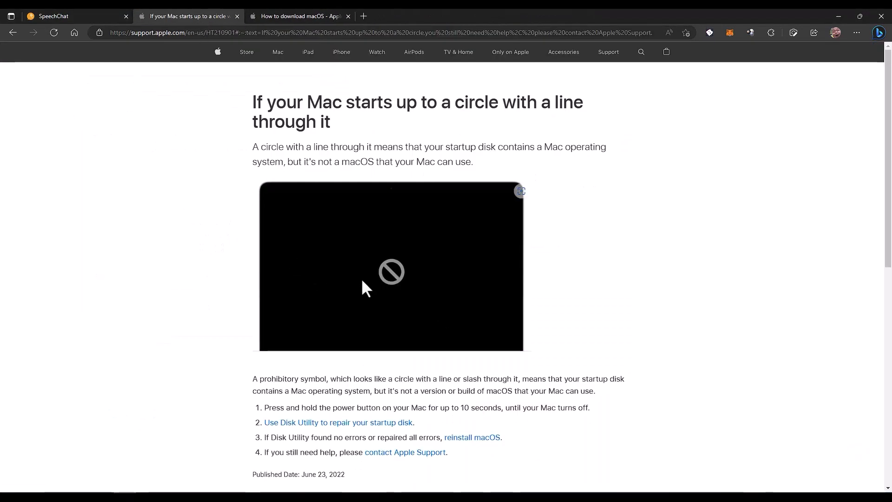
mouse_move(182, 288)
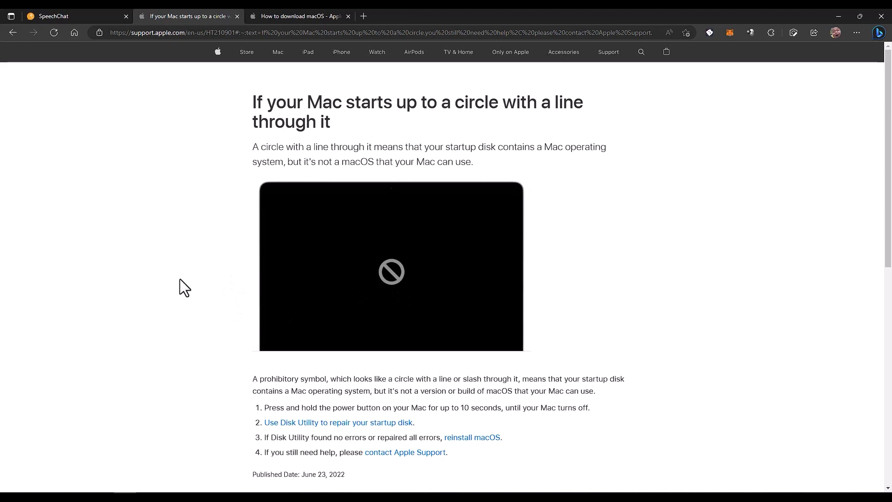
mouse_move(200, 266)
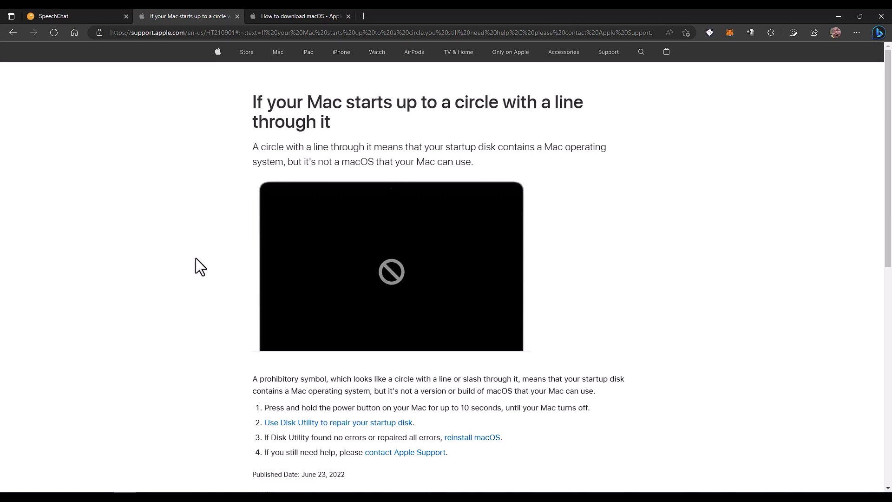
mouse_move(207, 279)
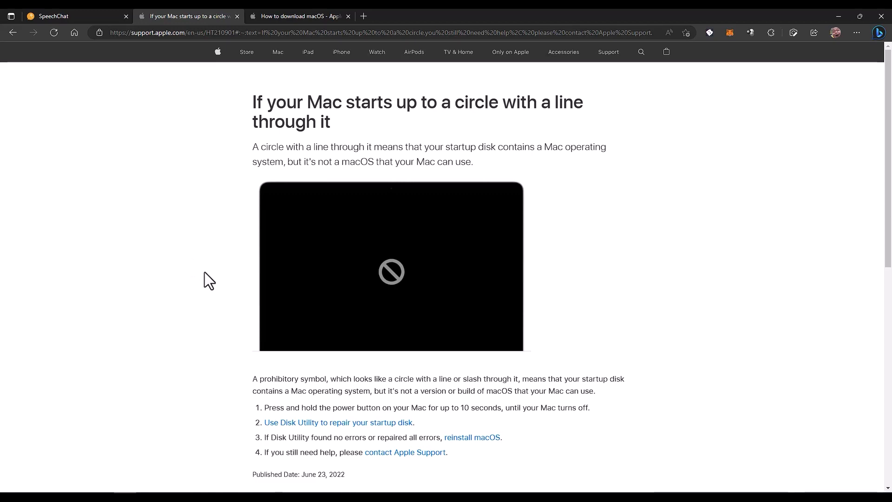
mouse_move(197, 275)
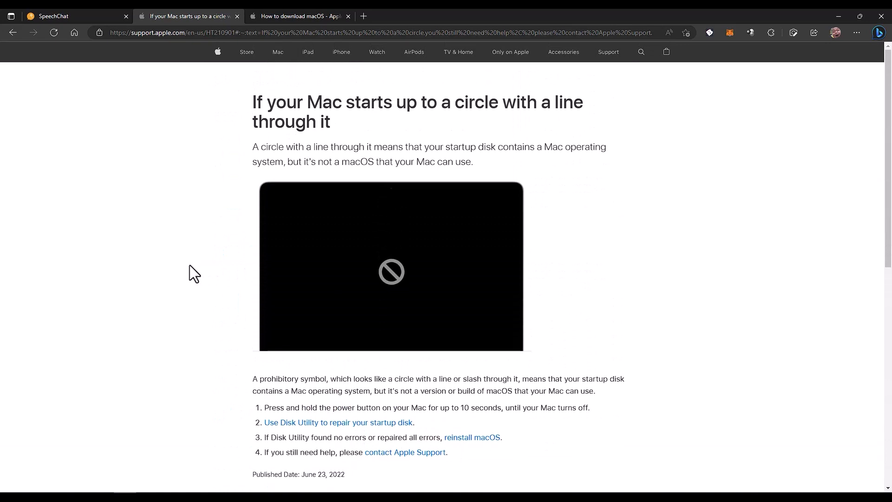
mouse_move(203, 273)
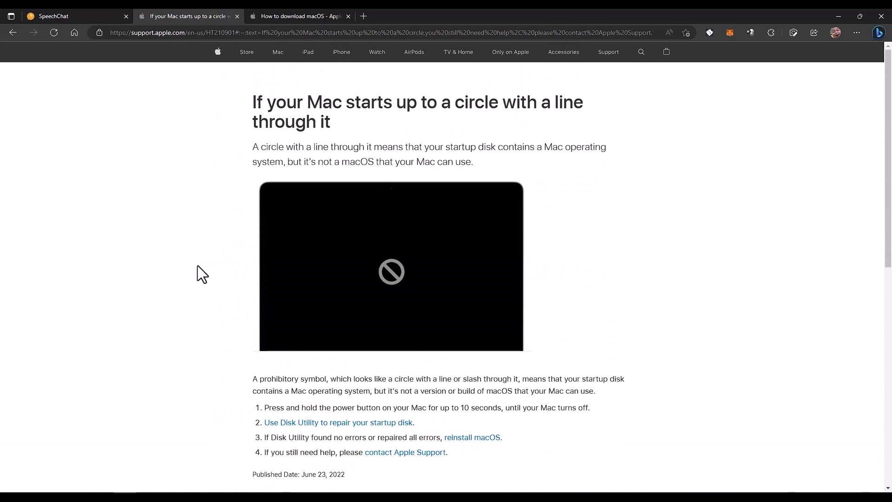
mouse_move(200, 288)
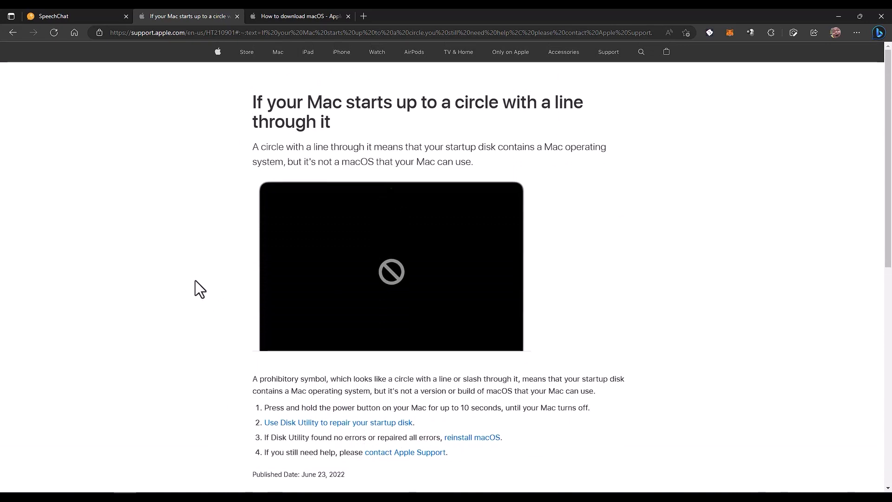
mouse_move(199, 284)
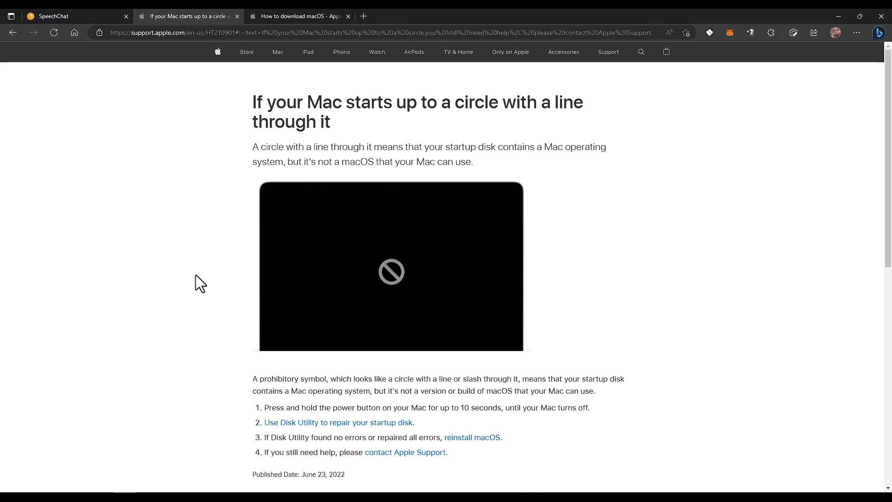
mouse_move(197, 240)
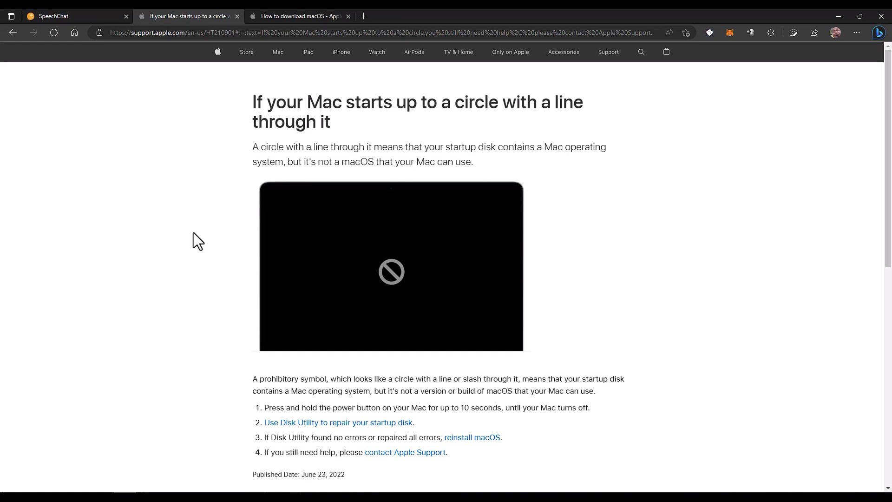
mouse_move(184, 265)
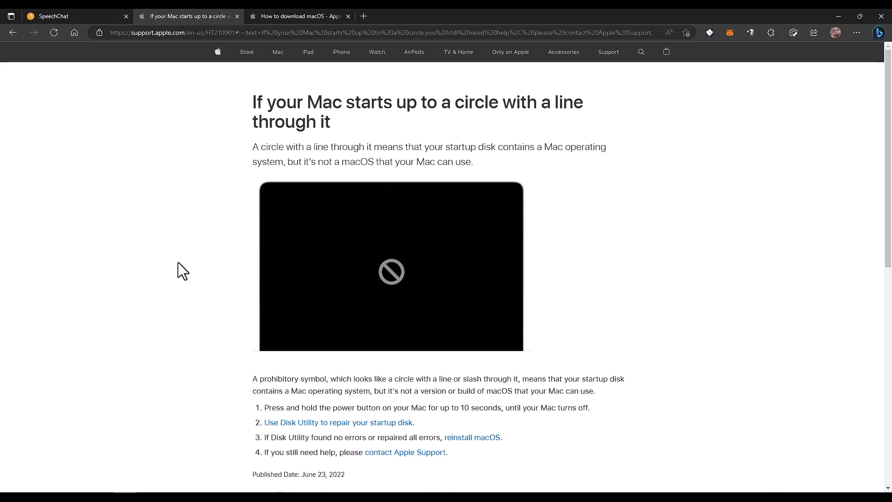
mouse_move(173, 276)
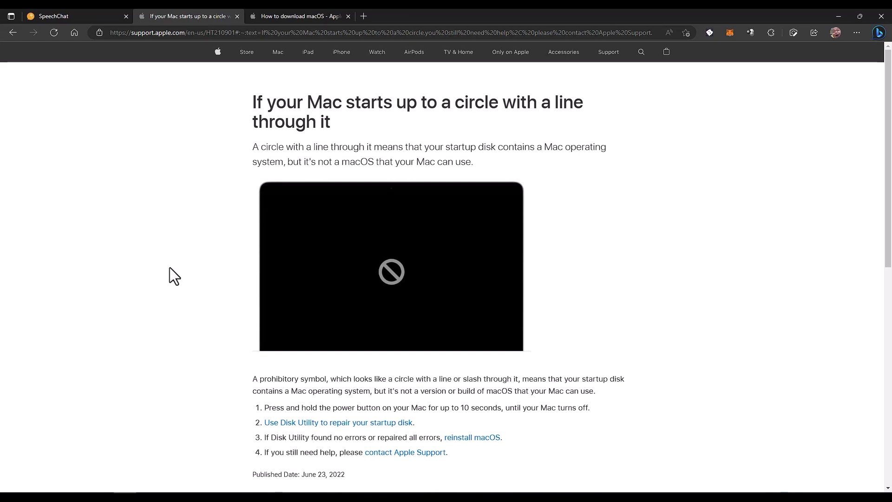
mouse_move(187, 280)
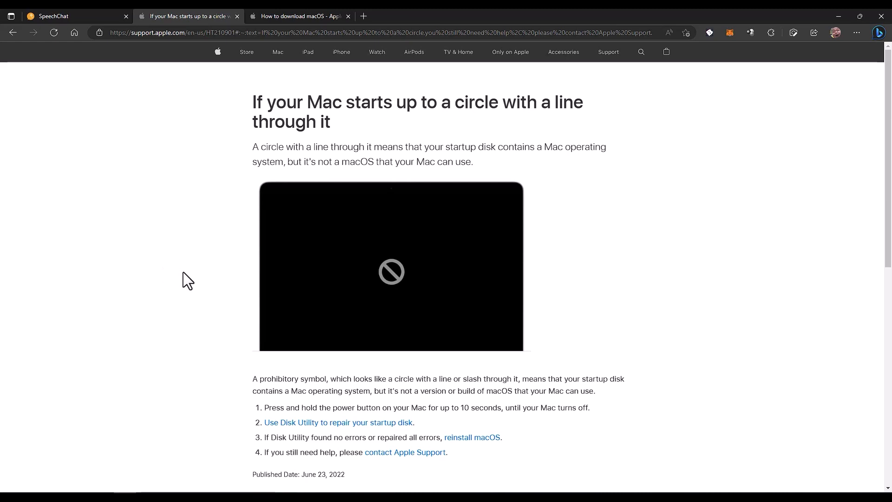
mouse_move(222, 80)
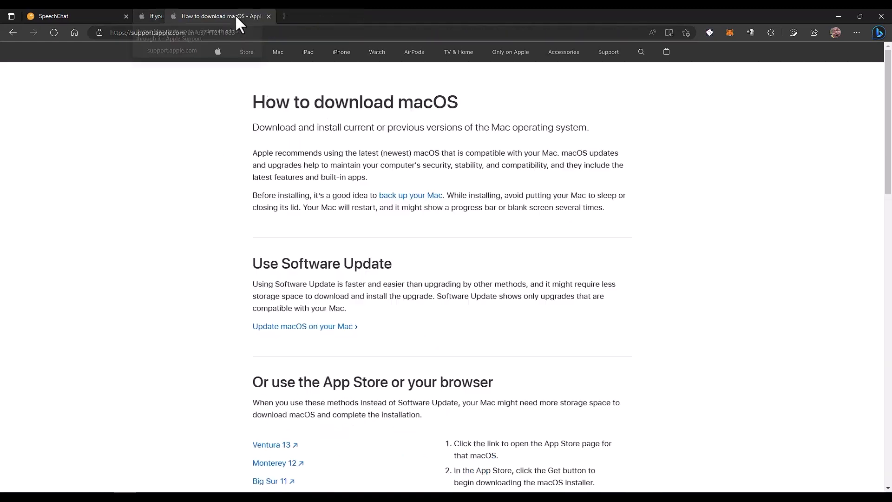
Close the extra support tab and scroll the download page down to the older macOS versions list
click(162, 16)
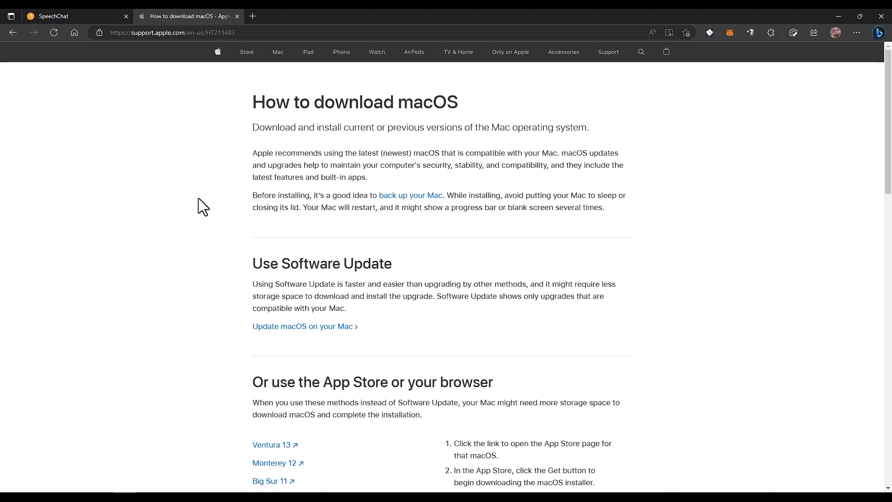
mouse_move(205, 187)
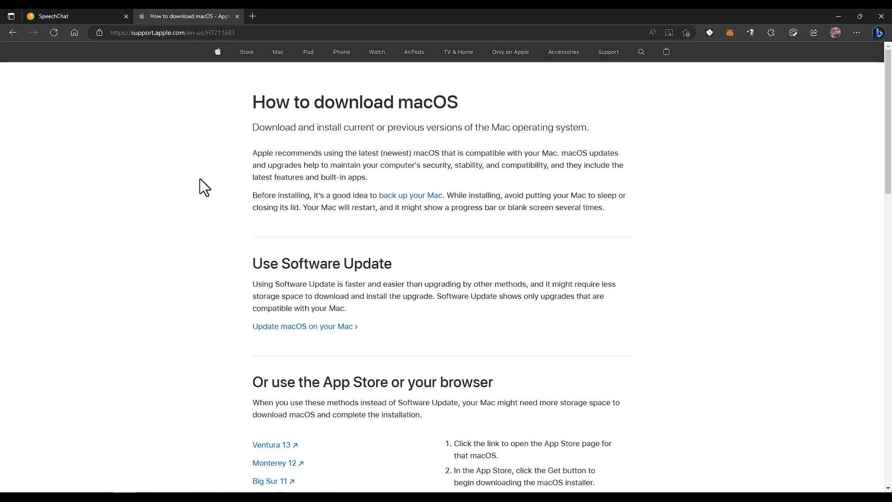
mouse_move(183, 204)
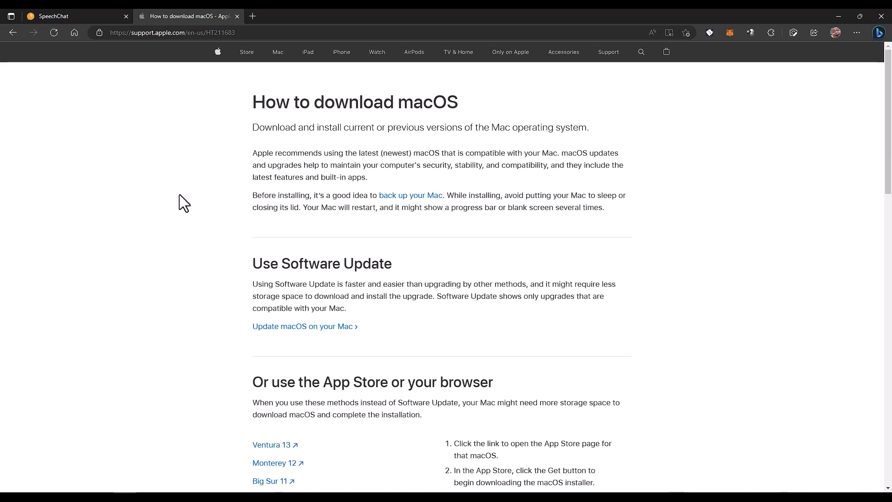
mouse_move(203, 192)
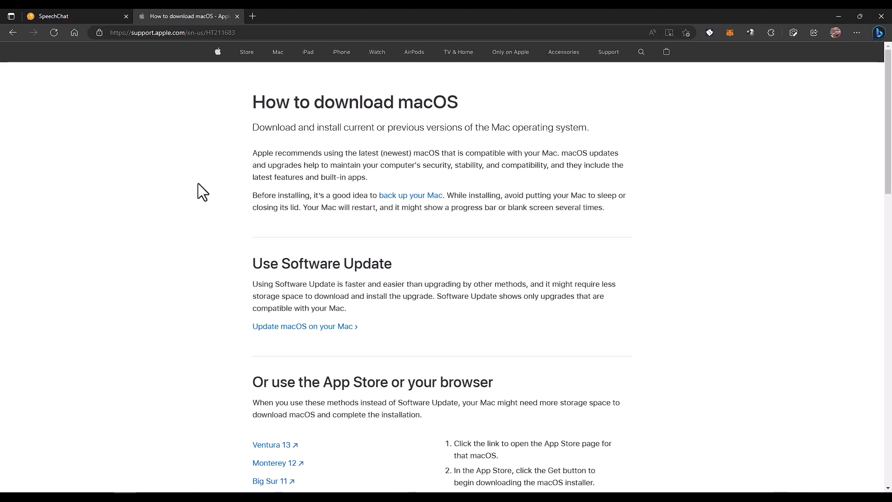
mouse_move(199, 192)
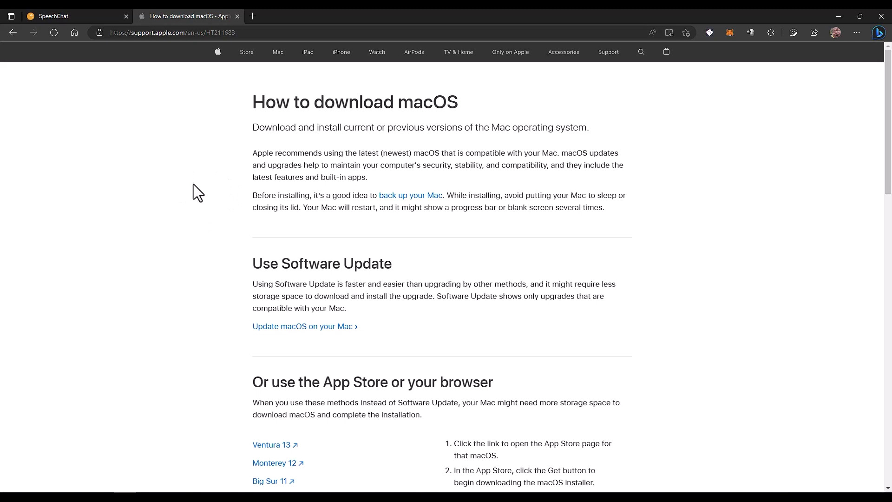
mouse_move(188, 182)
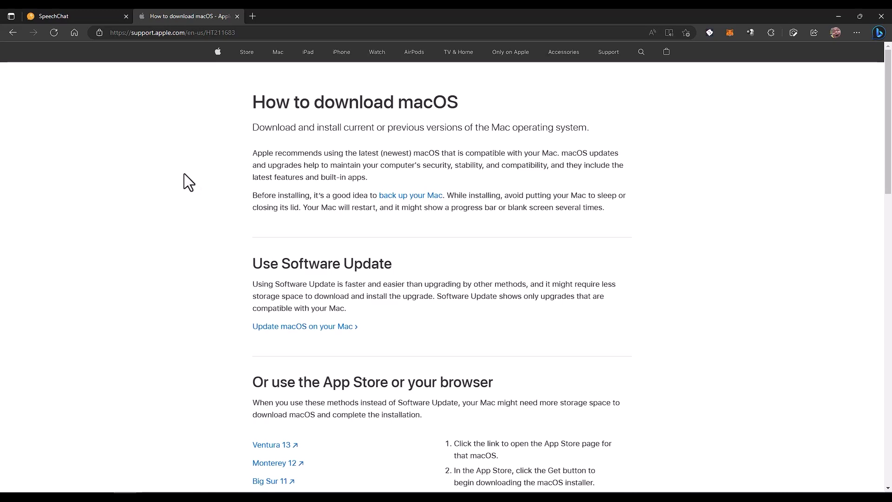
mouse_move(201, 184)
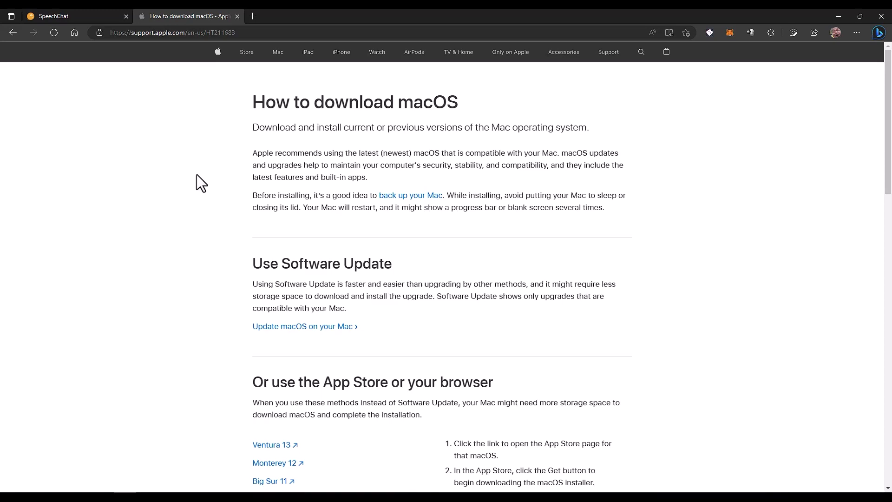
scroll(down, 3)
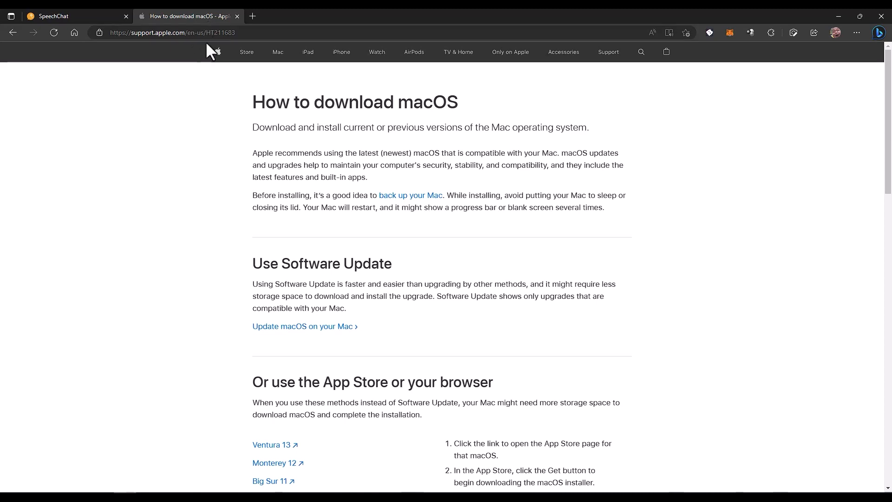
mouse_move(226, 143)
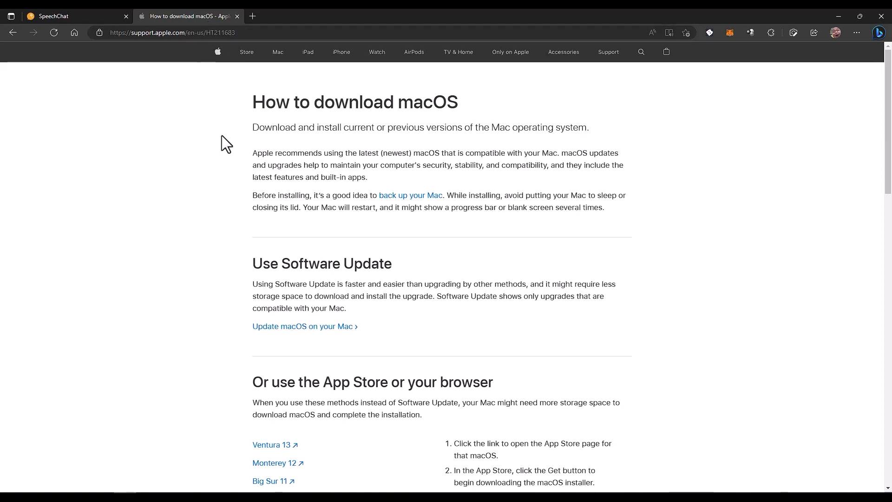
scroll(down, 3)
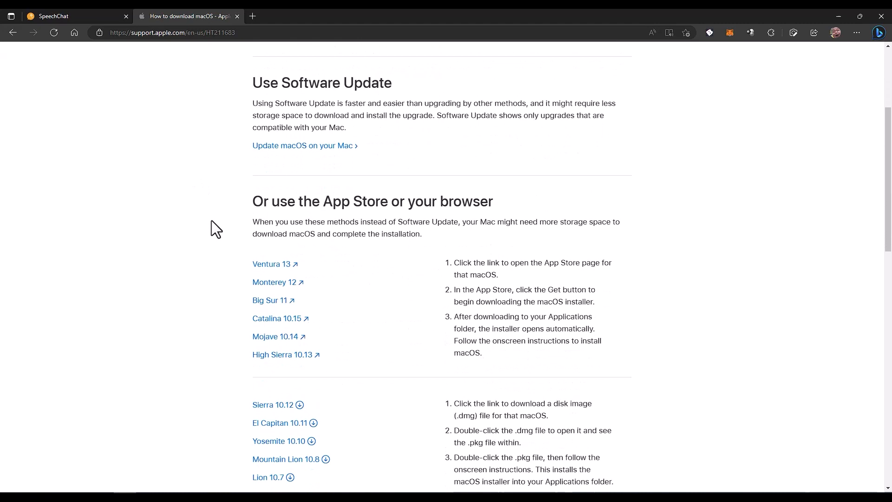
scroll(down, 3)
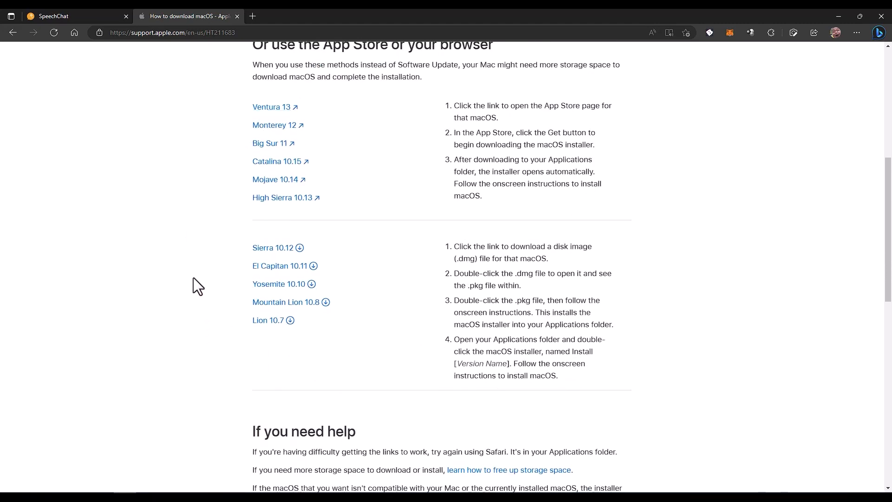
scroll(up, 3)
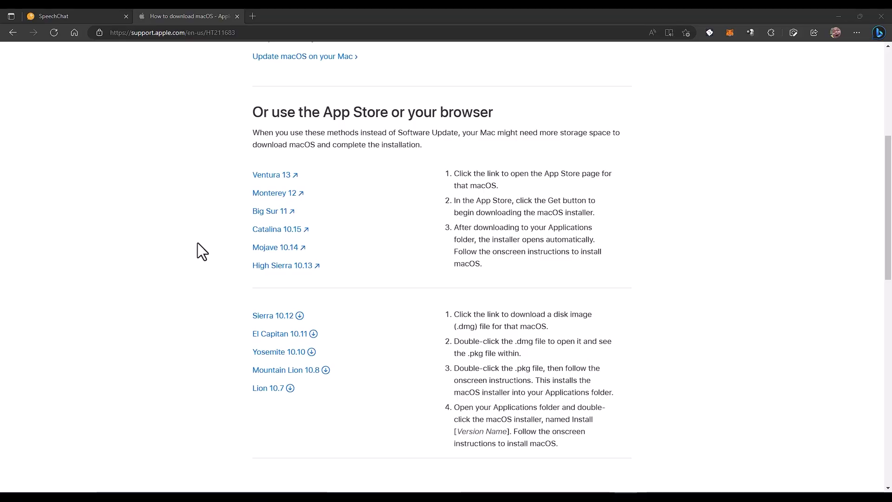
mouse_move(175, 290)
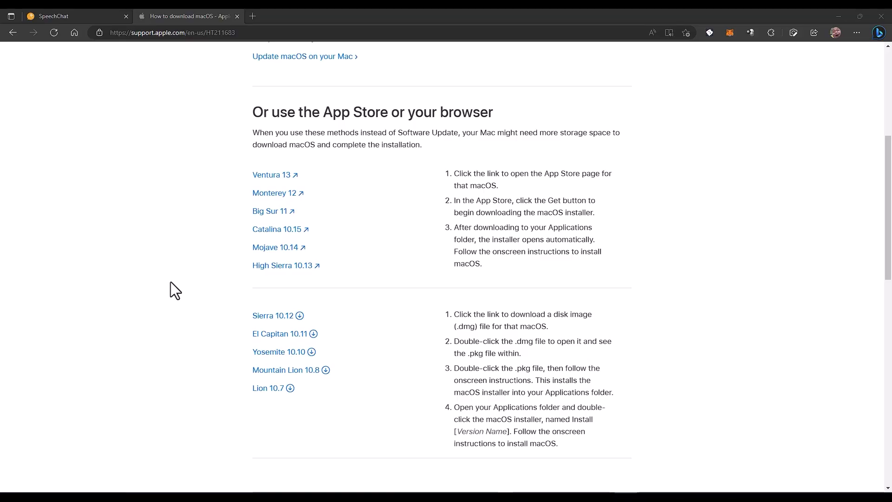
mouse_move(290, 192)
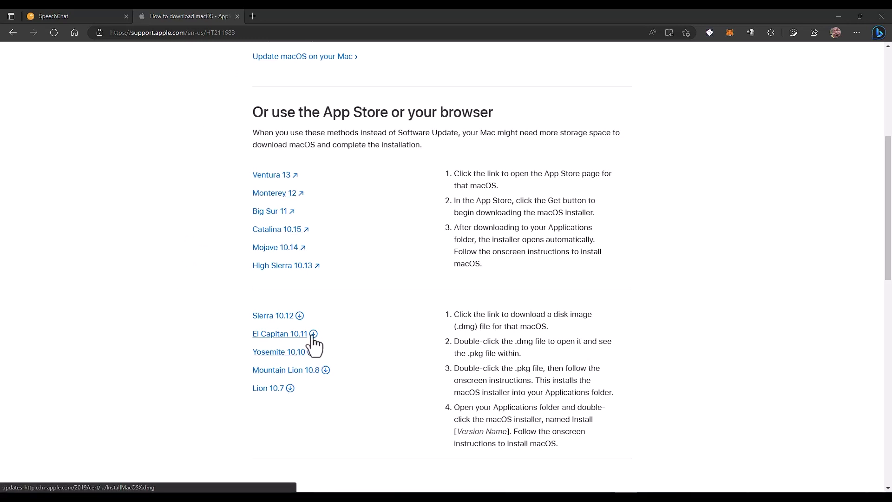
Start downloading the El Capitan 10.11 disk image from its link, then close the new tab it spawned
right_click(280, 334)
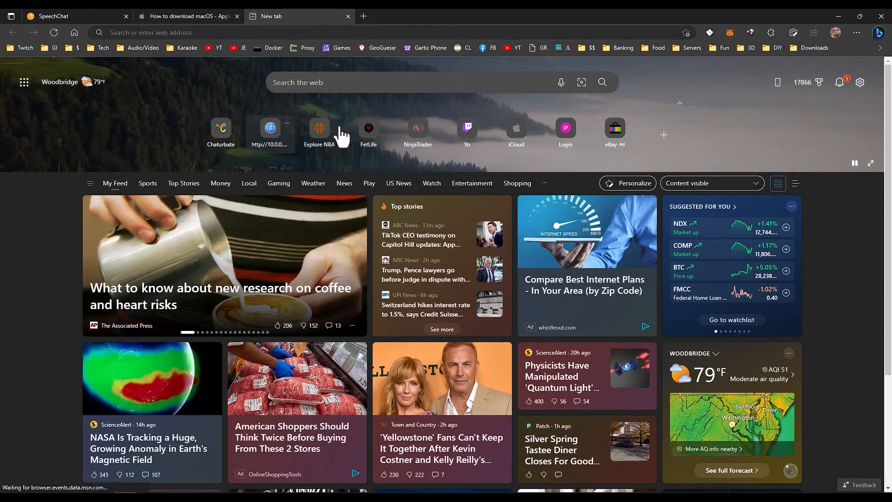
click(774, 33)
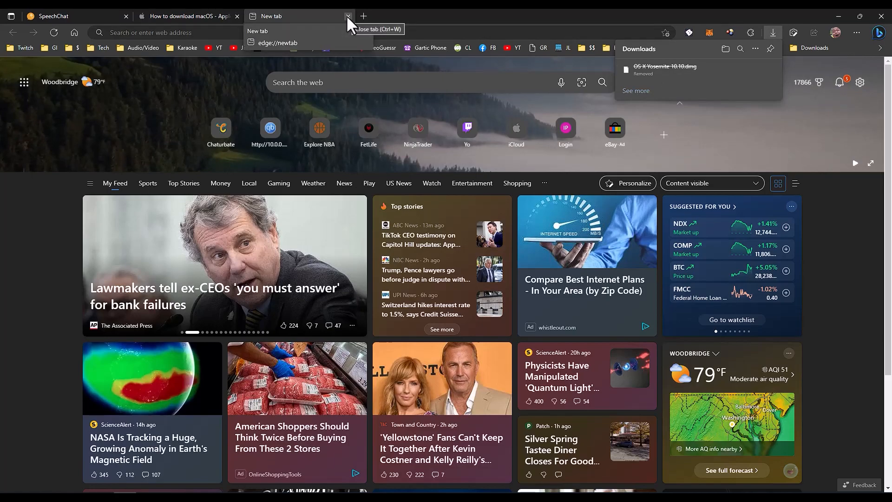
click(348, 16)
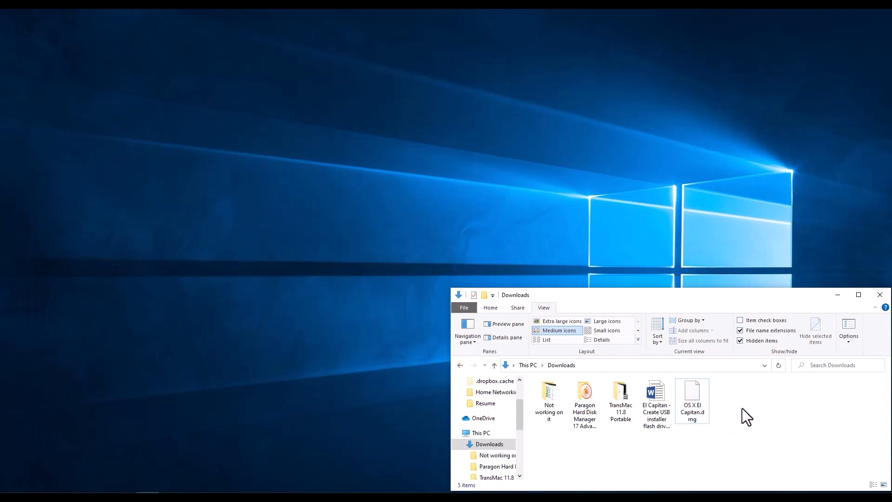
mouse_move(745, 419)
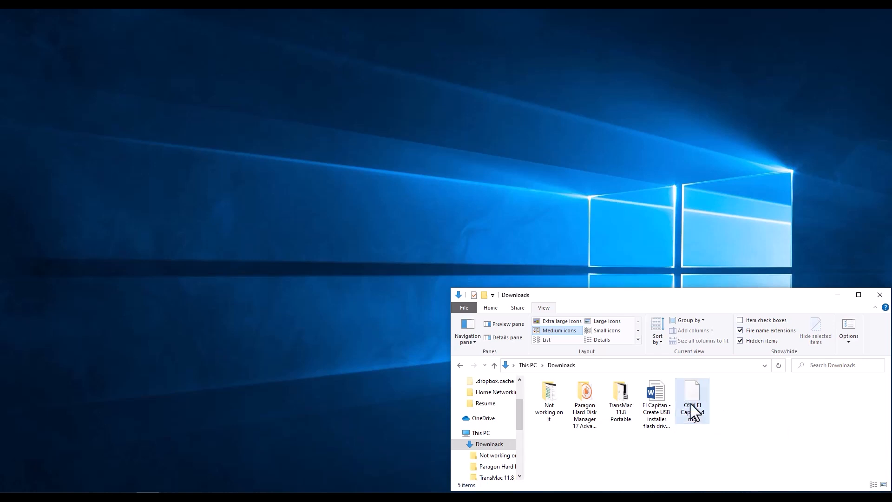
mouse_move(692, 402)
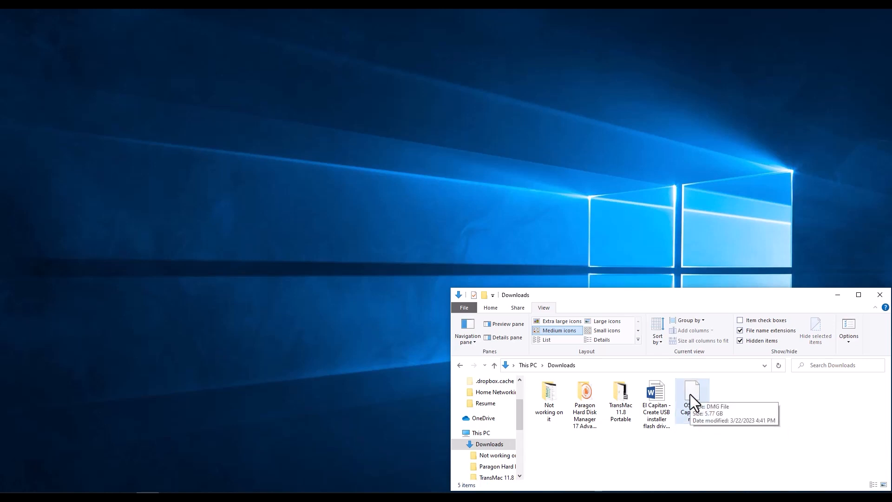
mouse_move(641, 430)
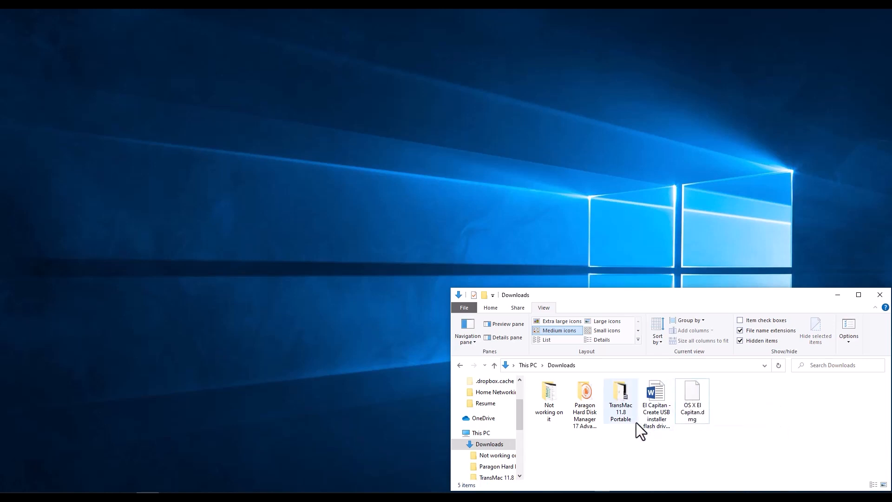
Point out the TransMac 11.8 Portable folder and the 5.77 GB OS X El Capitan.dmg in Downloads
click(620, 399)
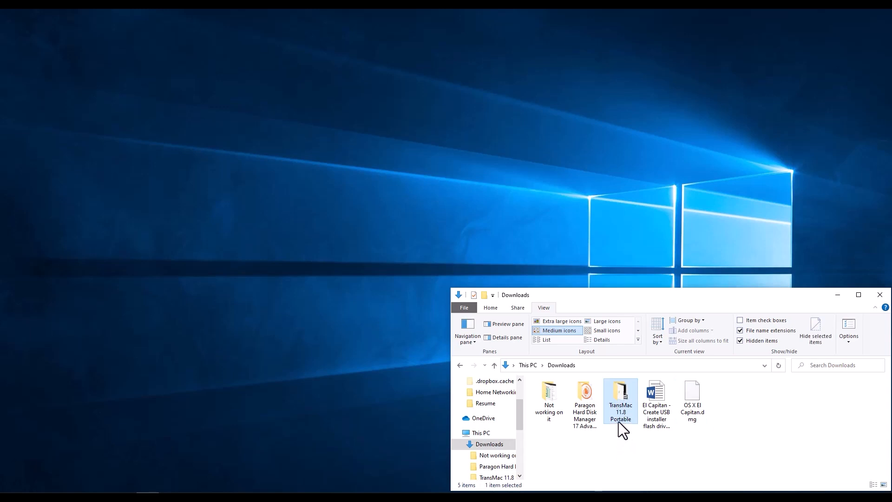
click(767, 426)
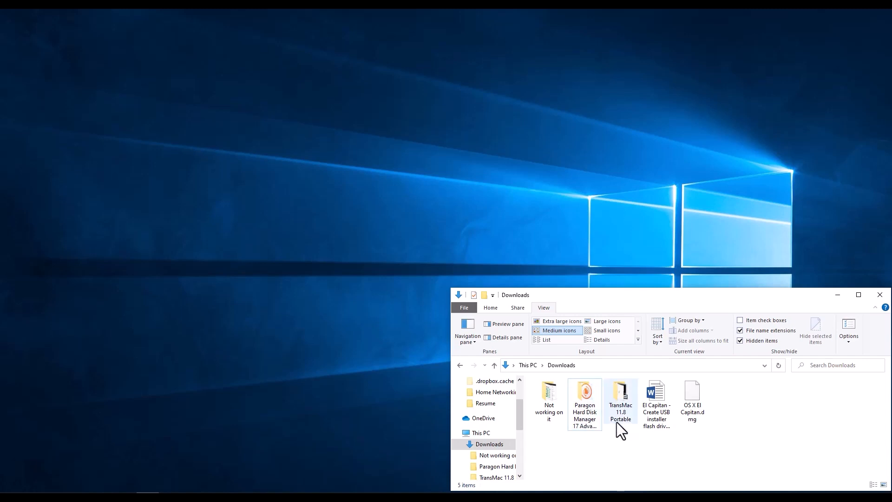
mouse_move(753, 403)
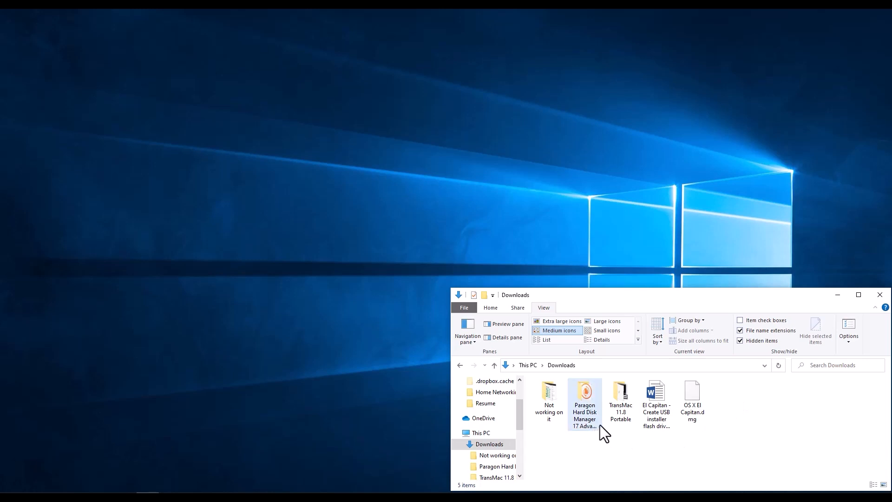
mouse_move(658, 432)
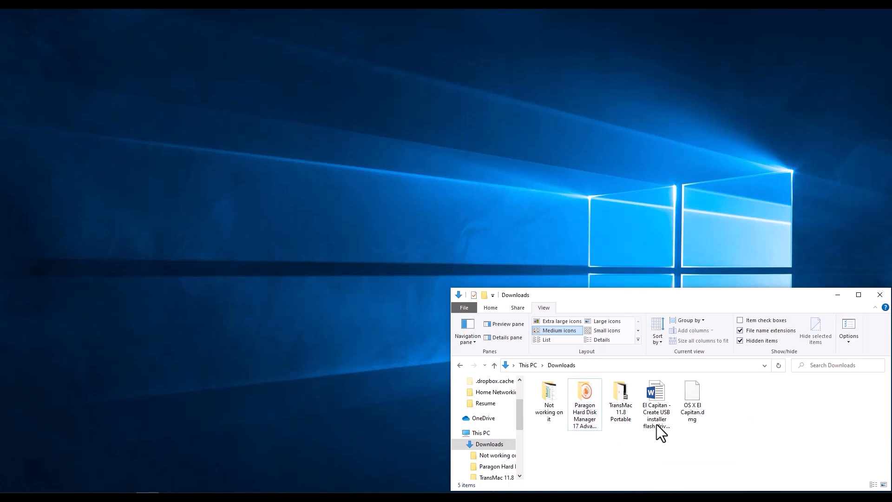
click(620, 402)
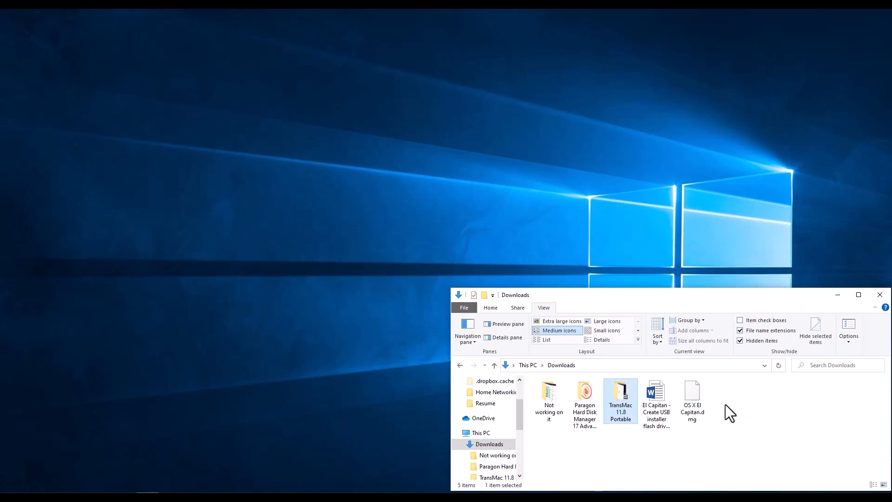
mouse_move(736, 411)
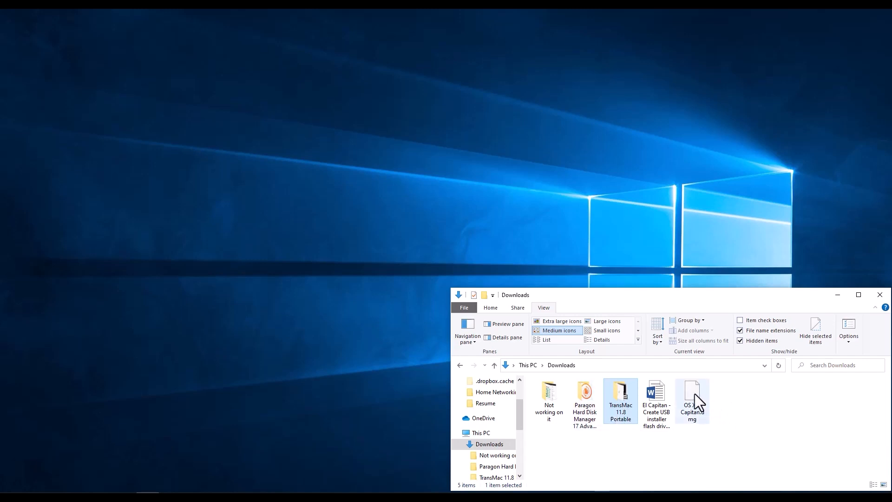
click(693, 399)
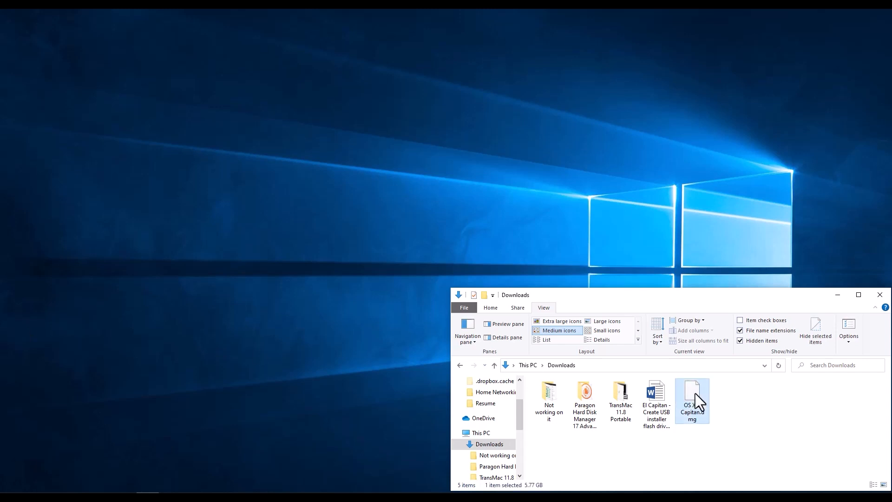
Open the El Capitan DMG in 7-Zip, enter Install OS X and open InstallMacOSX.pkg as an archive
right_click(692, 399)
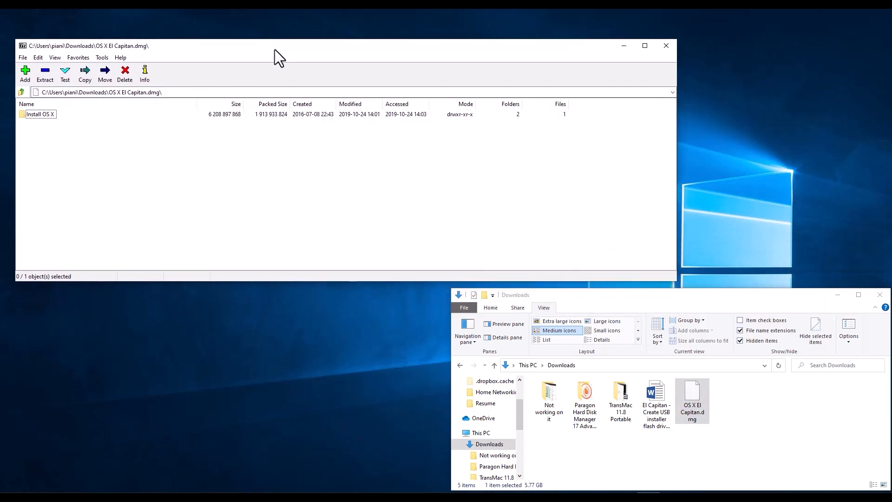
mouse_move(150, 171)
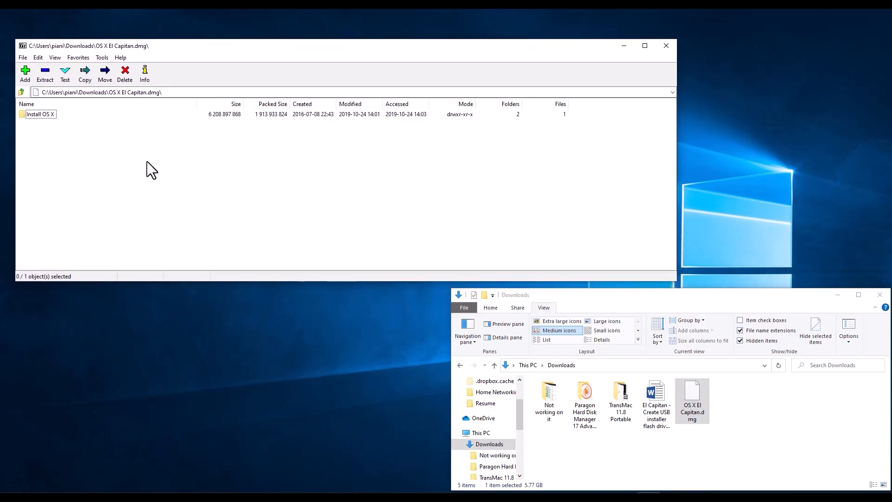
mouse_move(100, 179)
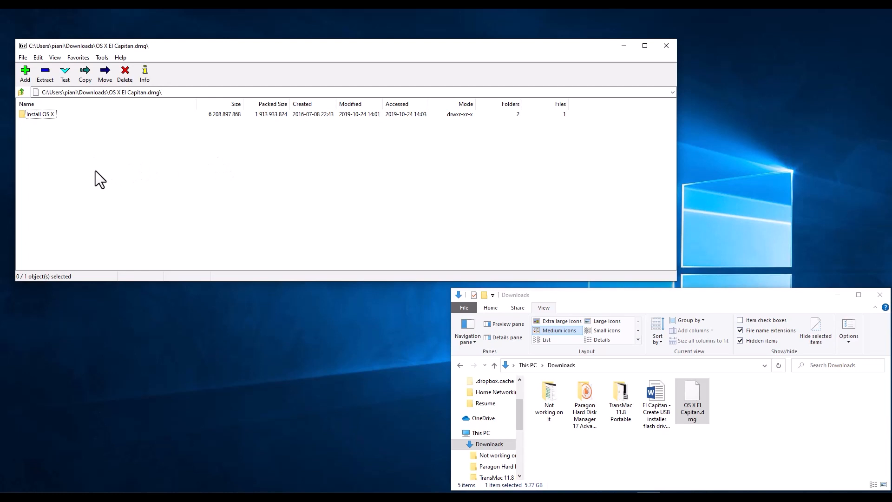
click(40, 113)
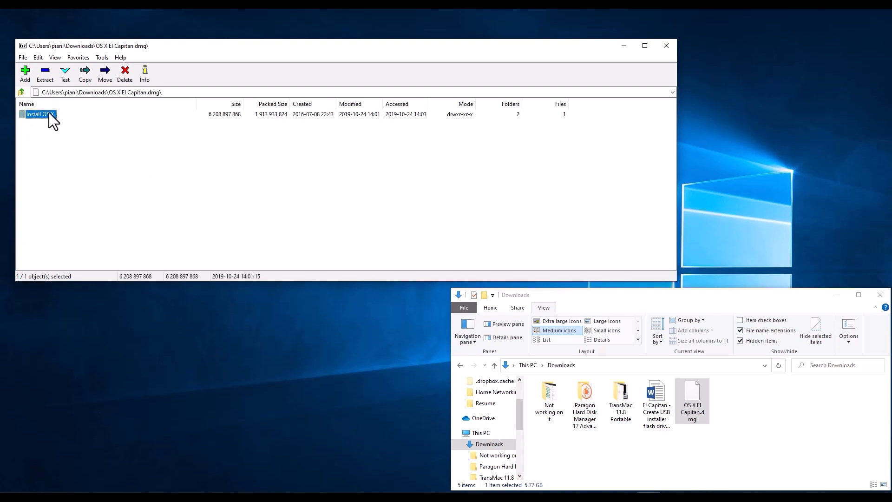
right_click(38, 114)
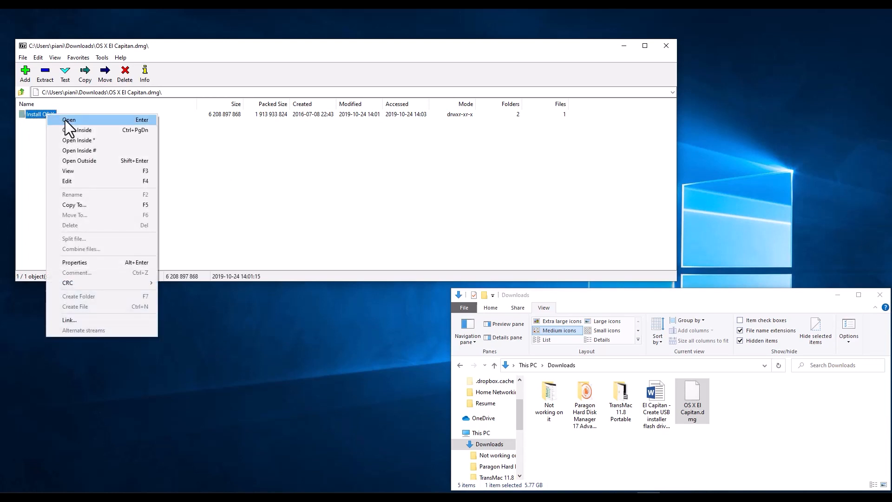
click(69, 120)
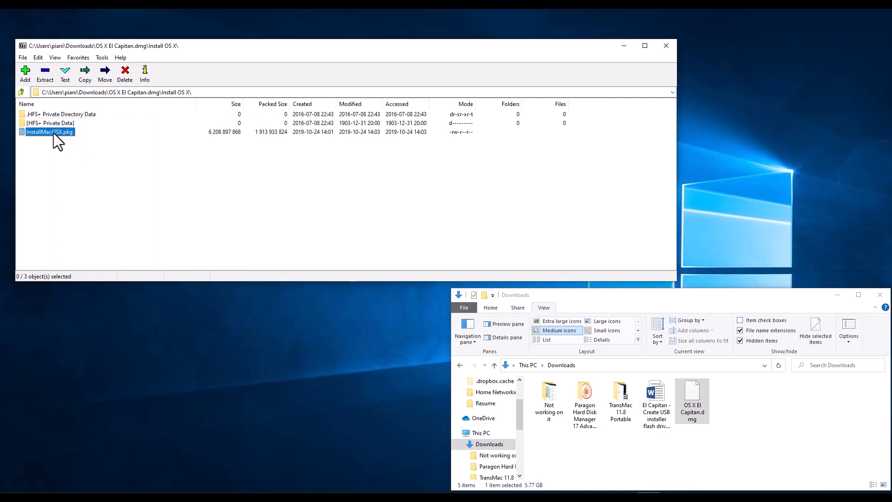
click(50, 131)
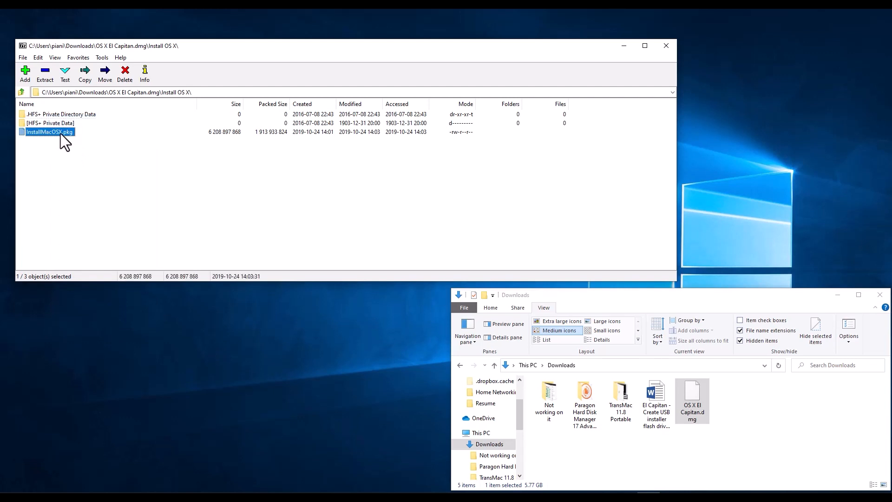
right_click(48, 131)
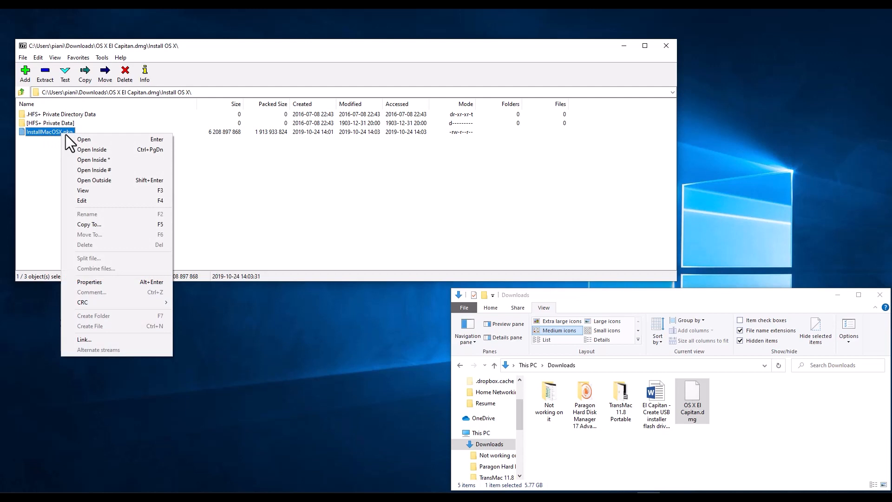
mouse_move(116, 170)
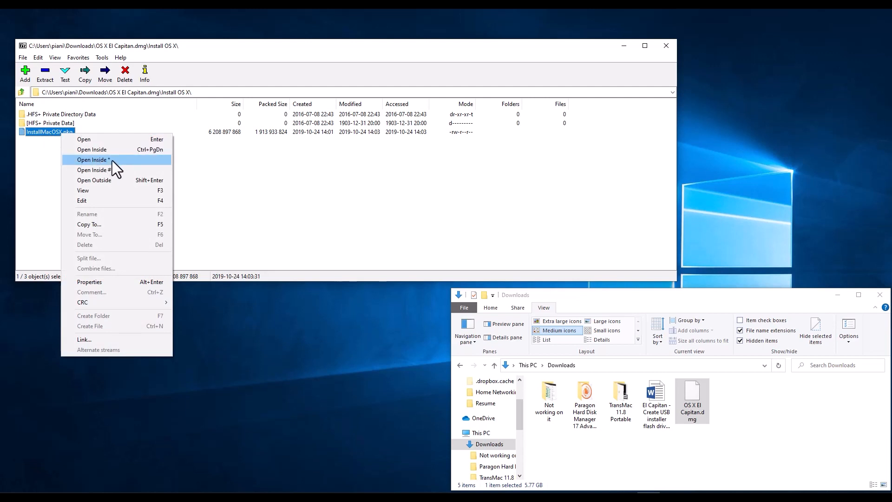
click(92, 159)
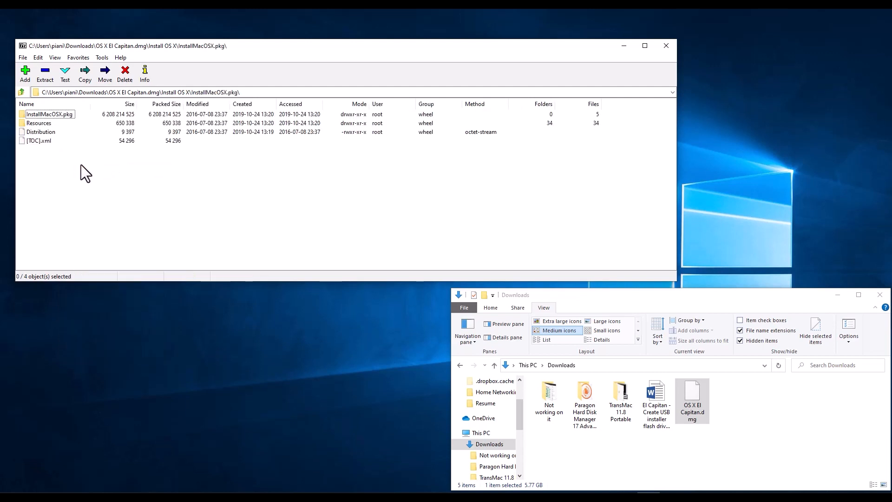
Open the inner InstallMacOSX.pkg and then InstallESD.dmg to reveal the OS X Install ESD volume
click(50, 114)
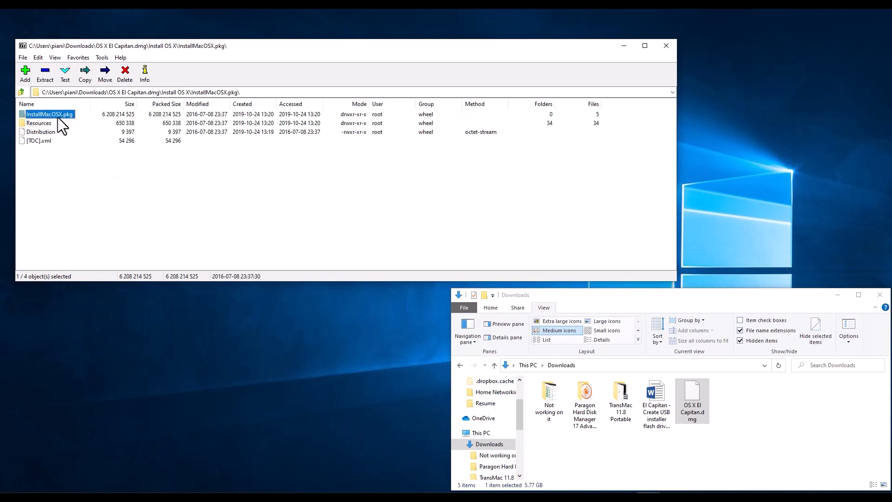
mouse_move(68, 128)
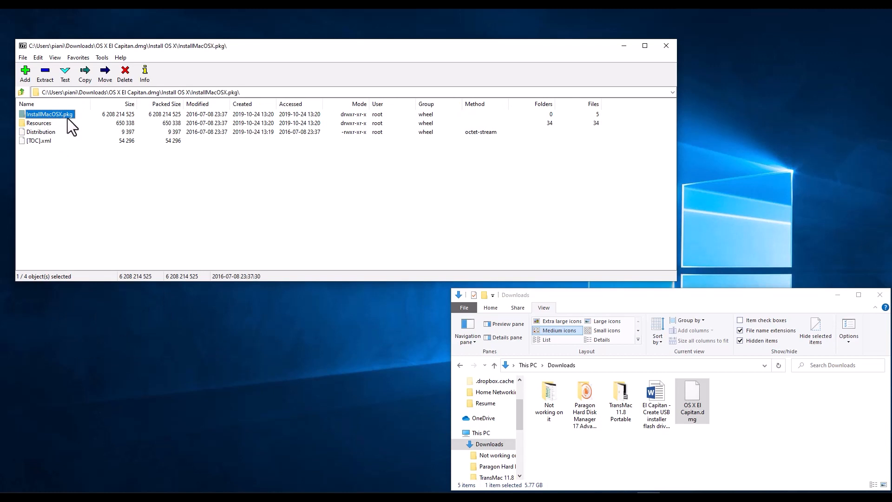
right_click(48, 113)
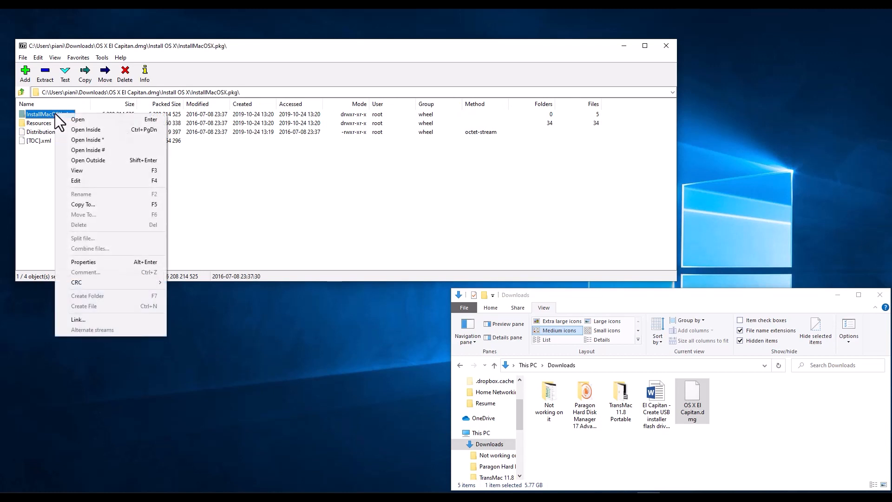
click(77, 120)
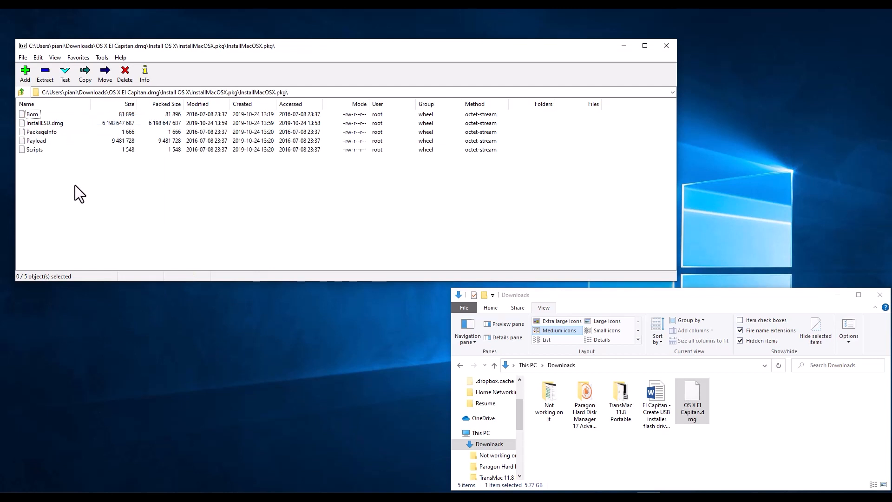
mouse_move(54, 149)
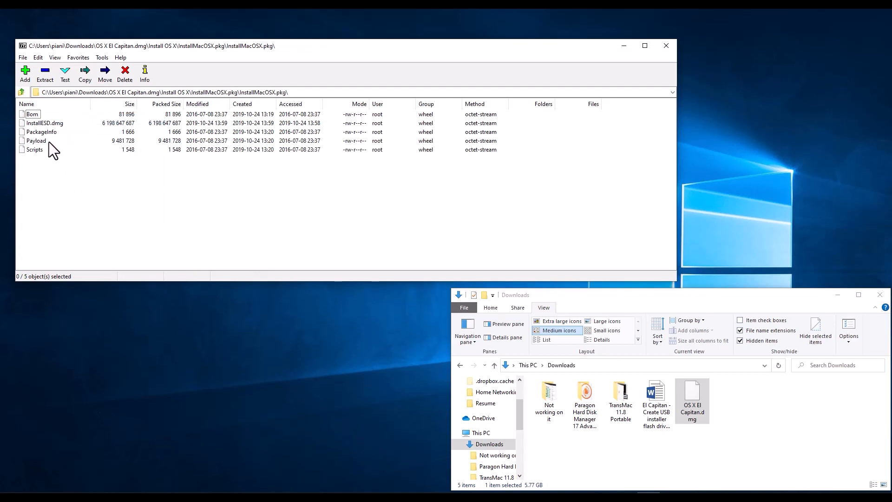
click(46, 123)
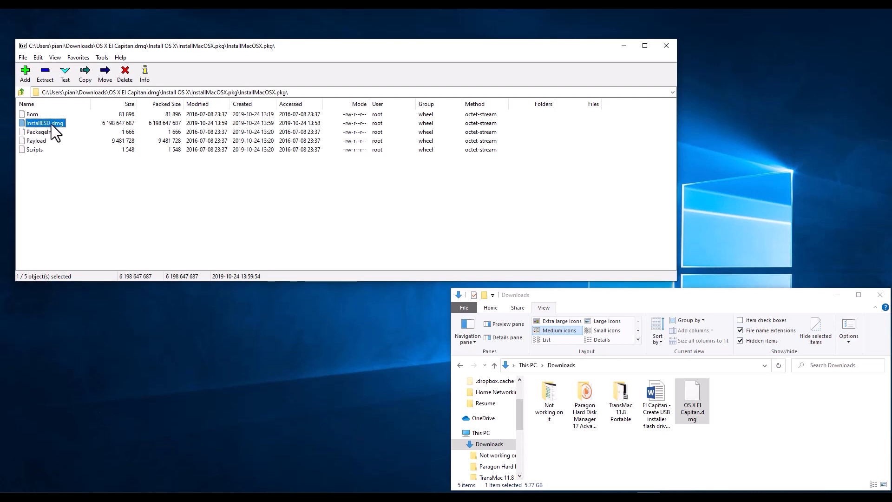
right_click(41, 122)
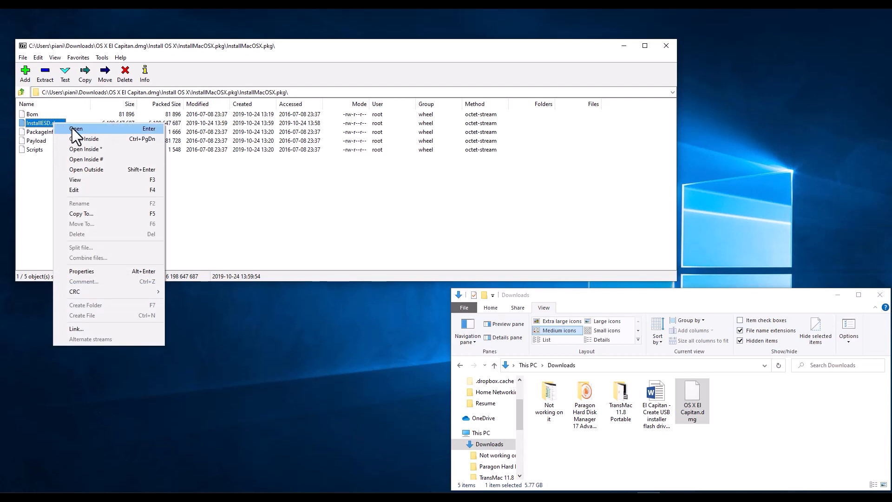
click(76, 129)
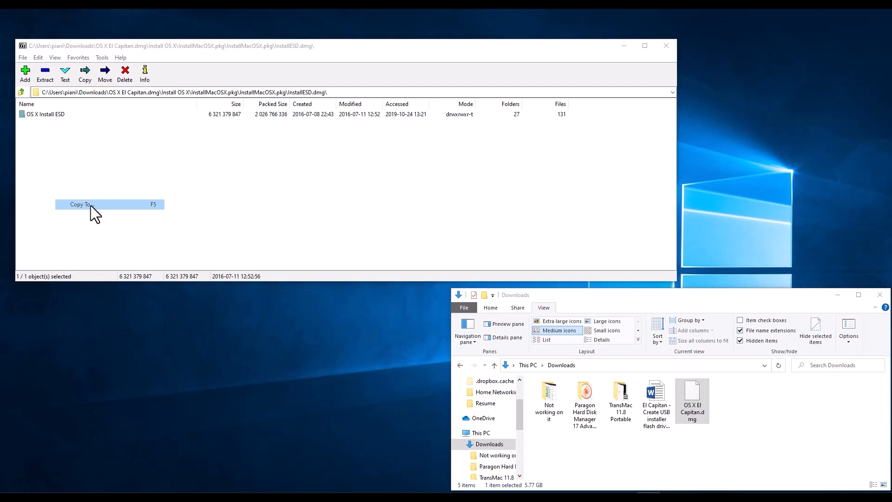
Copy OS X Install ESD out of the archive into C:\Users\...\Downloads\ and let it run
click(80, 204)
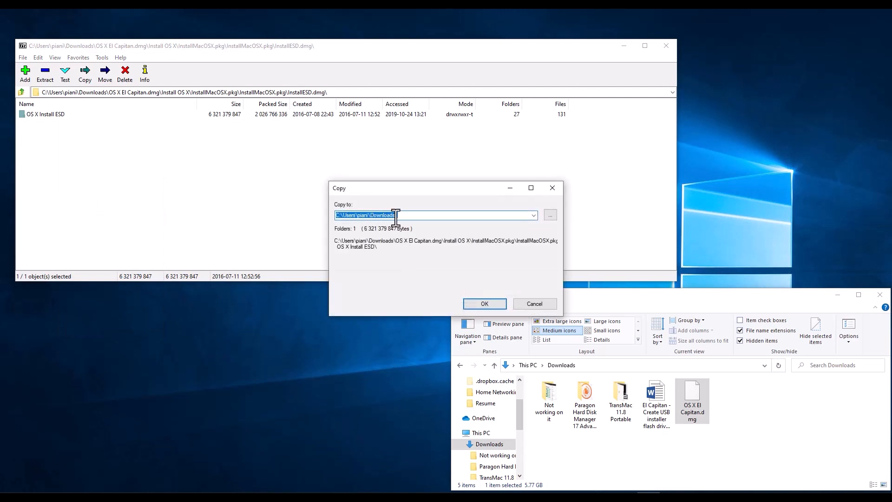
click(549, 215)
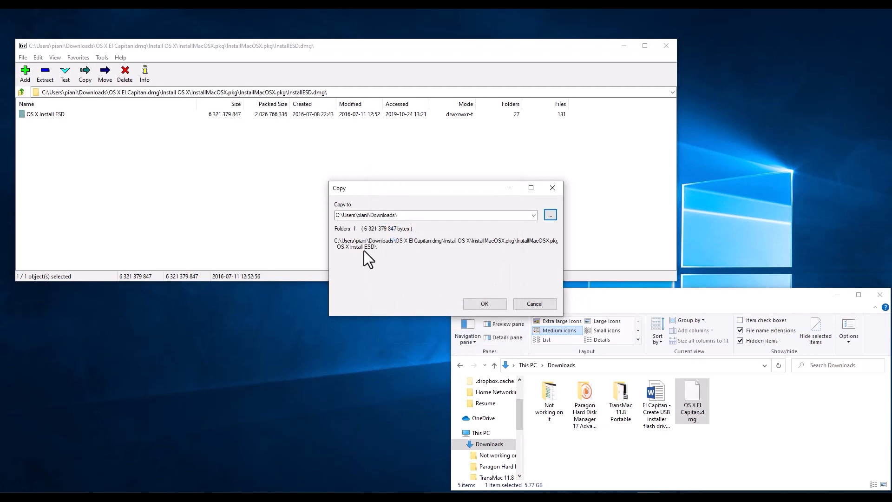
click(484, 303)
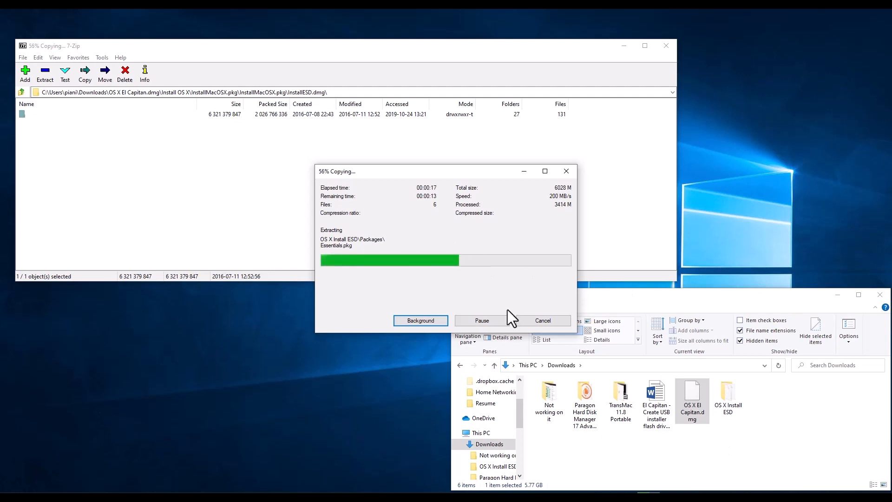
mouse_move(714, 377)
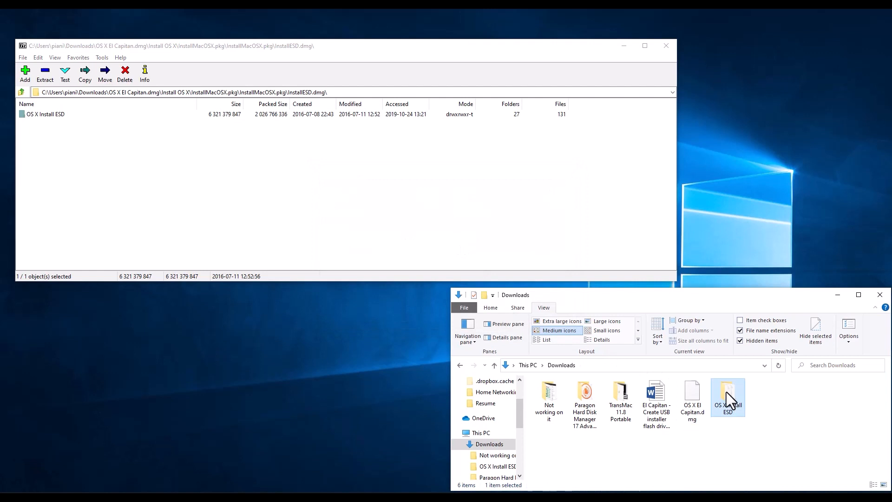
Open the copied OS X Install ESD folder, then BaseSystem.dmg and its OS X Base System volume
double_click(728, 397)
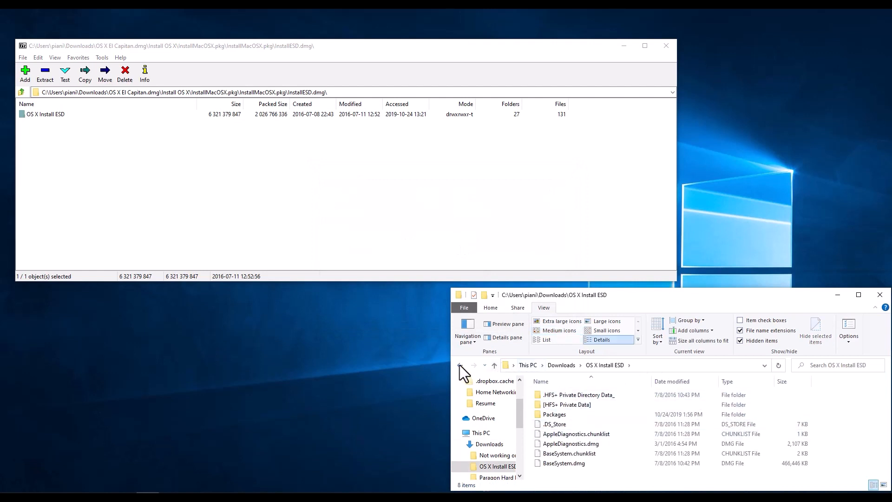
click(460, 364)
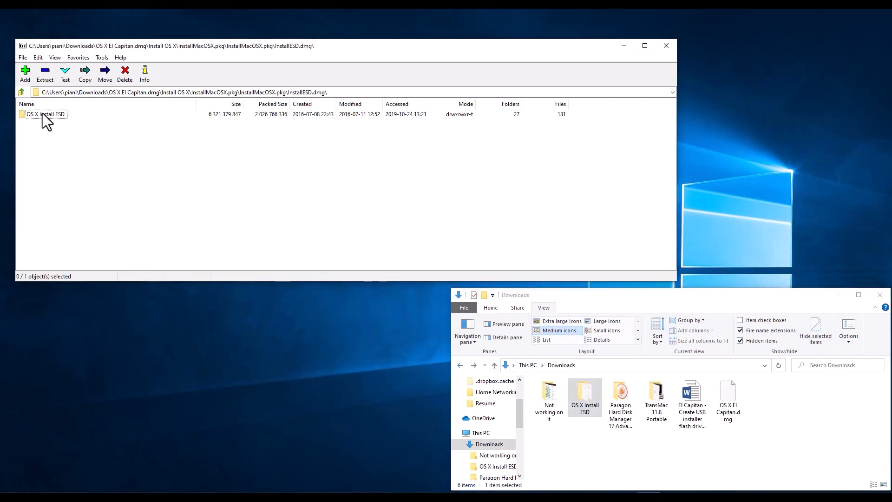
right_click(45, 114)
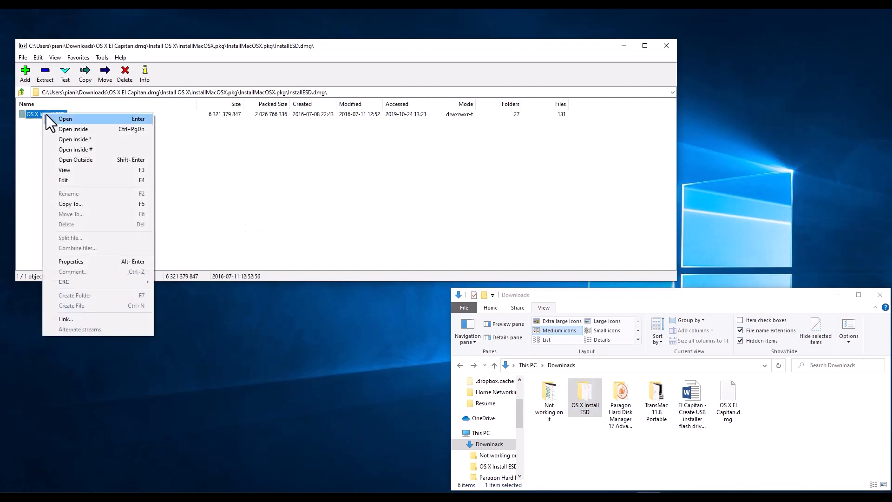
mouse_move(67, 124)
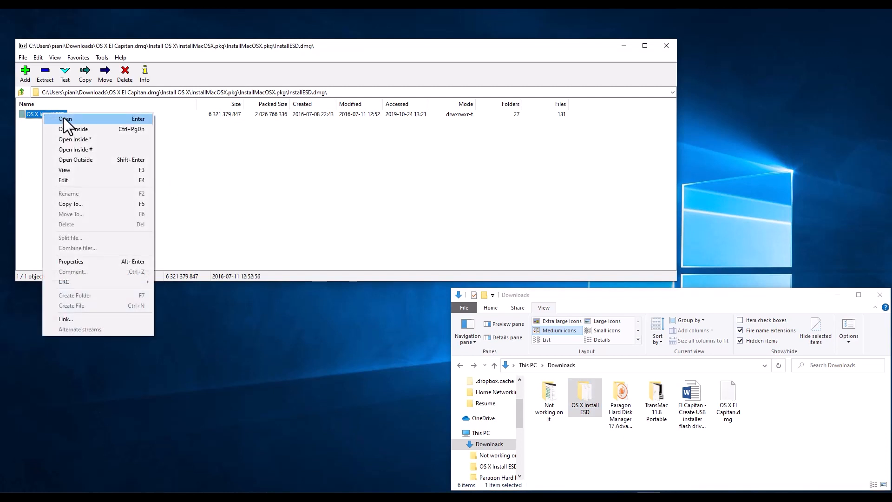
click(65, 119)
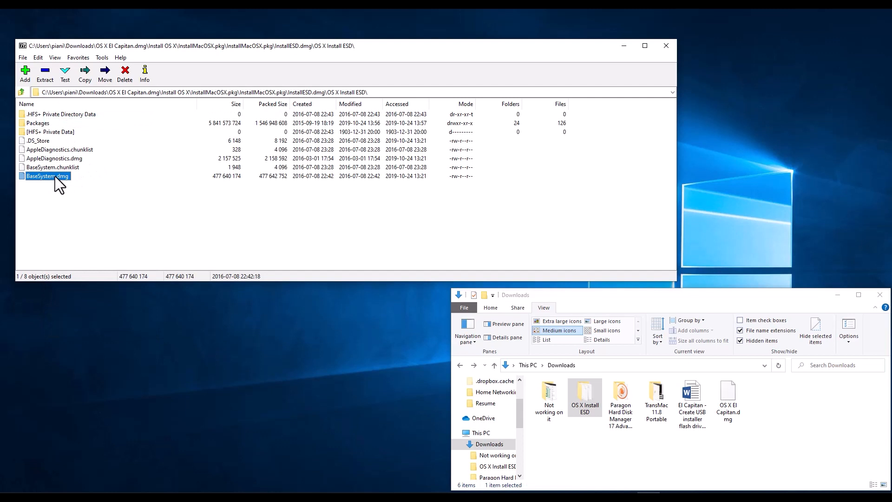
double_click(46, 175)
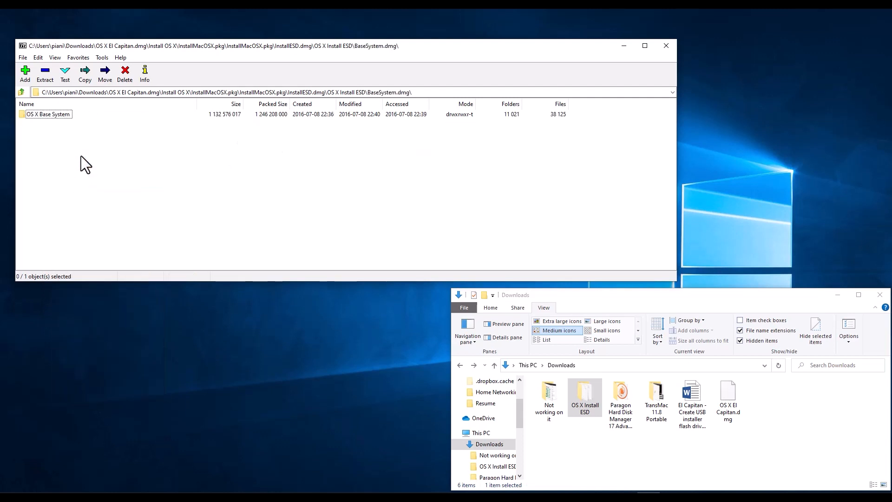
click(47, 113)
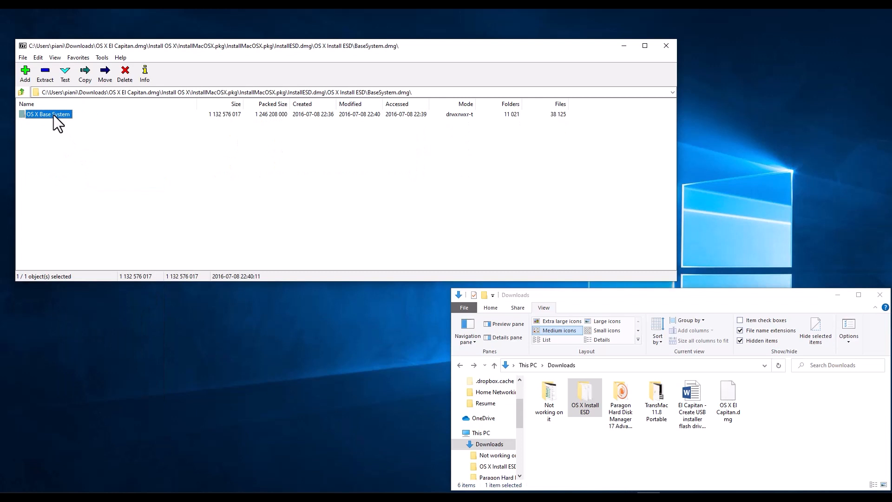
double_click(46, 113)
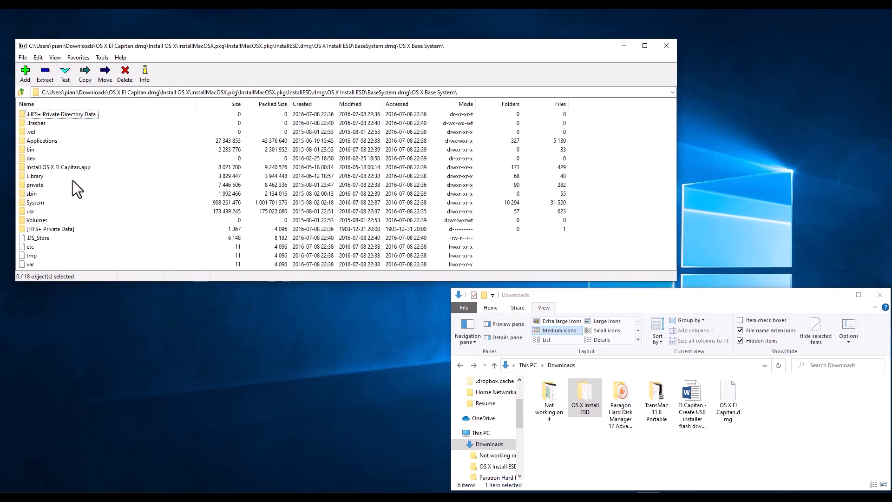
Enter Install OS X El Capitan.app and browse Contents into its Resources folder
click(57, 166)
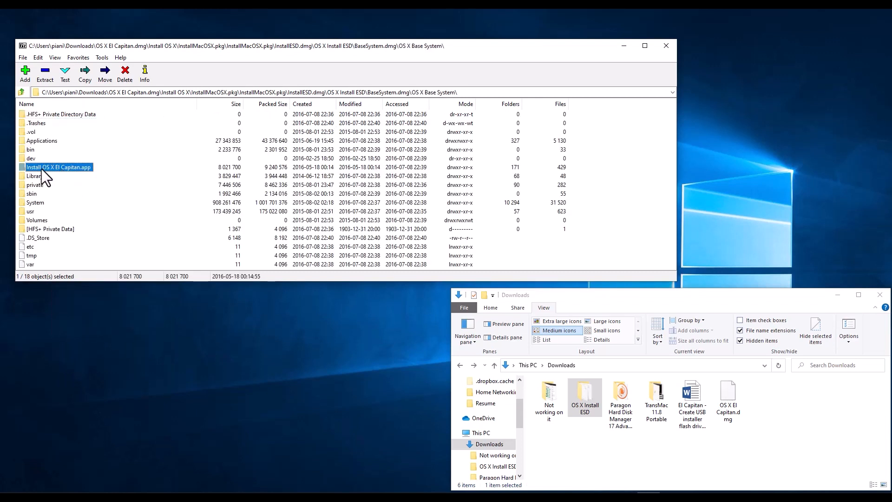
mouse_move(57, 177)
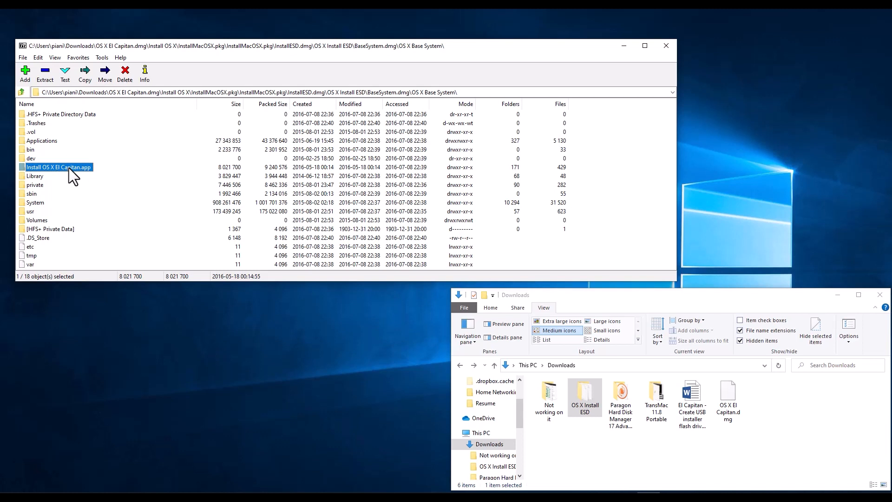
mouse_move(58, 173)
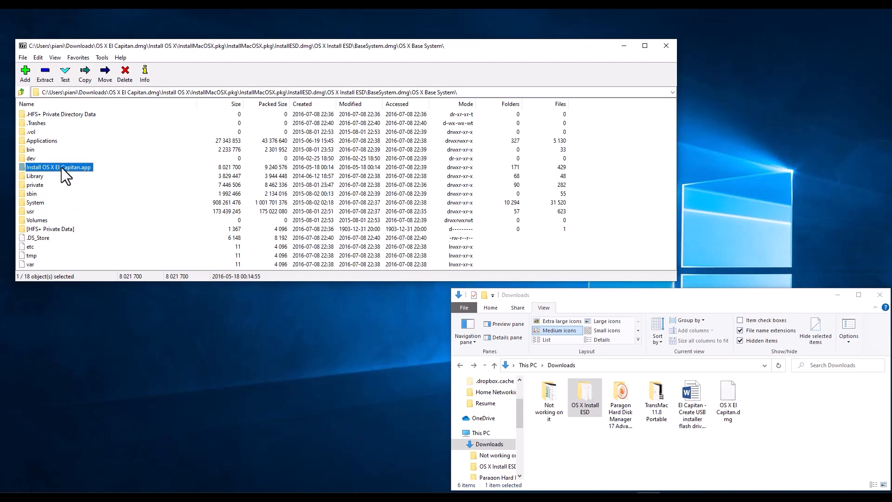
right_click(58, 166)
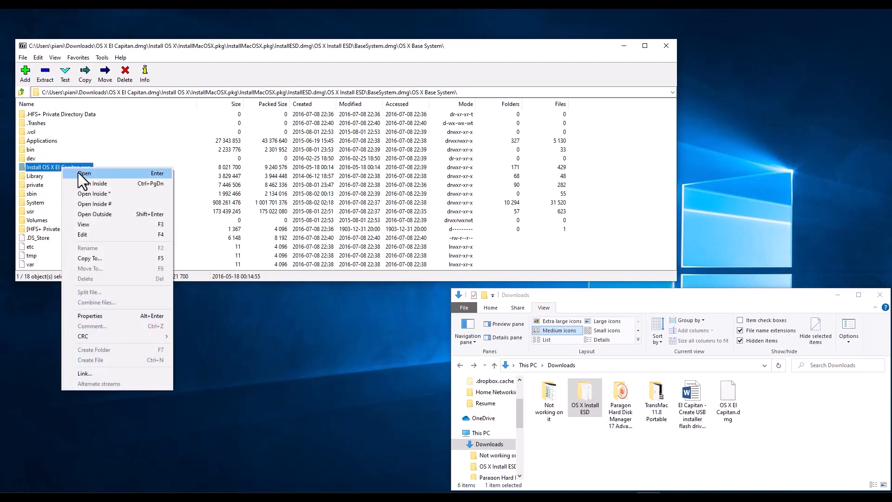
click(84, 173)
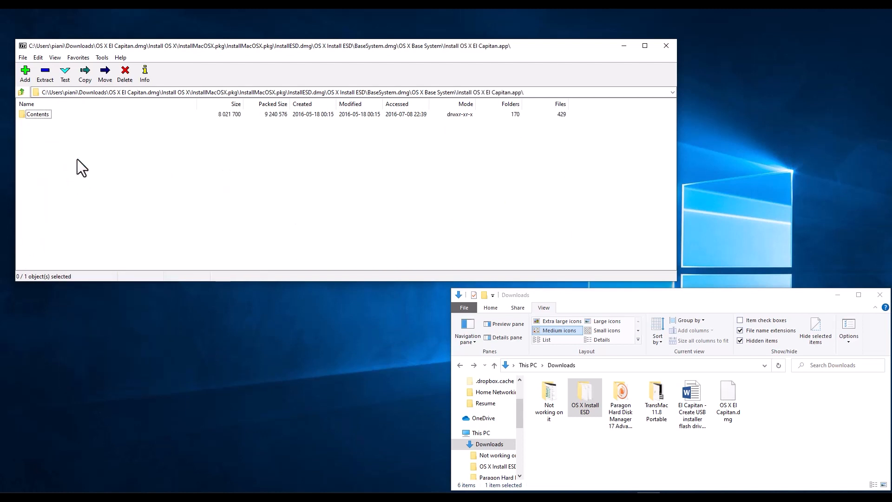
click(37, 113)
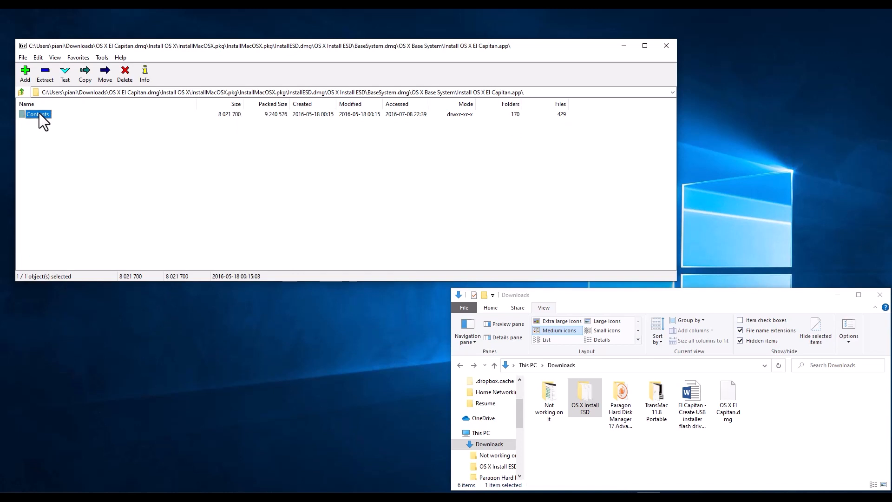
double_click(38, 113)
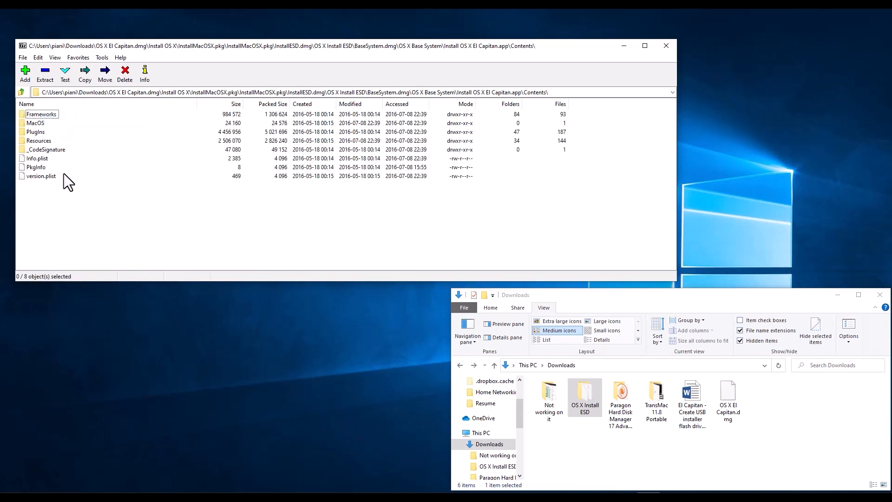
click(39, 140)
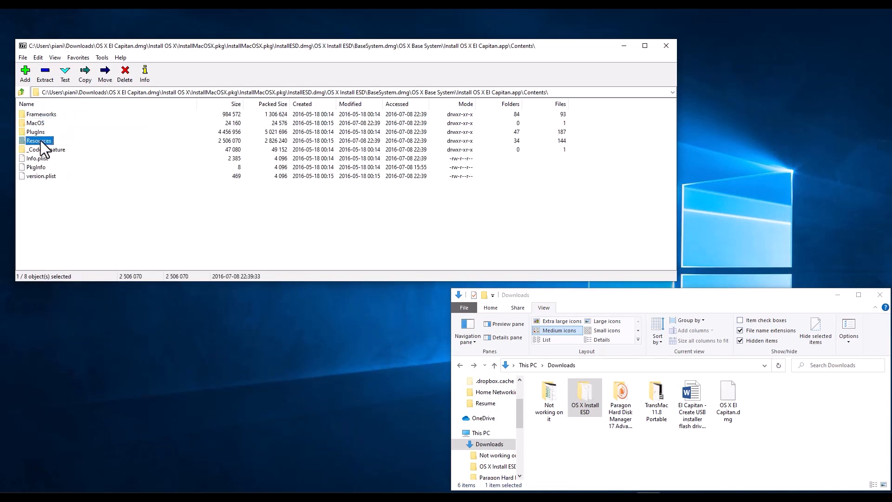
double_click(39, 141)
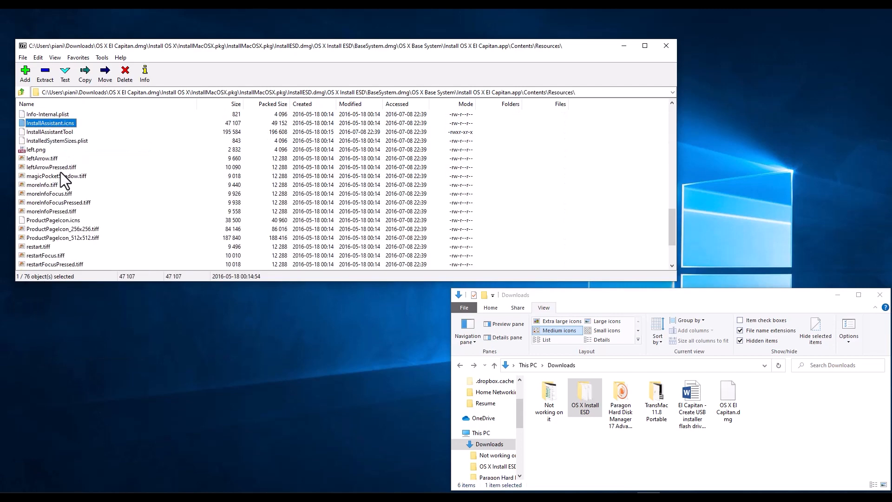
mouse_move(62, 131)
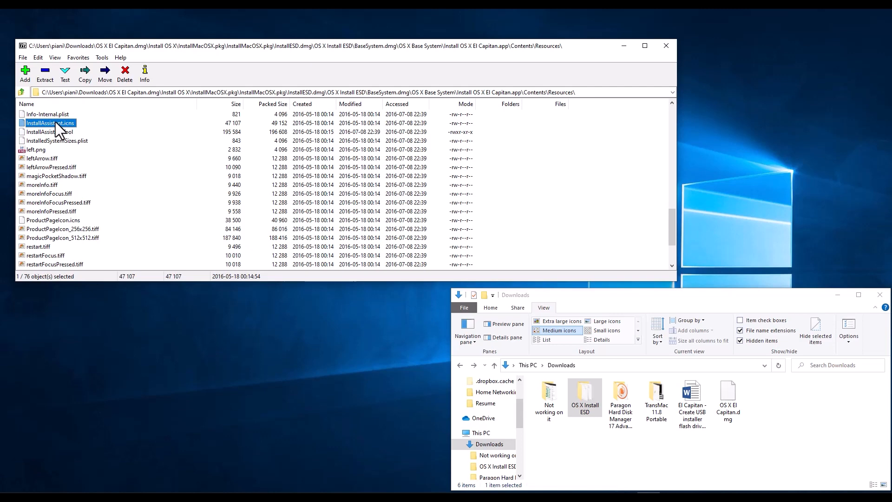
mouse_move(64, 131)
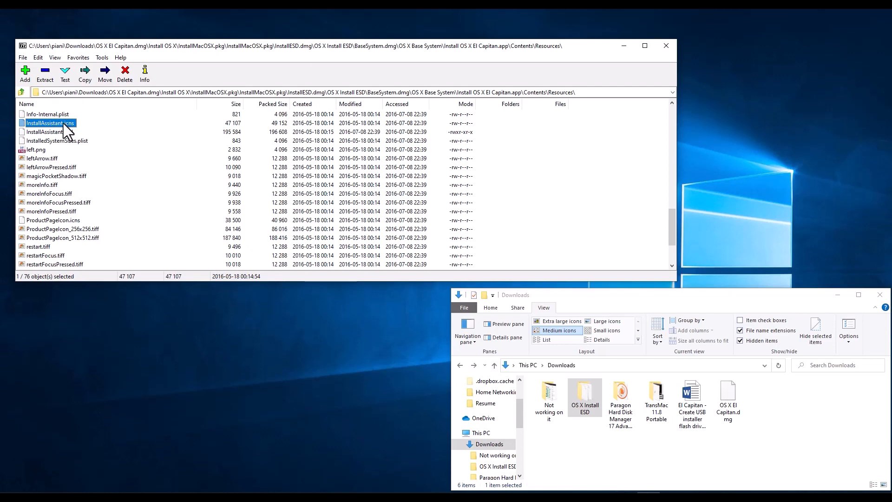
Copy InstallAssistant.icns into Downloads, check it arrived, and close the 7-Zip window
right_click(49, 122)
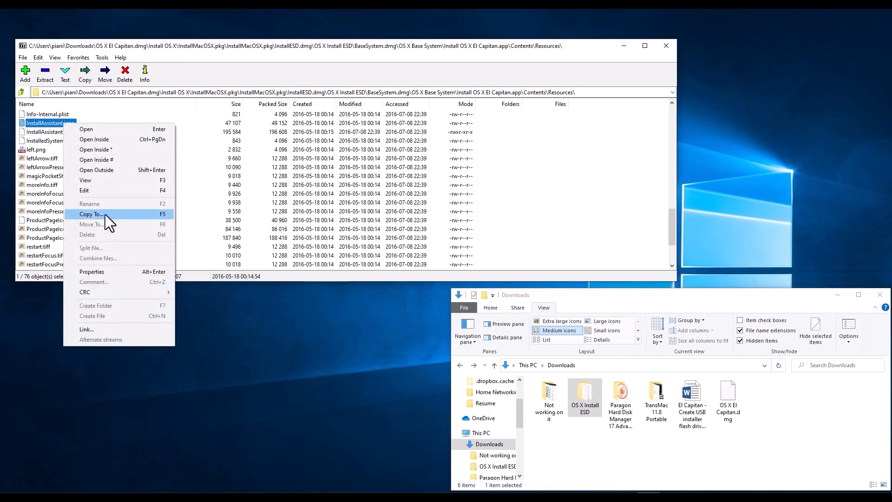
click(91, 213)
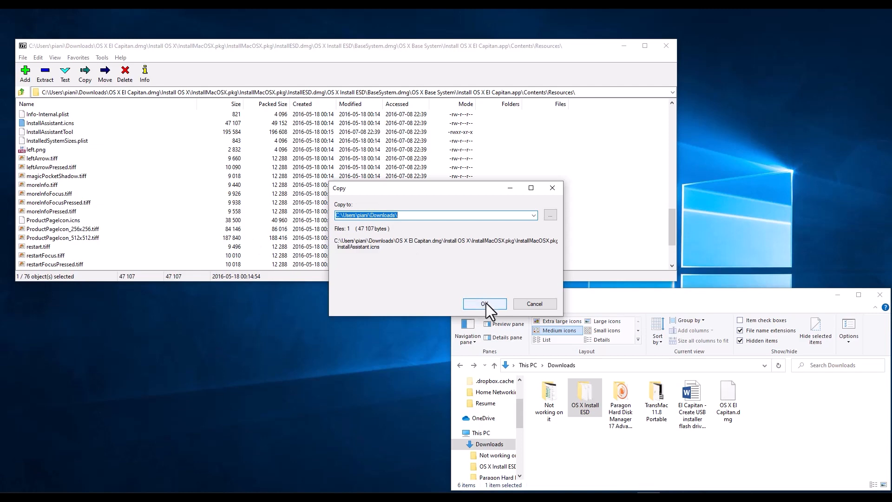
click(483, 303)
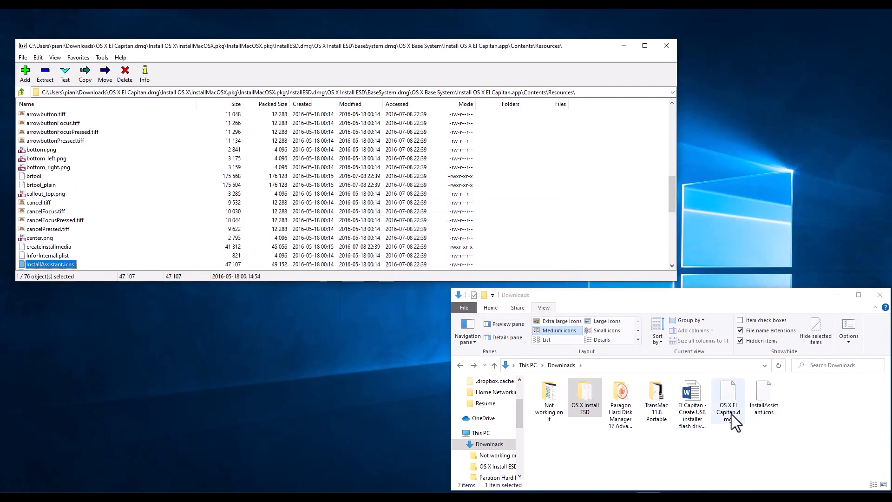
click(585, 398)
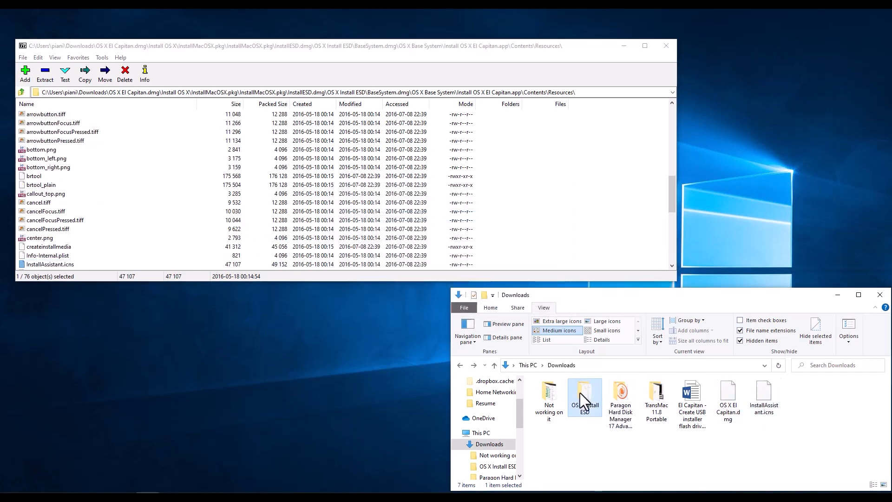
mouse_move(584, 404)
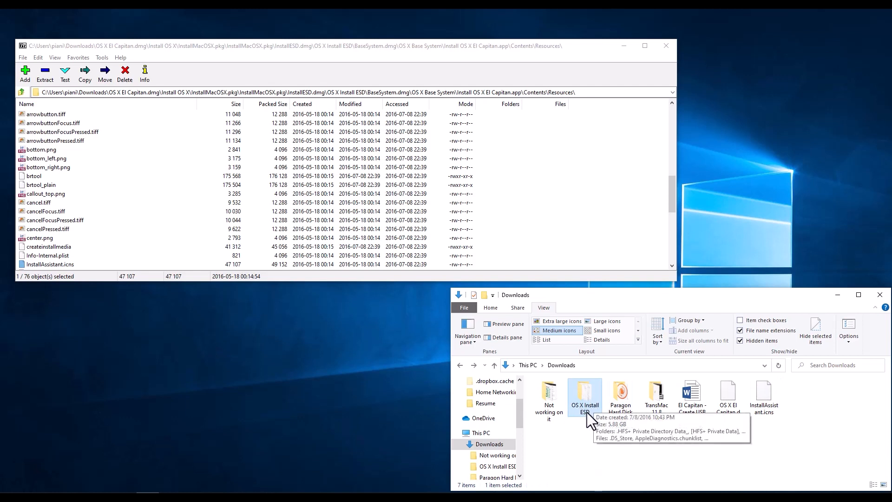
click(764, 396)
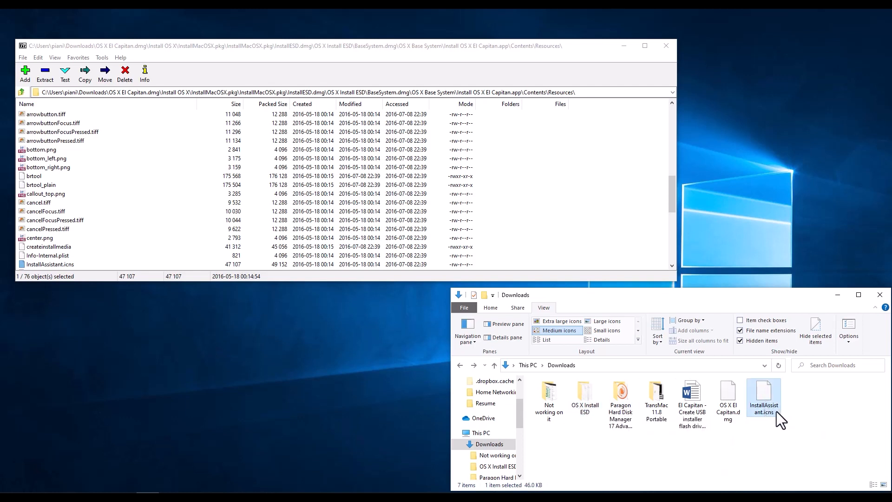
mouse_move(765, 402)
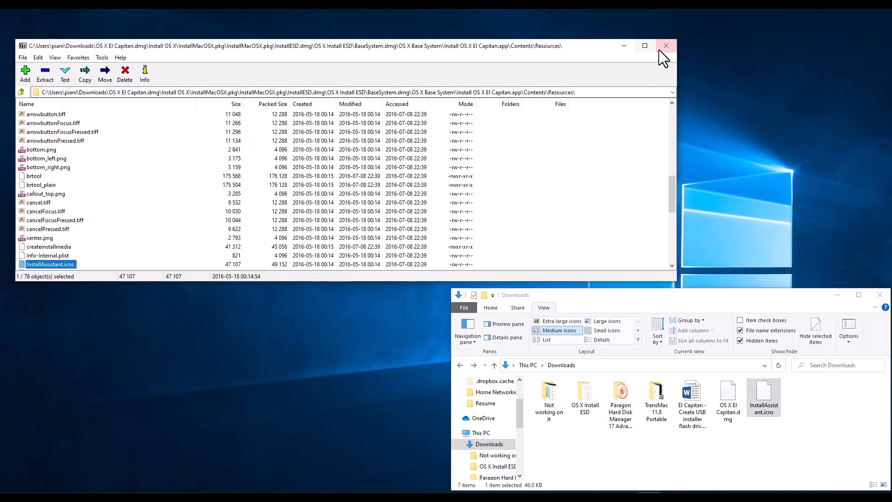
click(666, 46)
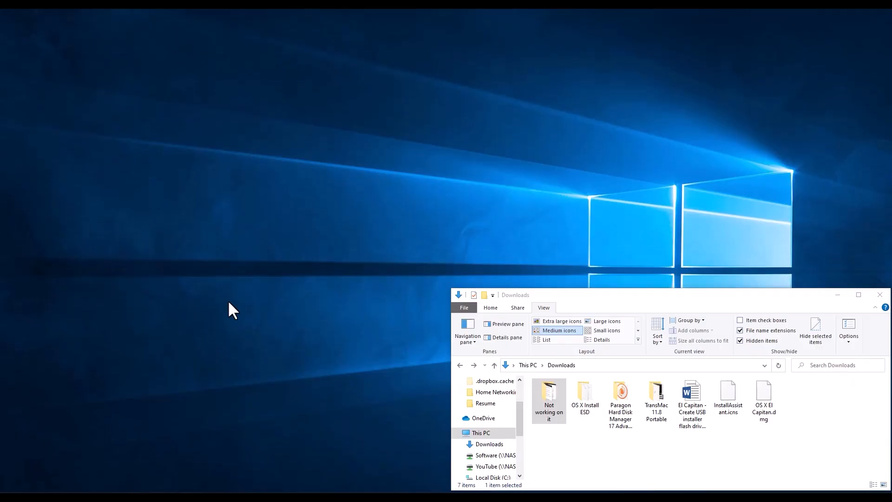
mouse_move(333, 399)
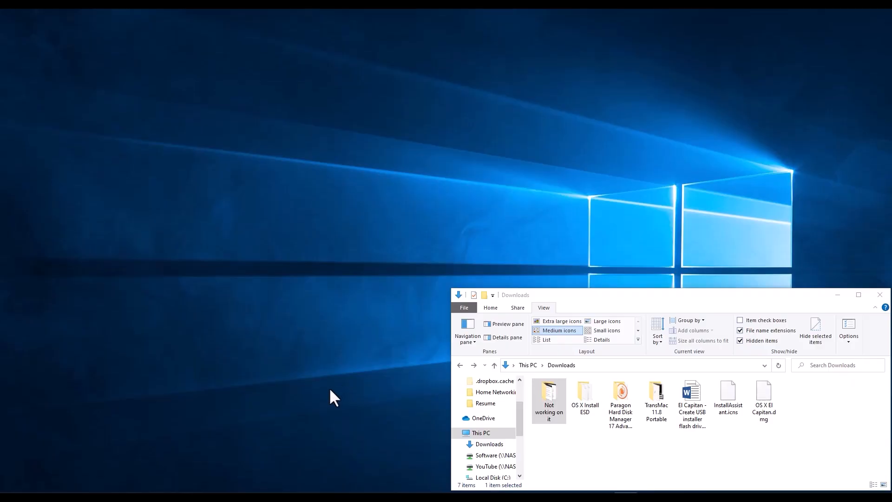
Show This PC's drives, pick the 8 GB USB drive E:, and bring up Disk Management
right_click(481, 432)
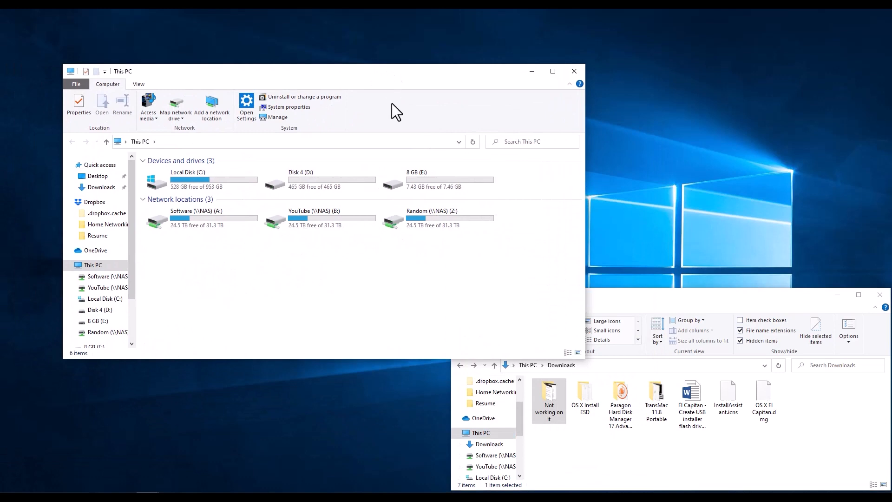
click(438, 179)
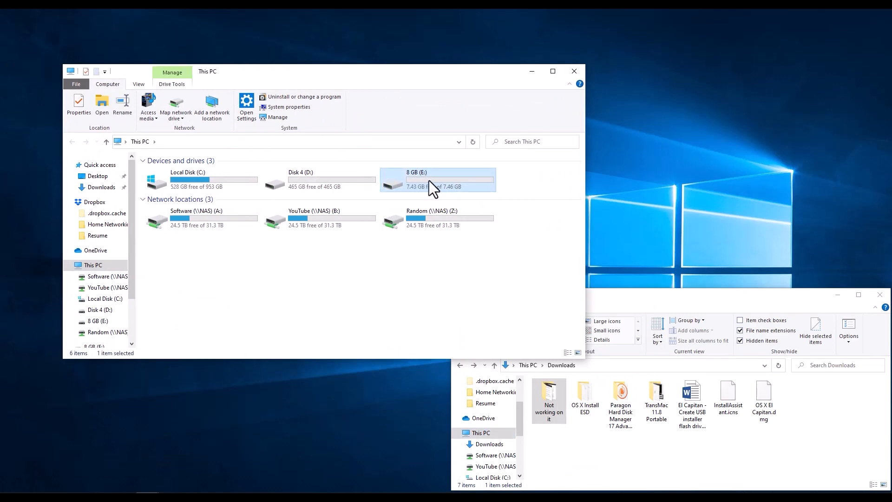
mouse_move(579, 80)
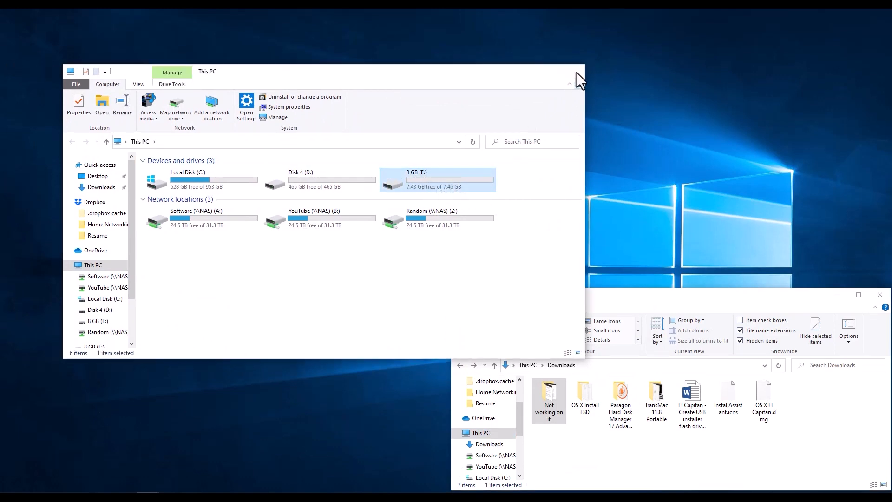
click(579, 77)
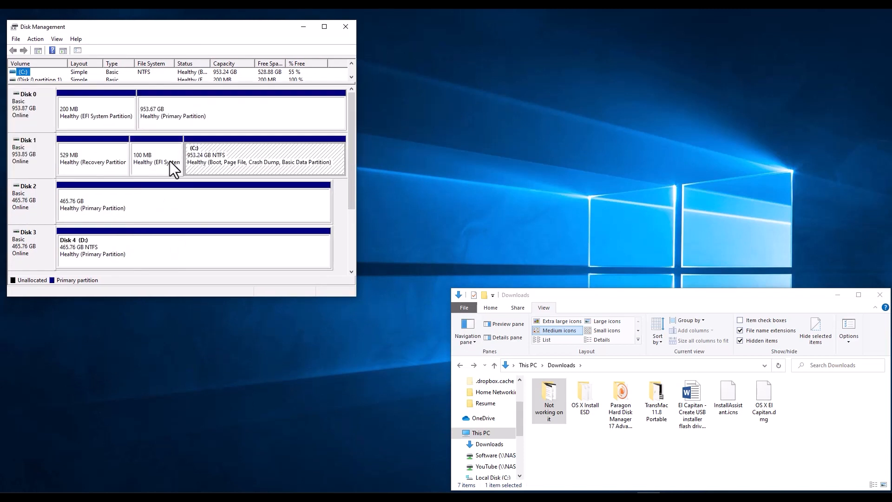
Quick-format the 8 GB E: volume on Disk 4 as FAT32
scroll(down, 3)
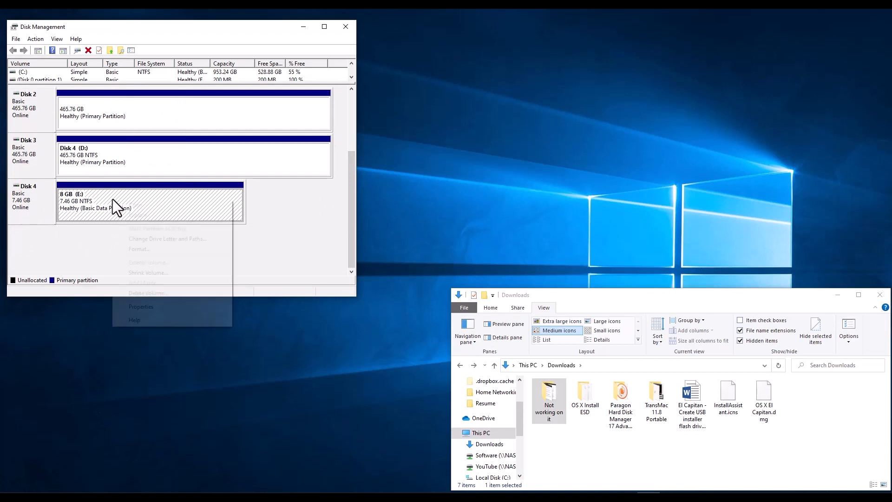
click(139, 249)
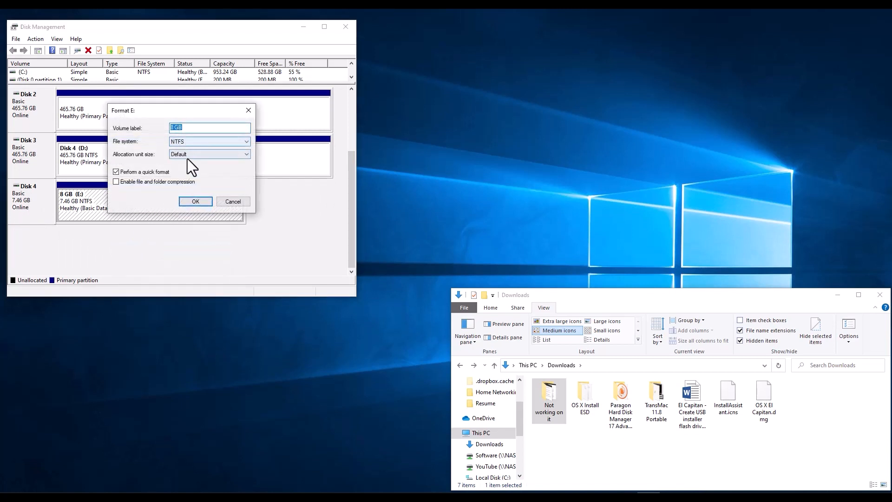
click(209, 141)
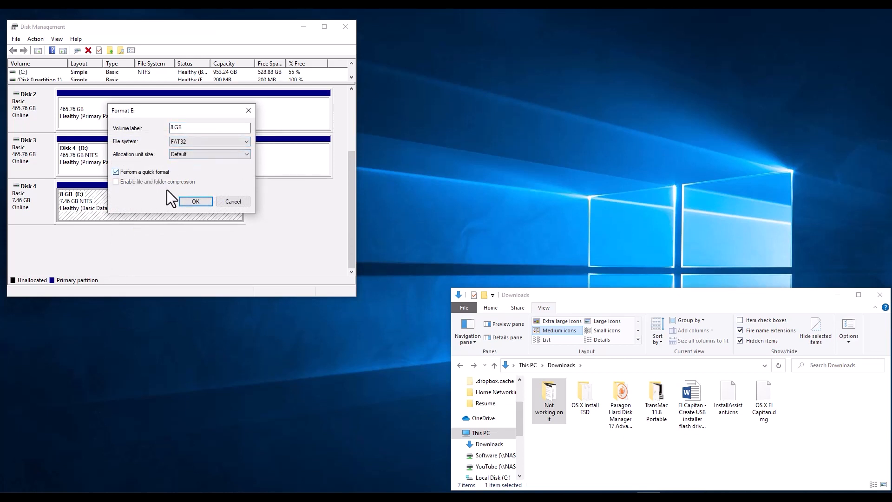
click(196, 201)
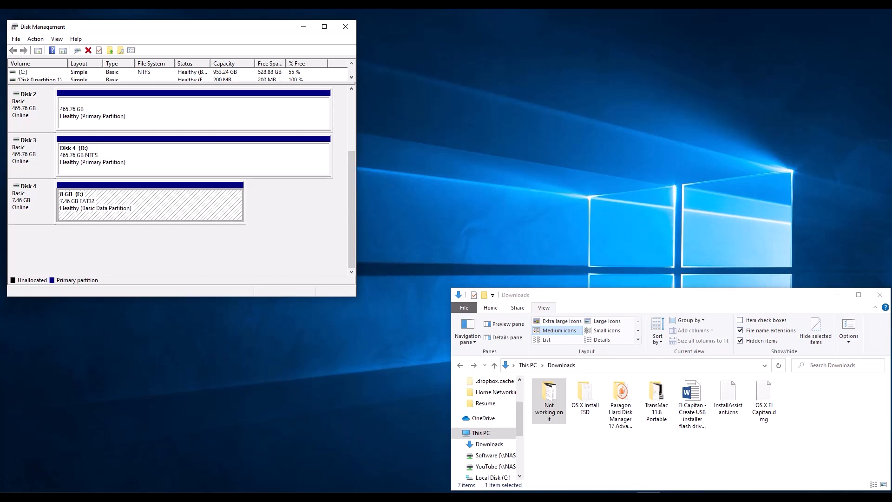
mouse_move(96, 206)
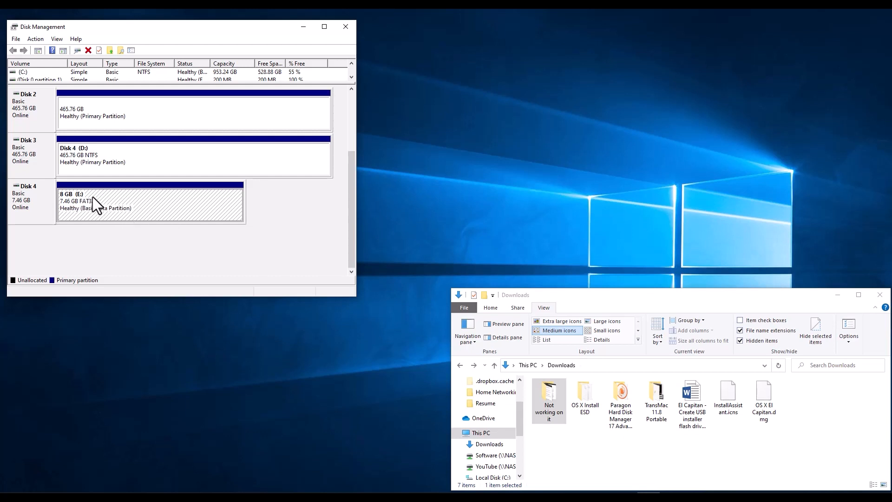
mouse_move(46, 214)
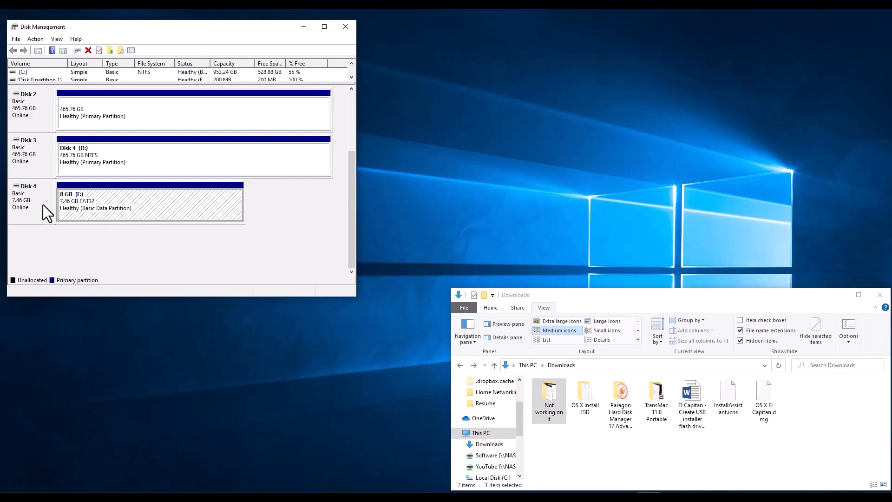
mouse_move(321, 118)
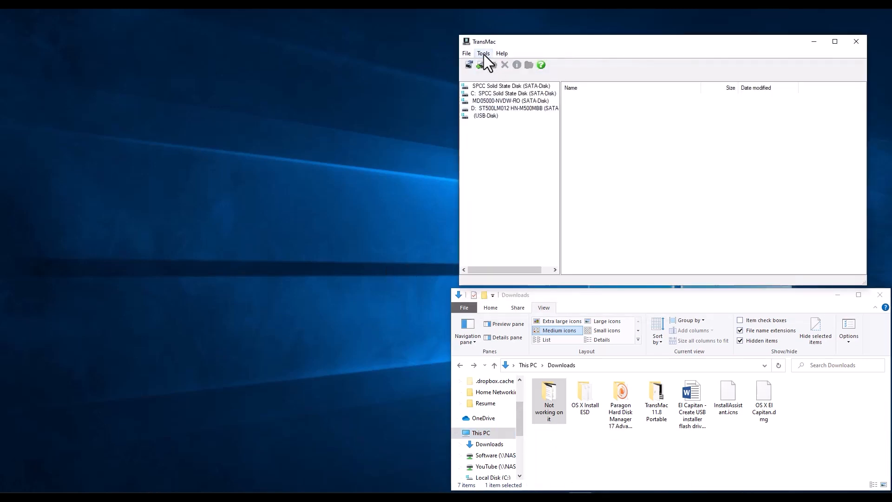
Review TransMac's settings, select the USB disk (dismissing 'No Mac HFS volumes found'), and pick the Paragon folder
click(483, 53)
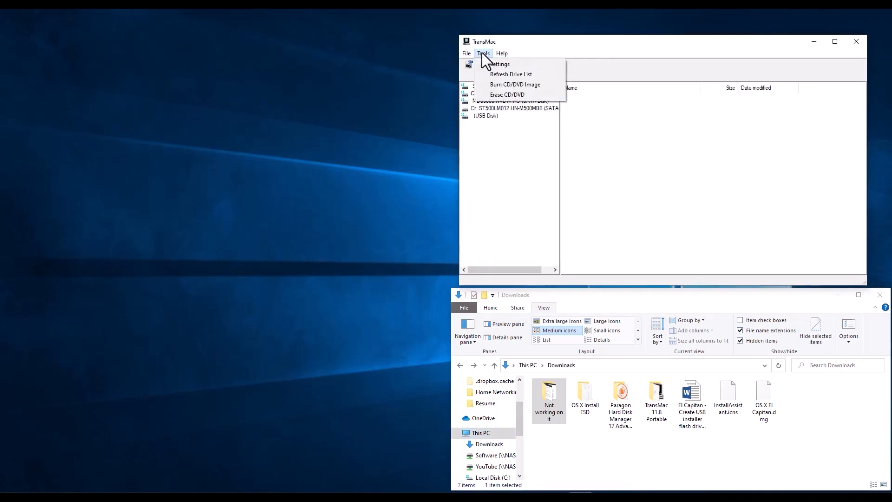
click(500, 64)
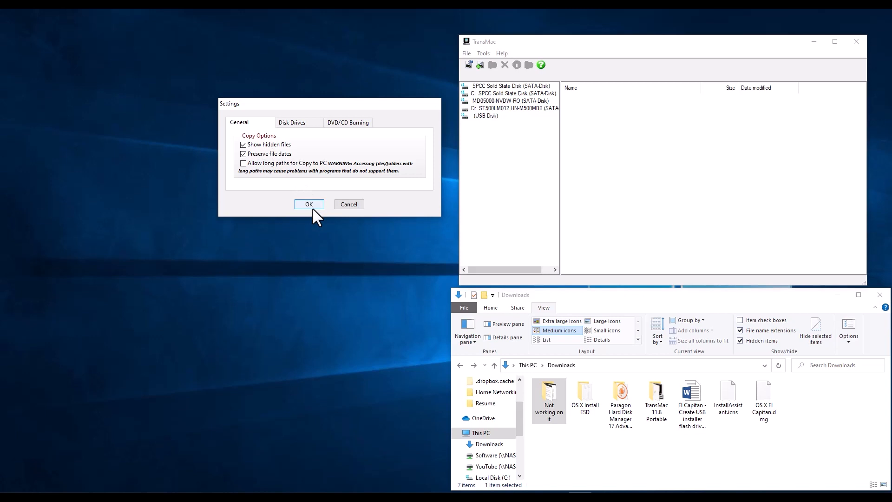
click(308, 203)
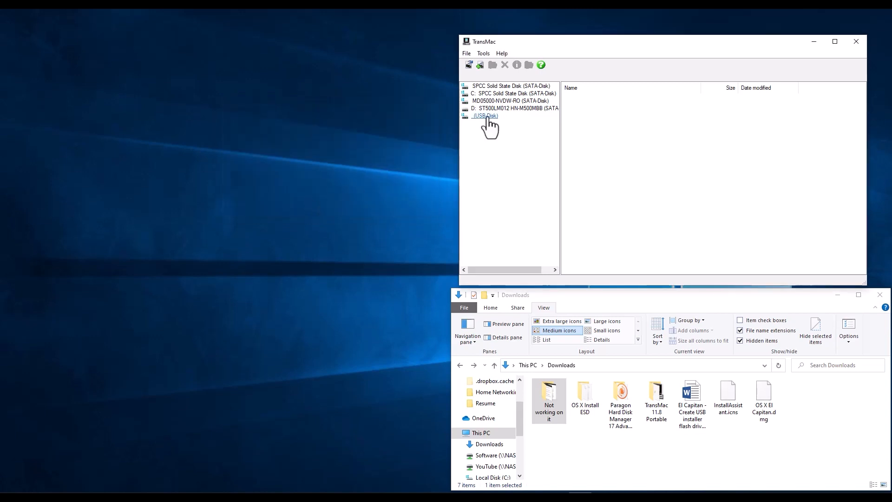
click(485, 116)
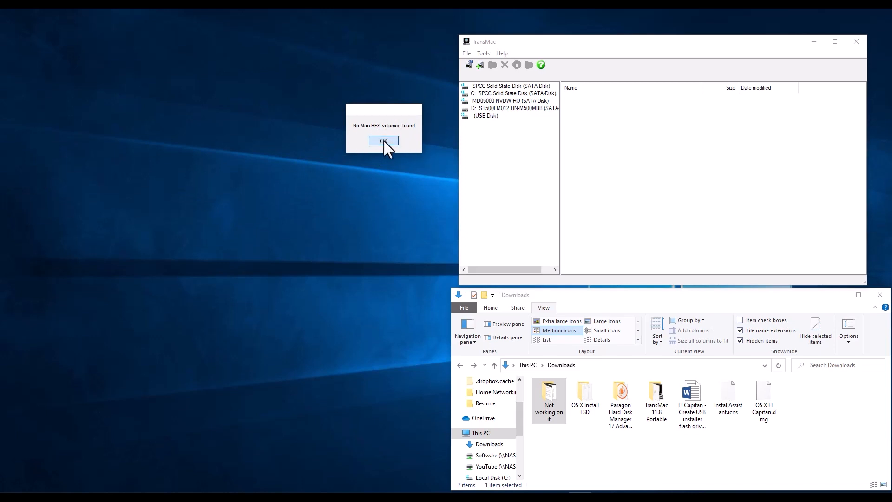
click(384, 141)
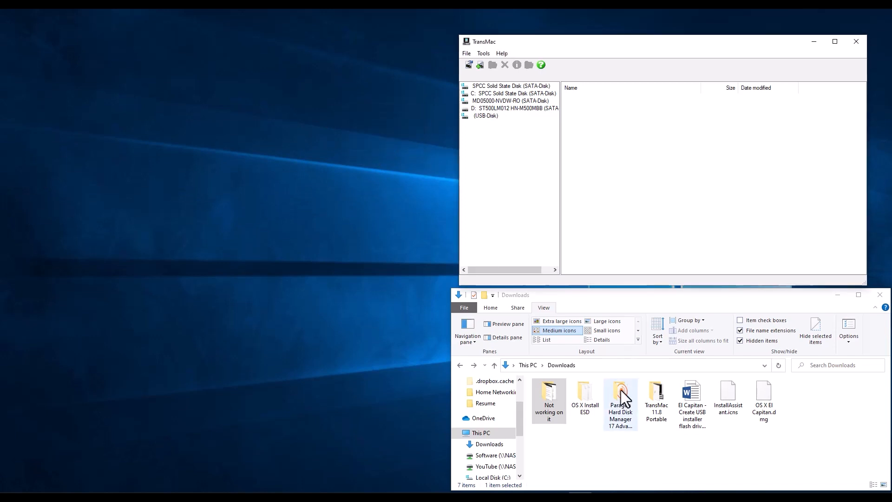
Open the copied OS X Install ESD folder to show BaseSystem.dmg and bring up the USB disk's actions
double_click(585, 399)
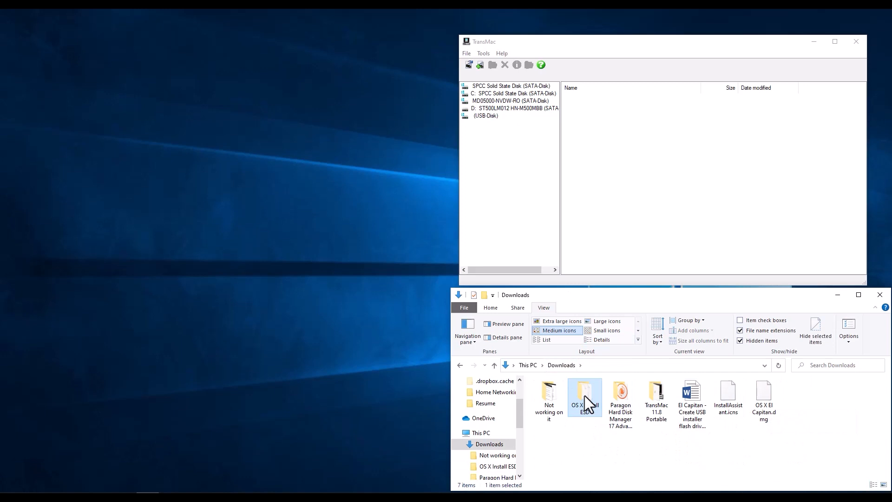
double_click(585, 397)
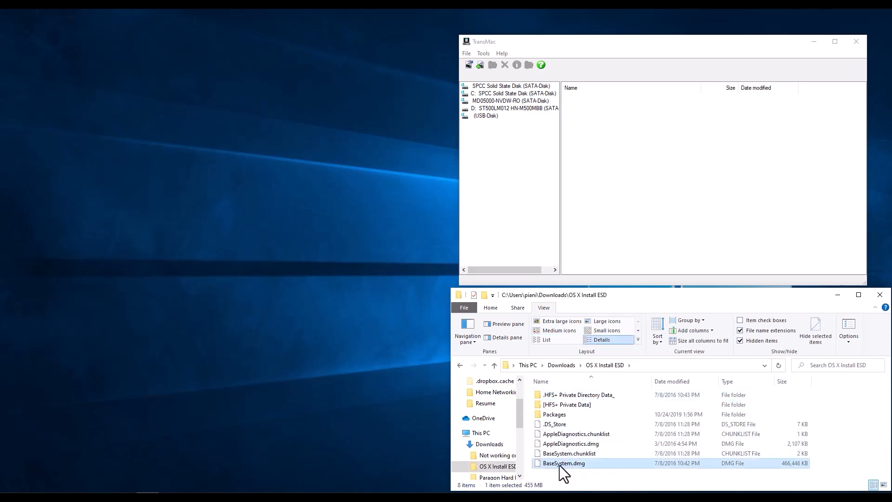
mouse_move(579, 472)
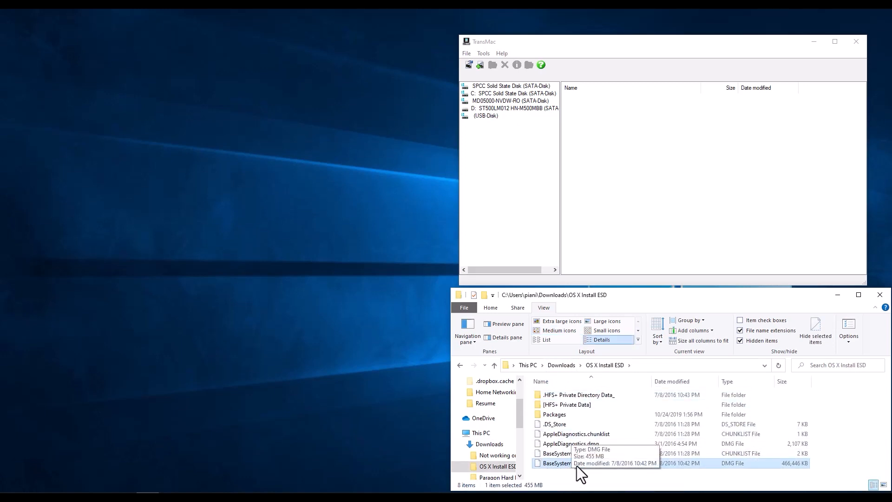
mouse_move(484, 115)
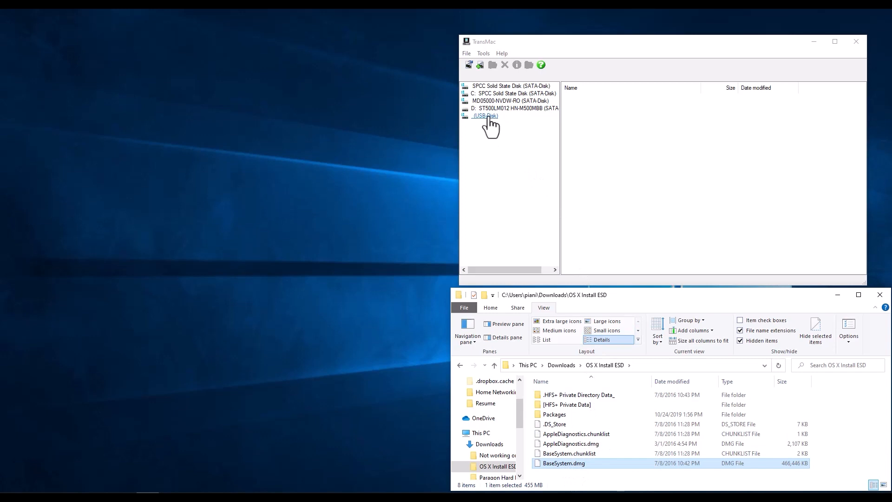
right_click(483, 115)
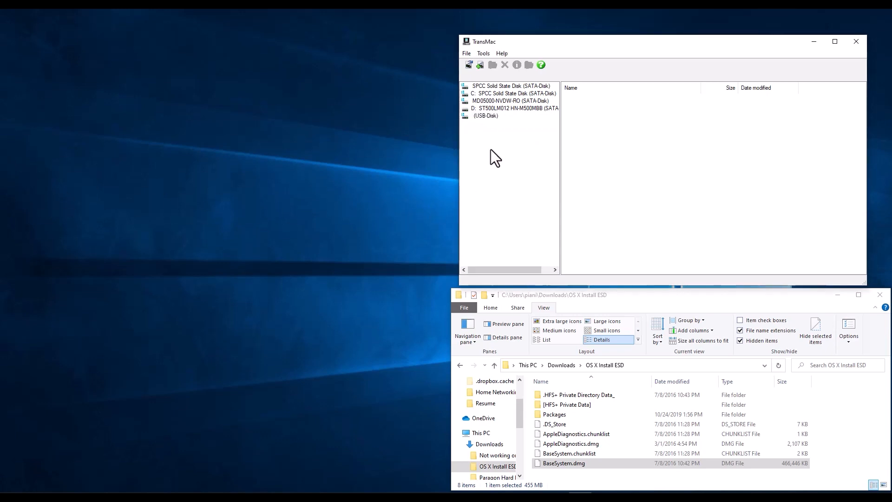
mouse_move(498, 131)
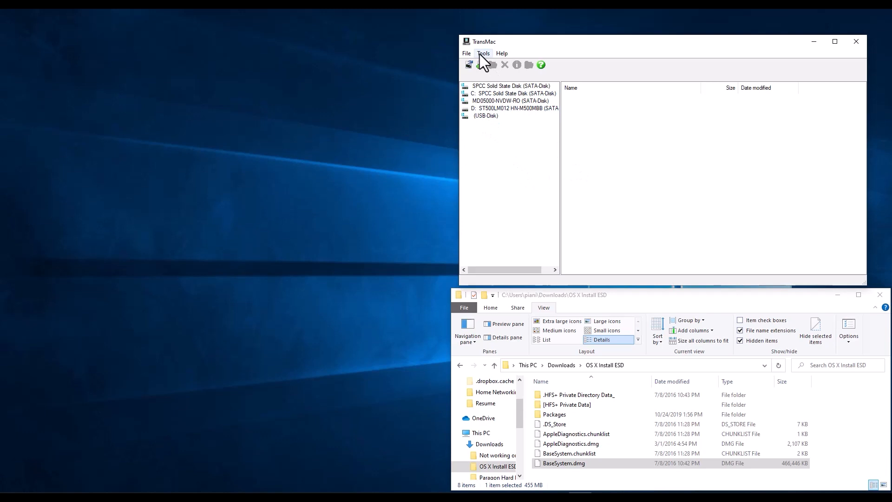
mouse_move(603, 189)
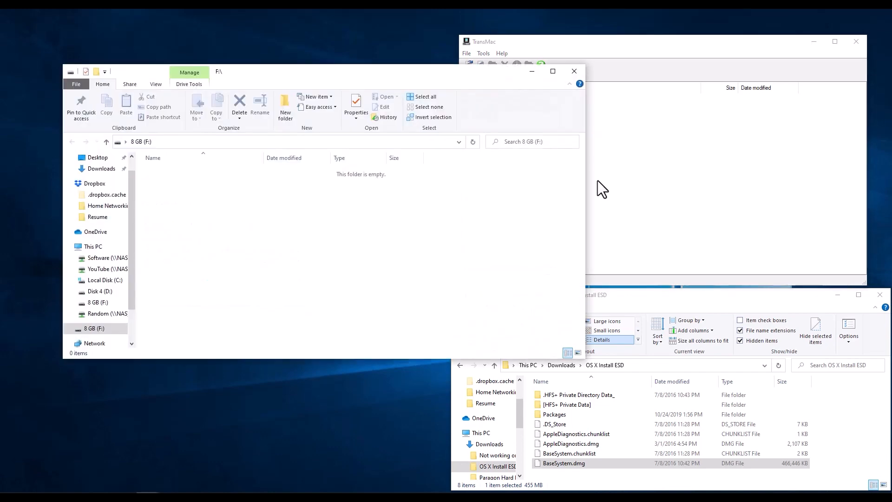
mouse_move(606, 282)
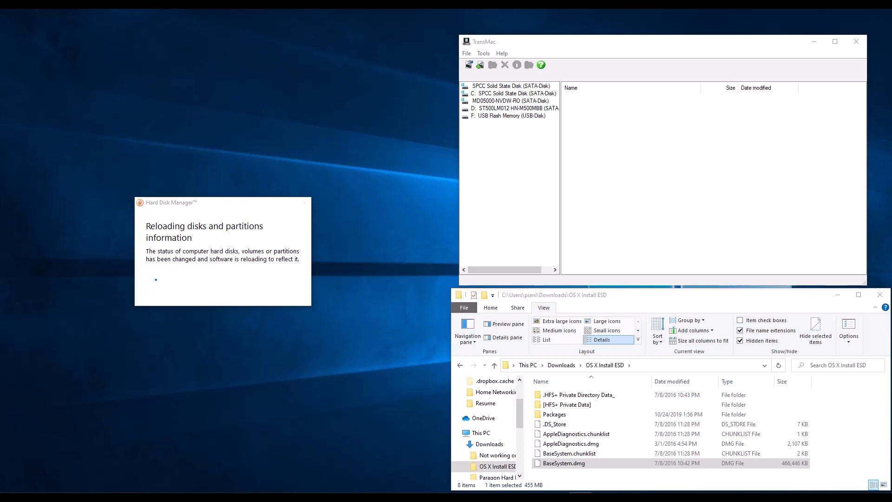
mouse_move(507, 115)
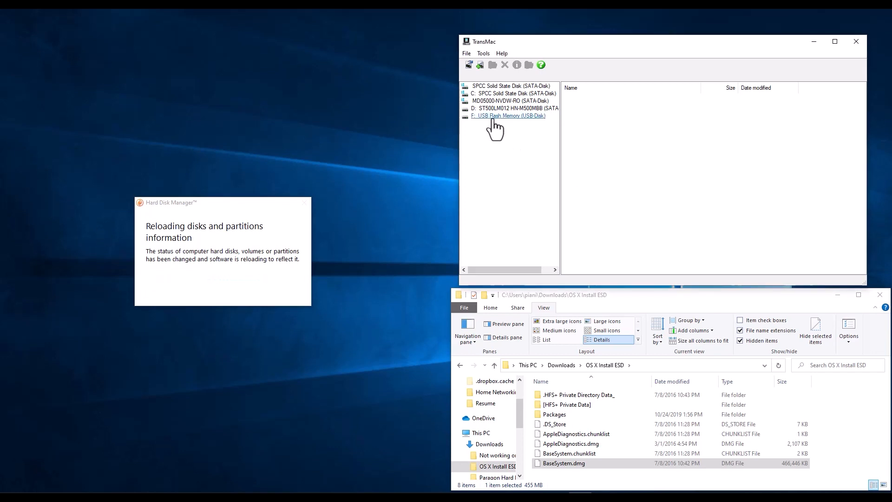
Start Restore with Disk Image on the F: USB Flash Memory drive, accepting the overwrite warning
click(510, 115)
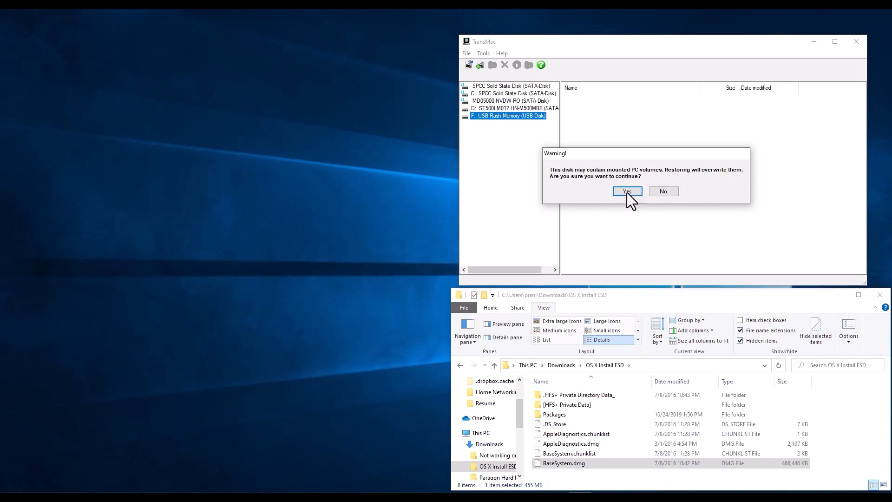
click(626, 190)
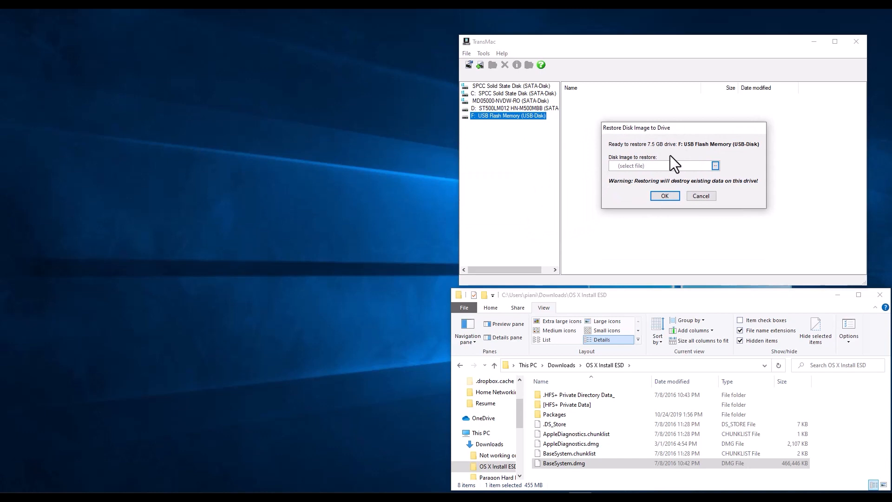
Choose BaseSystem.dmg as the image and approve the final warning to start restoring onto F:
click(715, 165)
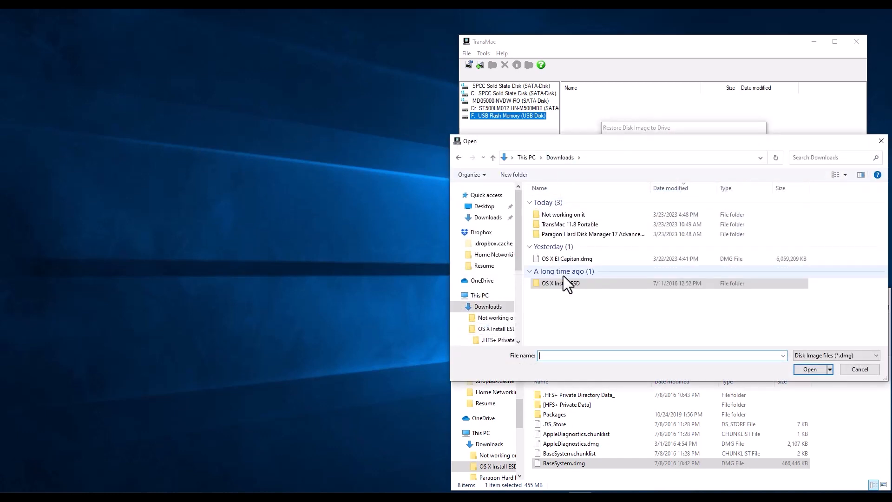
mouse_move(561, 283)
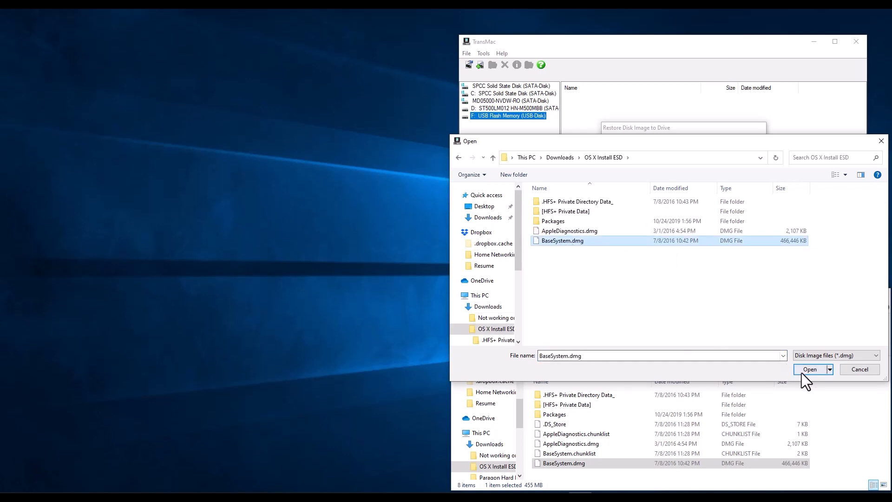
click(809, 369)
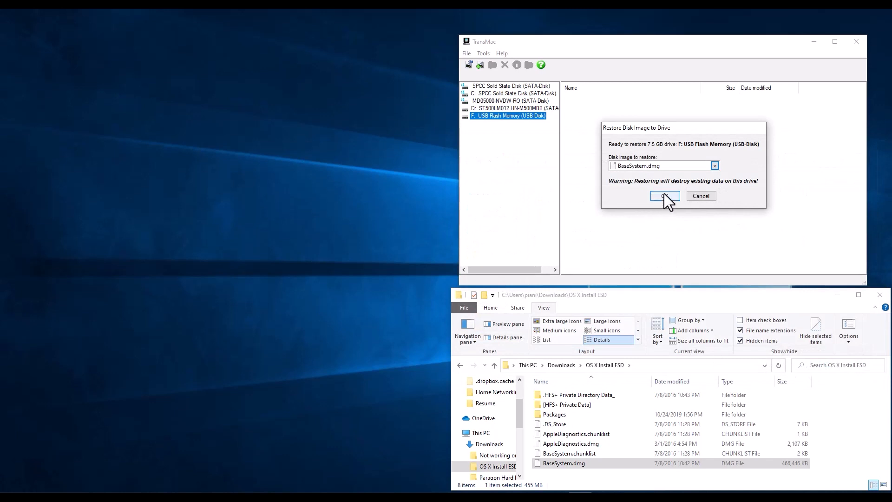
click(663, 196)
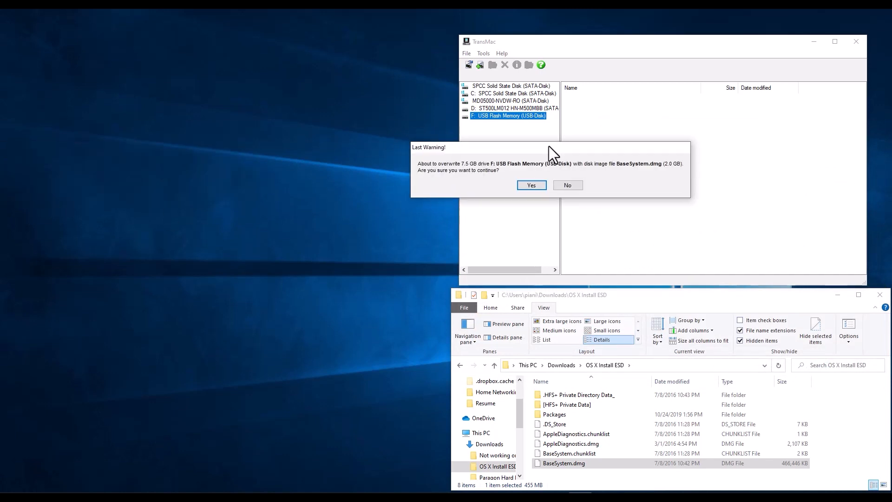
click(530, 185)
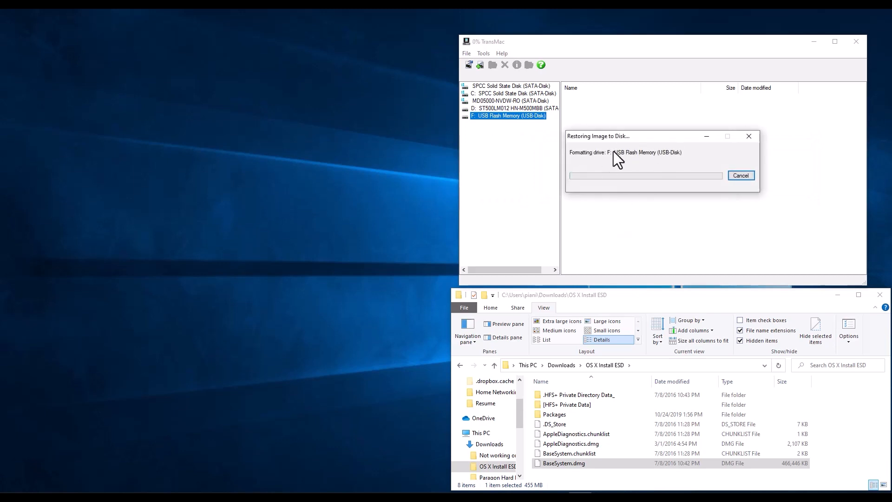
mouse_move(501, 133)
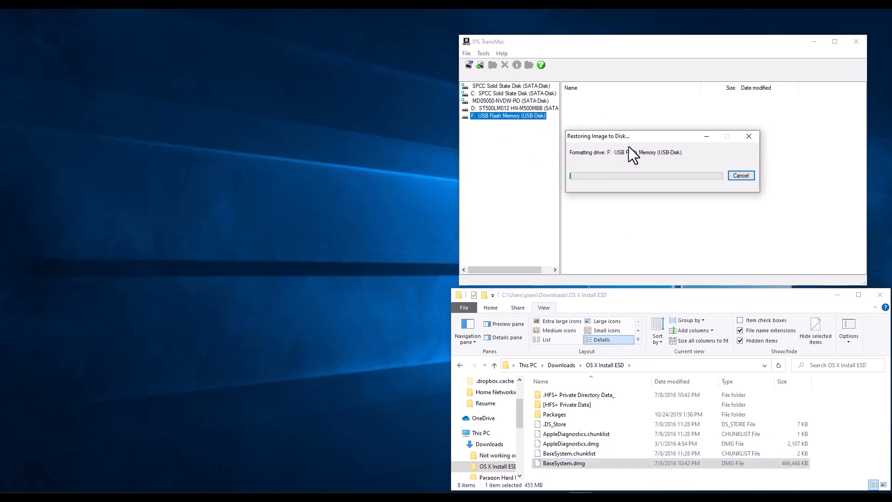
mouse_move(633, 171)
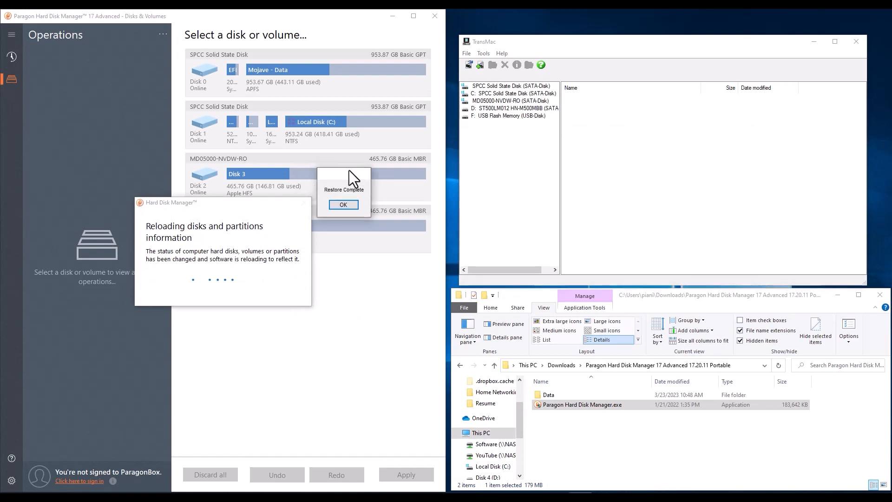
Acknowledge that BaseSystem.dmg finished restoring onto the USB flash drive
click(343, 204)
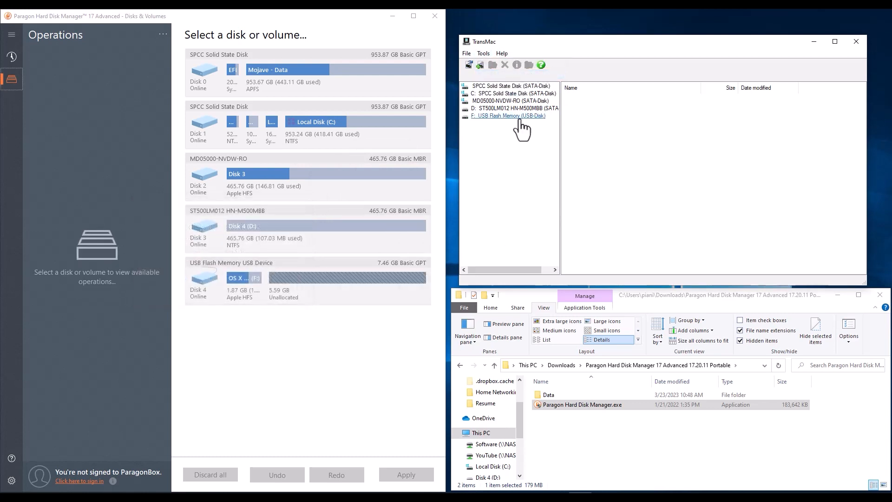
mouse_move(564, 205)
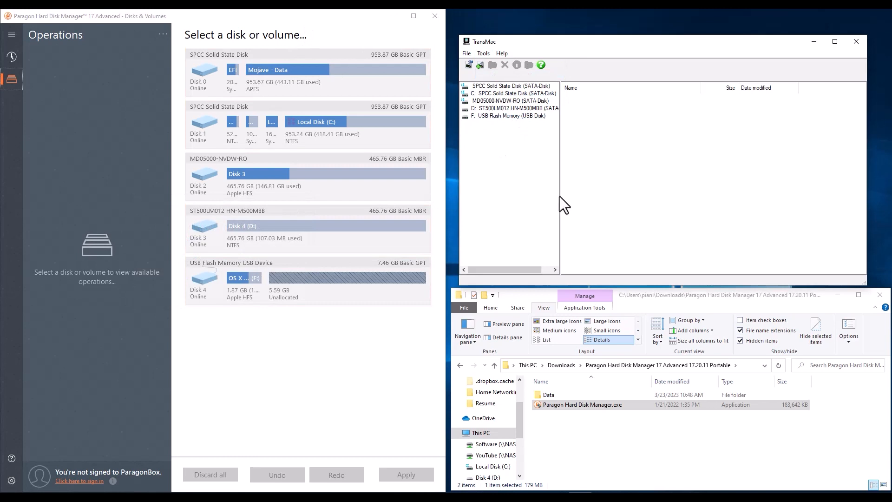
mouse_move(633, 186)
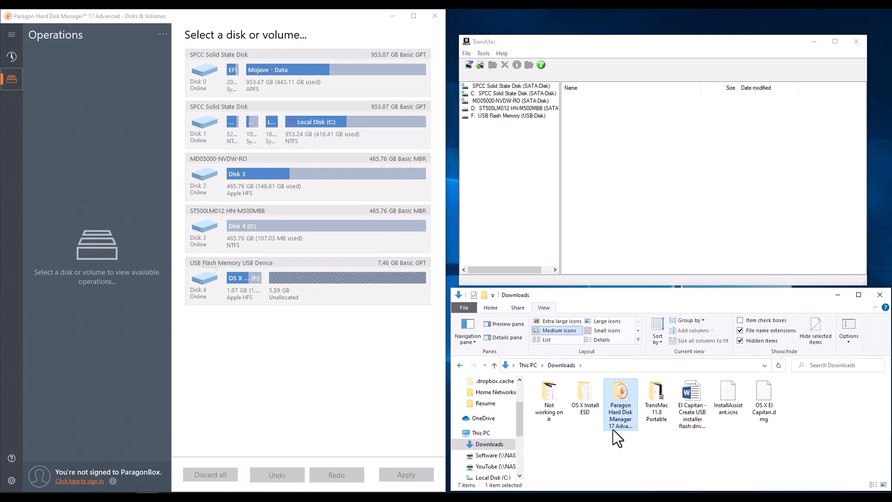
mouse_move(655, 447)
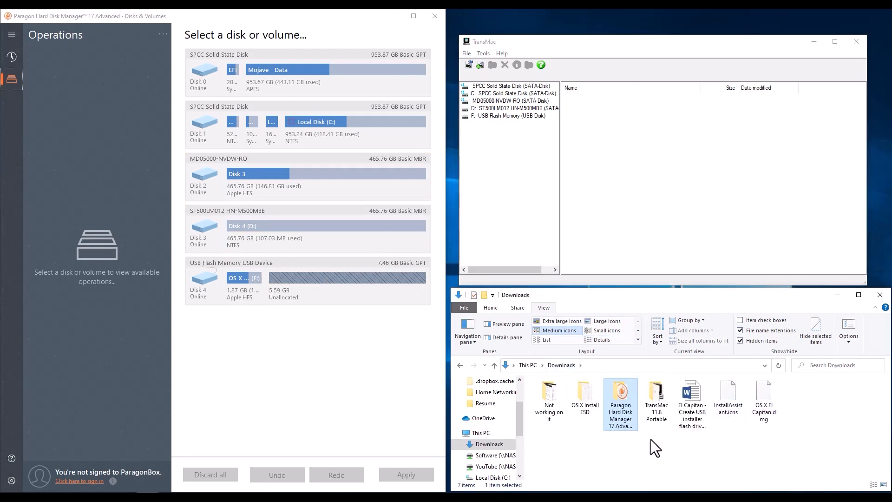
mouse_move(284, 27)
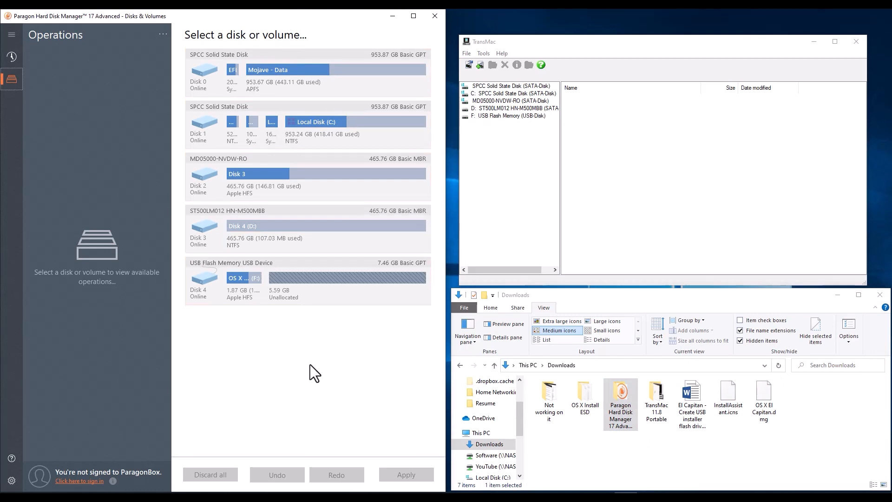
mouse_move(315, 365)
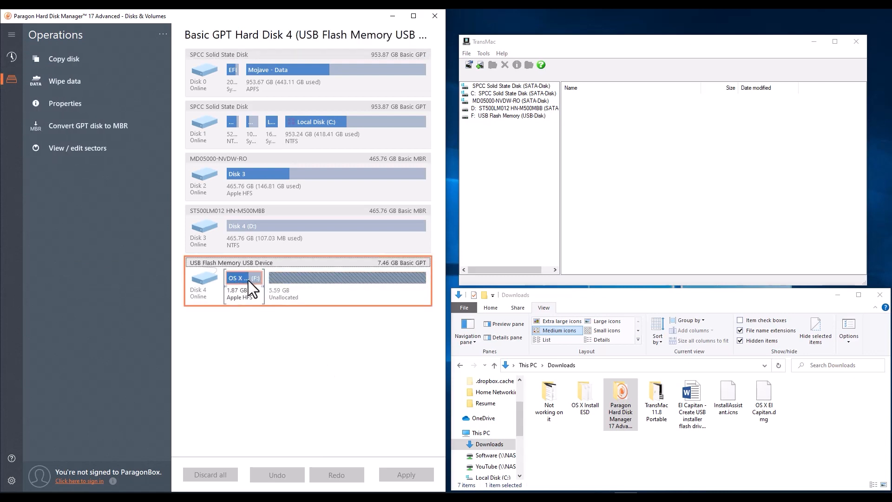
mouse_move(254, 289)
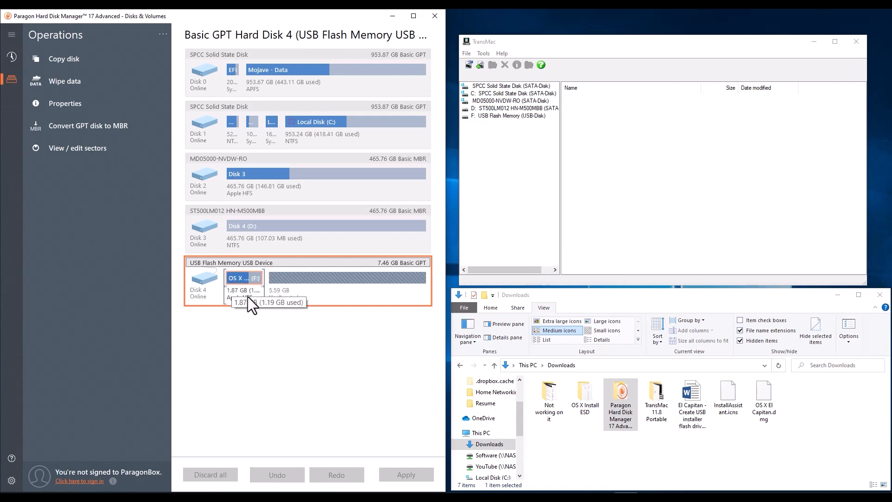
mouse_move(367, 284)
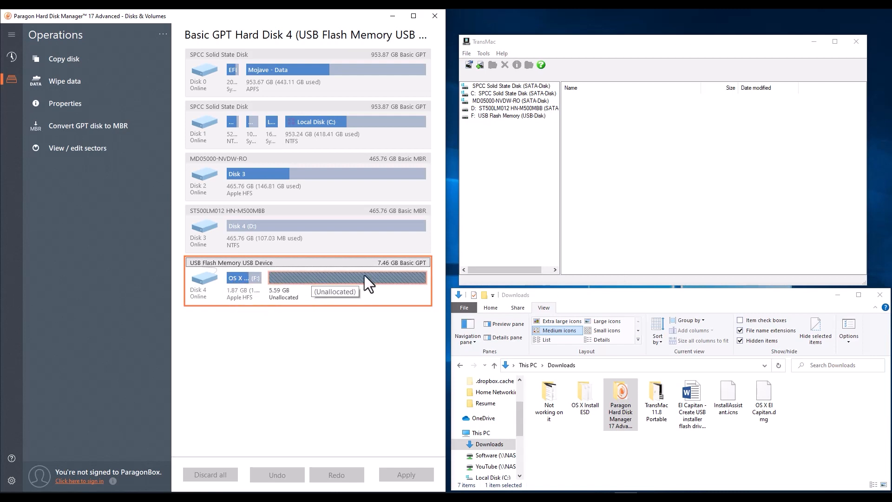
mouse_move(327, 289)
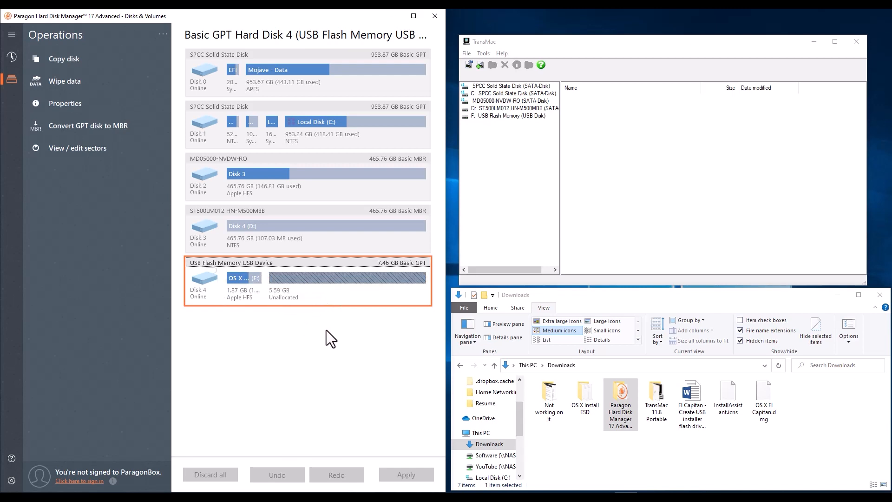
mouse_move(324, 332)
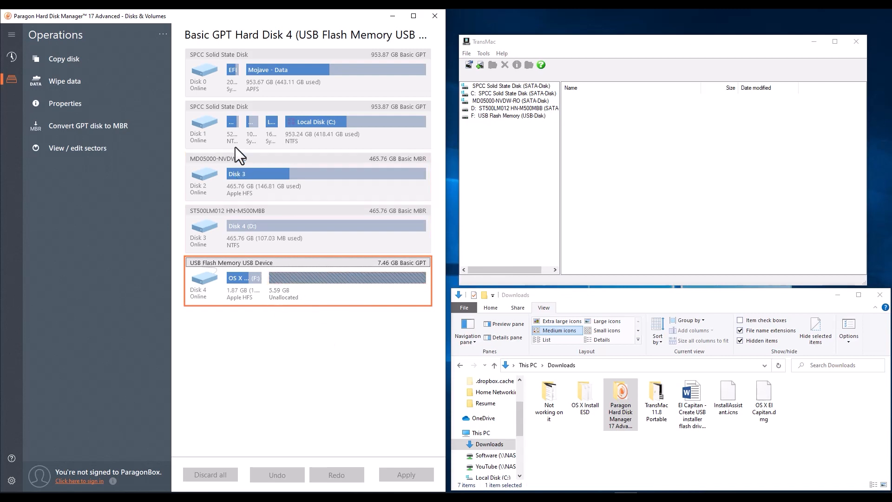
Enlarge the OS X Base System partition to 7.46 GB, filling the USB drive, and dismiss the report
click(243, 278)
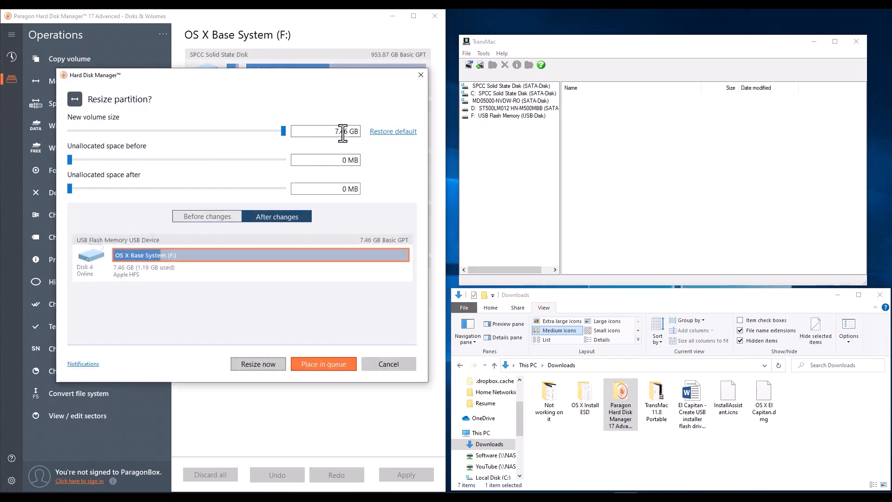
mouse_move(218, 300)
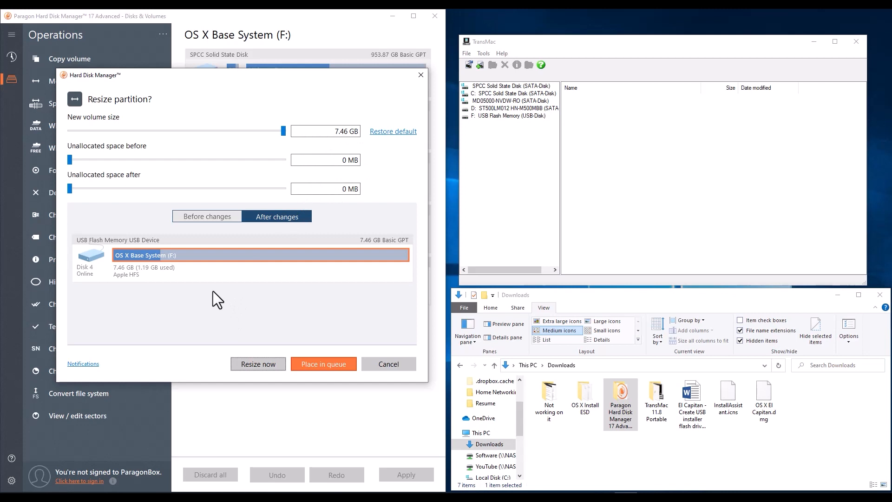
click(257, 364)
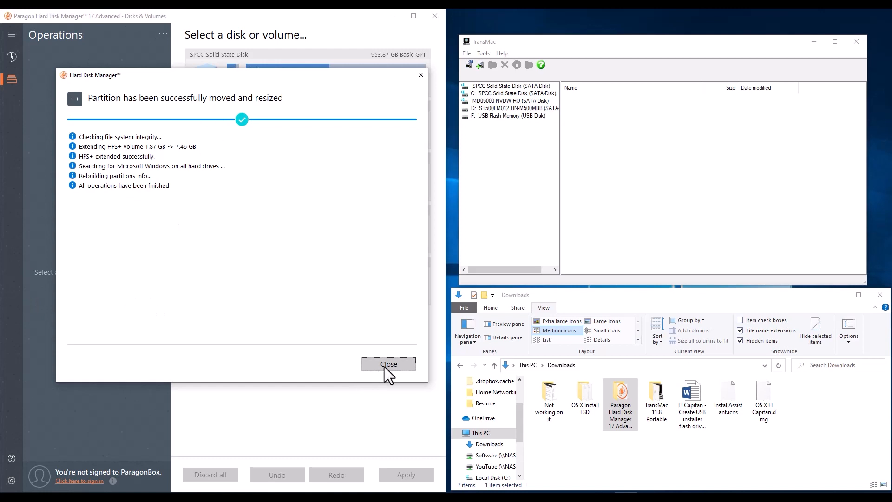
click(389, 364)
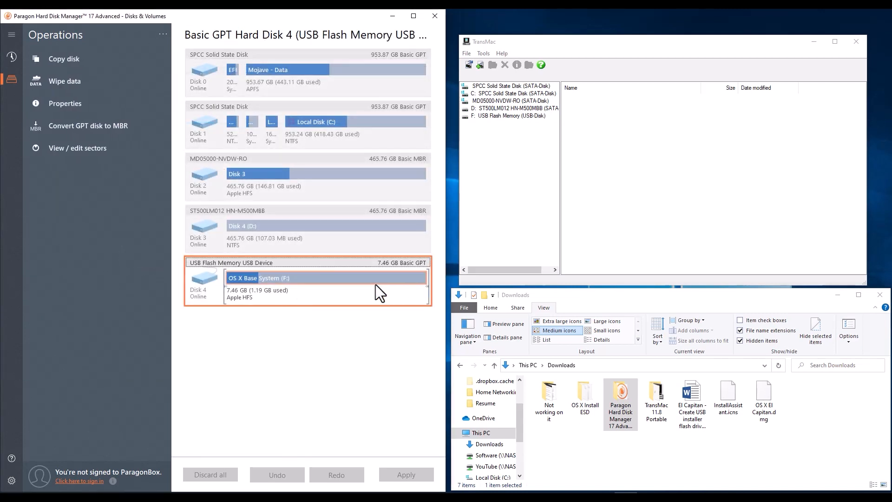
mouse_move(332, 340)
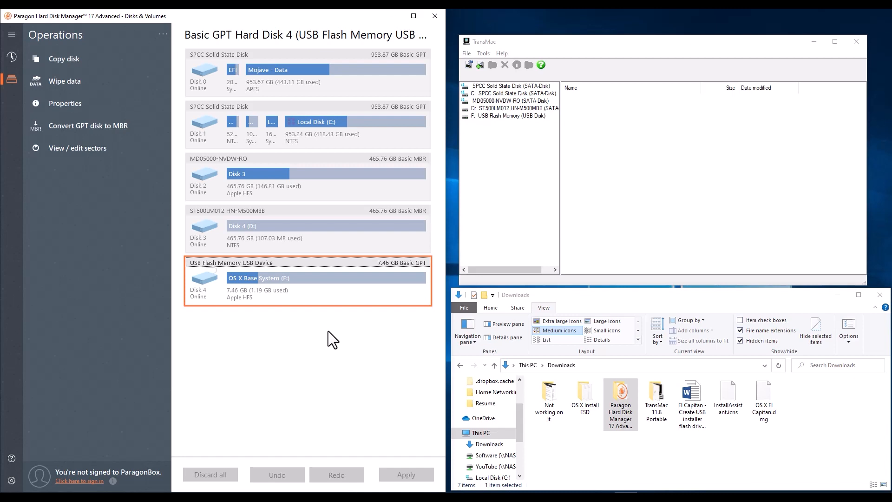
mouse_move(319, 322)
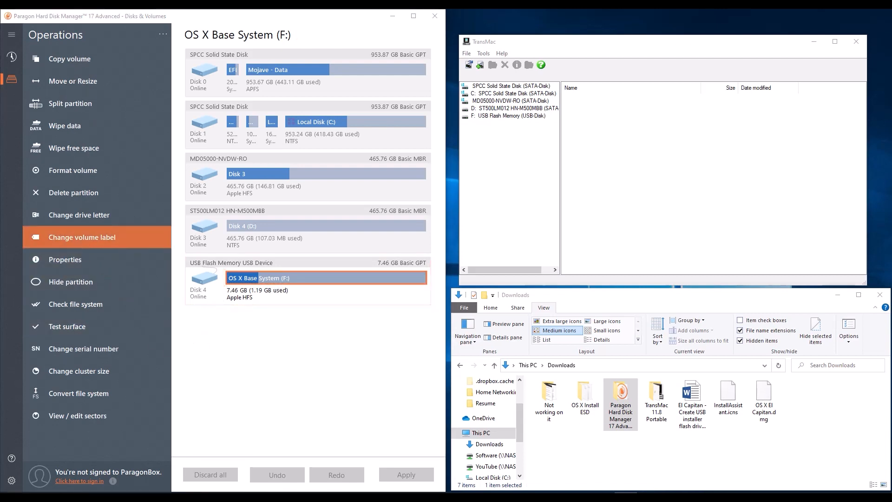
Relabel the USB volume as 'Install El Capitan' and apply the change immediately
click(82, 237)
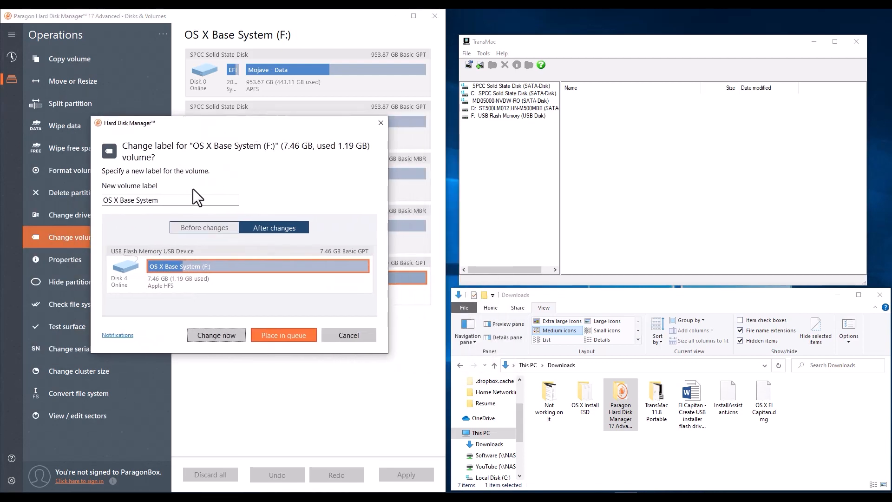
triple_click(169, 200)
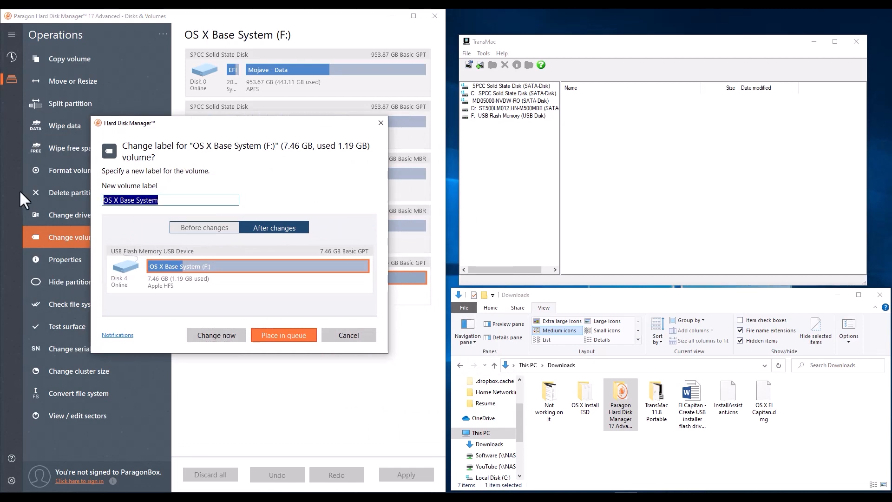
text(Install El Capit)
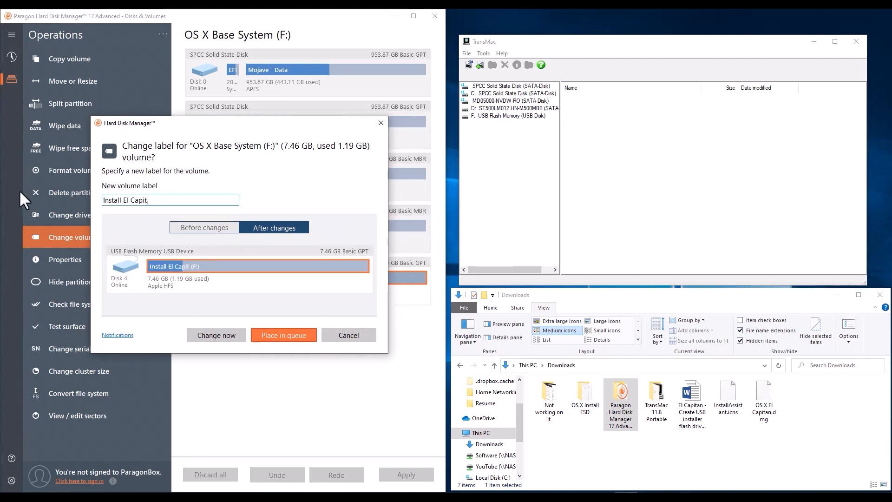
text(an)
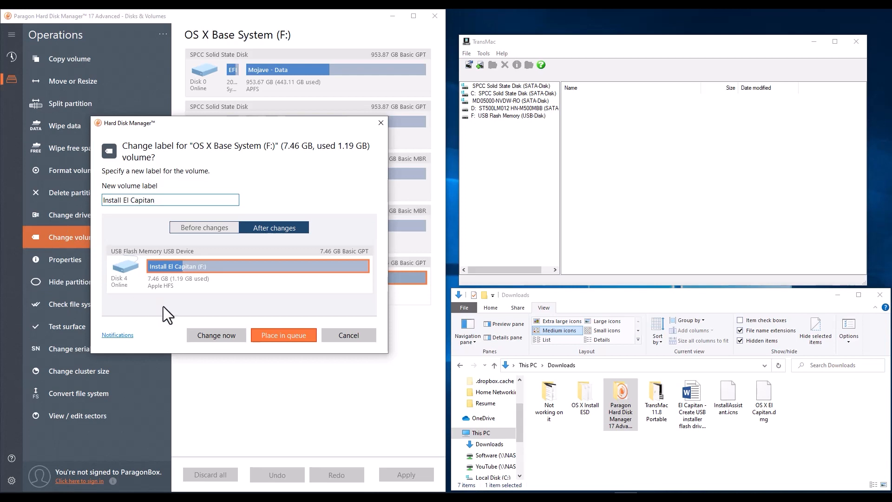
click(215, 335)
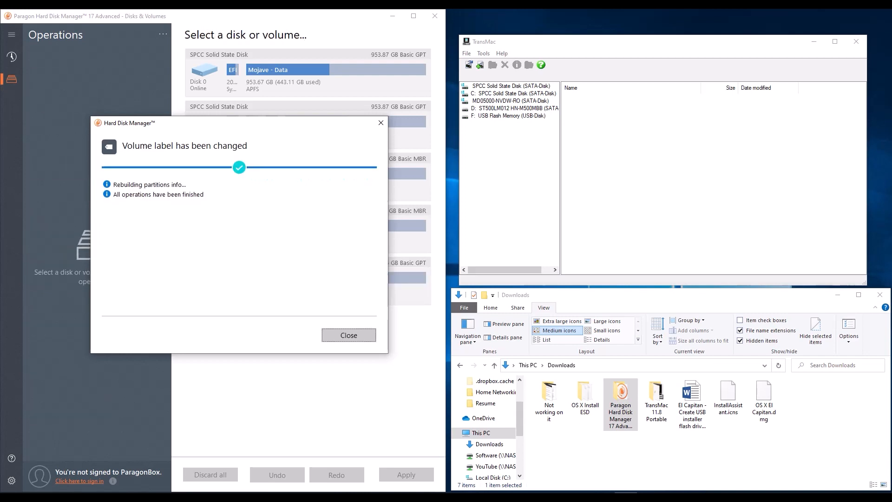
mouse_move(314, 336)
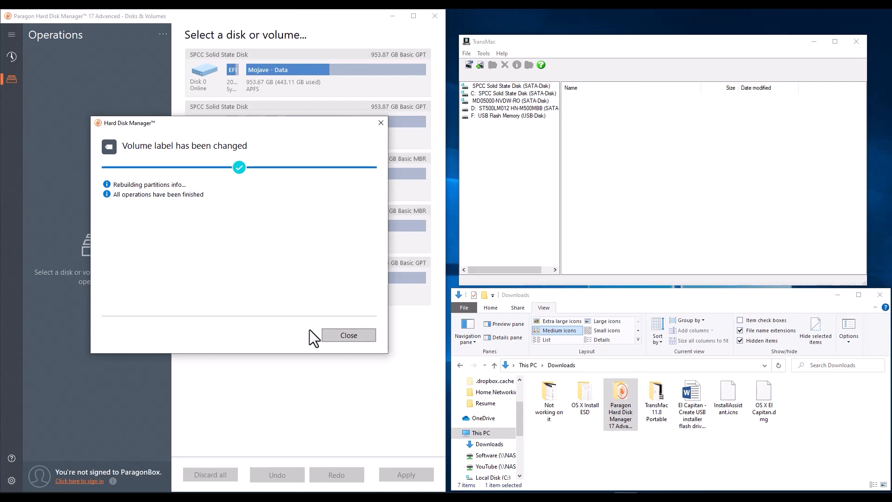
click(348, 334)
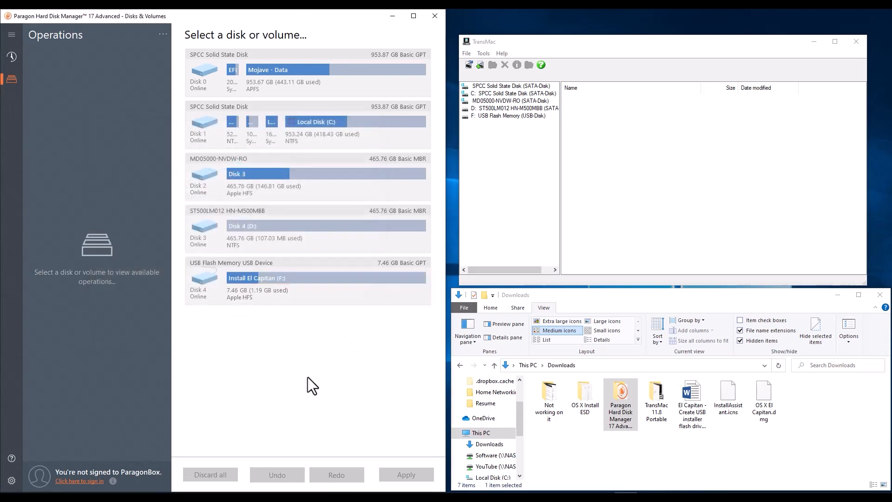
mouse_move(435, 16)
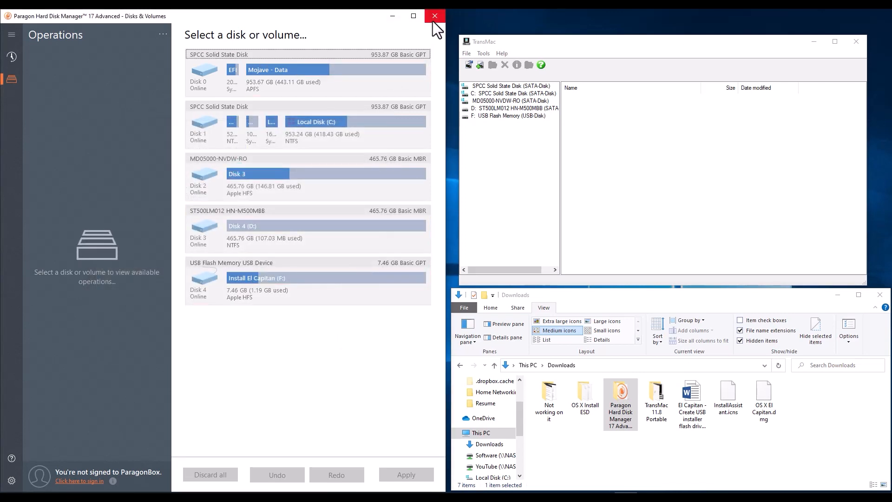
Quit Paragon Hard Disk Manager and expand the USB drive's Install El Capitan volume in TransMac
click(434, 15)
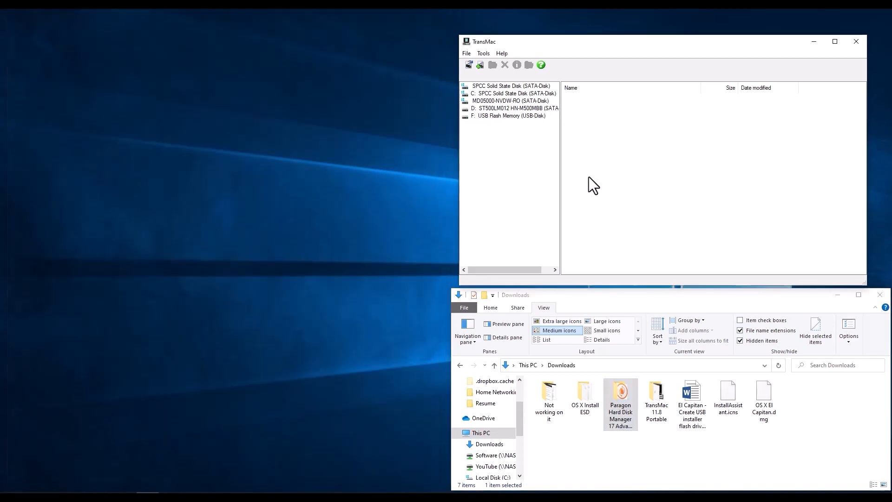
mouse_move(617, 207)
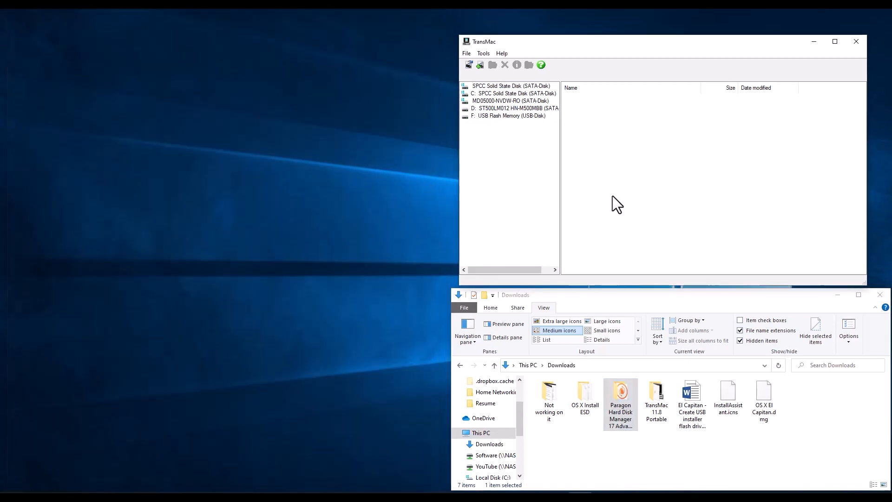
mouse_move(484, 83)
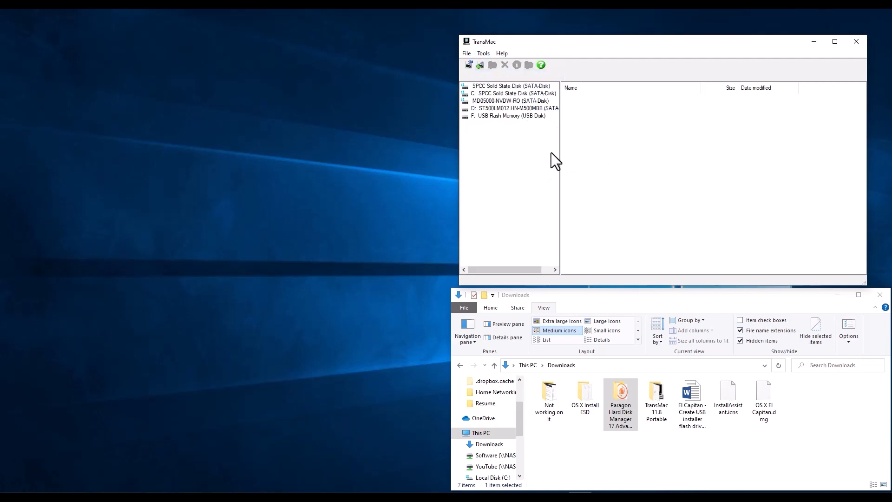
click(498, 124)
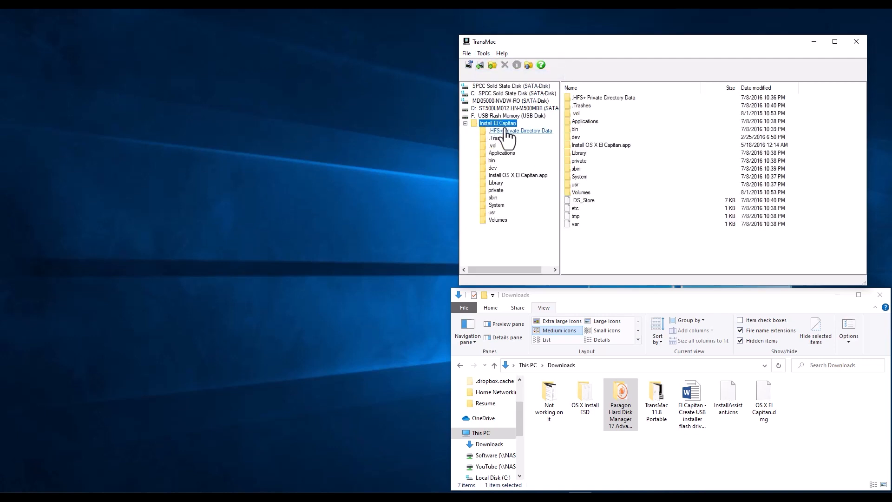
mouse_move(651, 258)
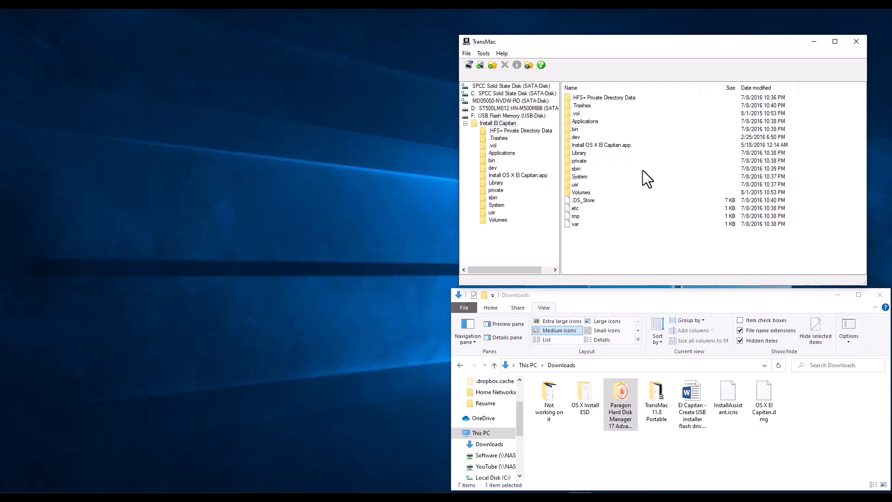
mouse_move(623, 260)
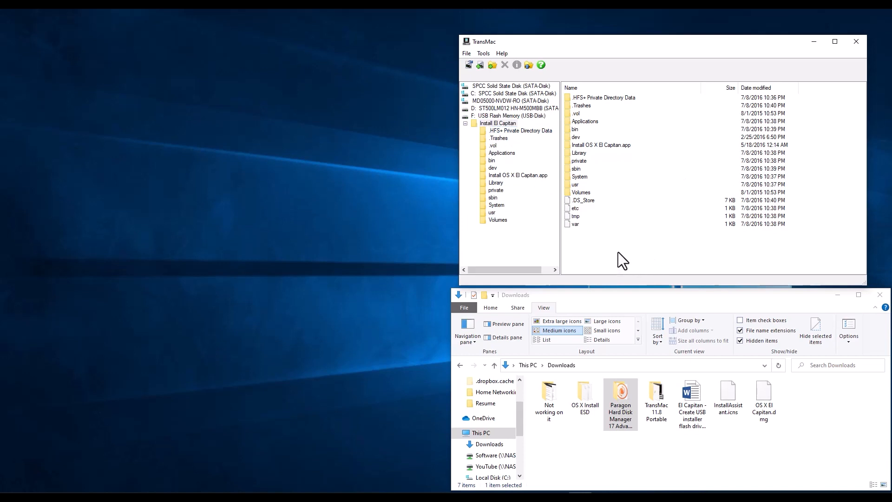
mouse_move(598, 261)
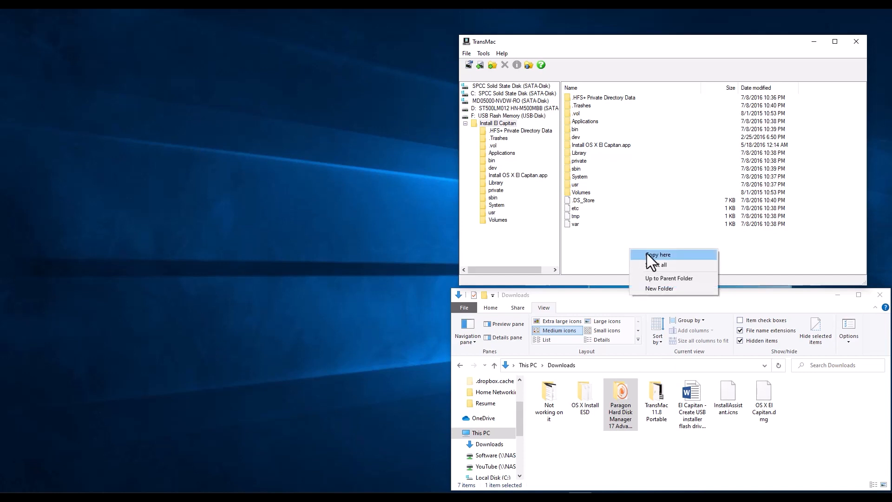
Copy BaseSystem.chunklist and BaseSystem.dmg from OS X Install ESD onto the Install El Capitan volume
click(658, 255)
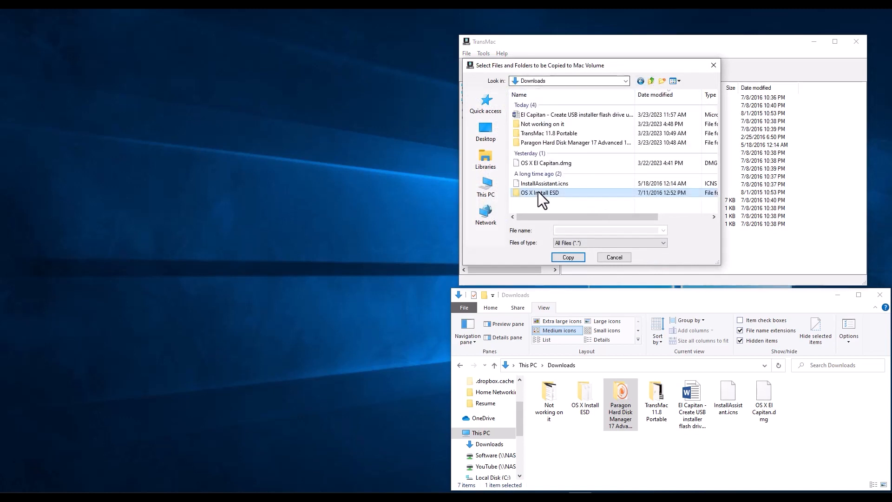
double_click(539, 193)
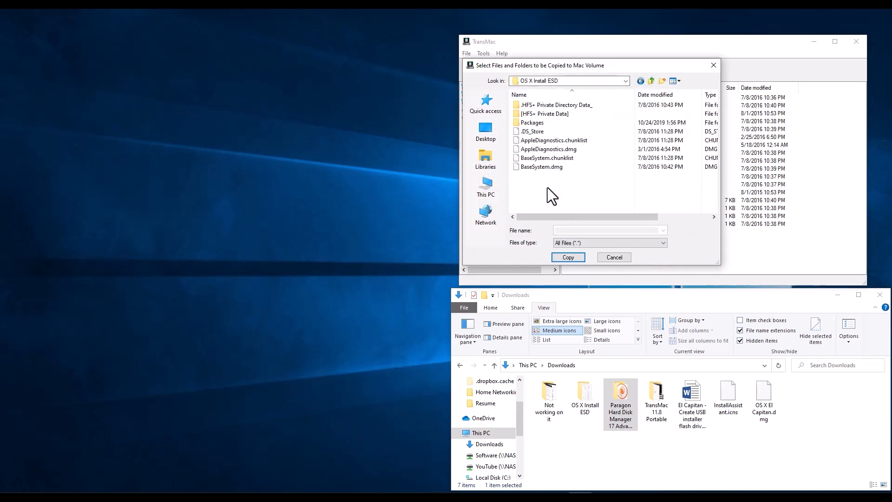
click(546, 158)
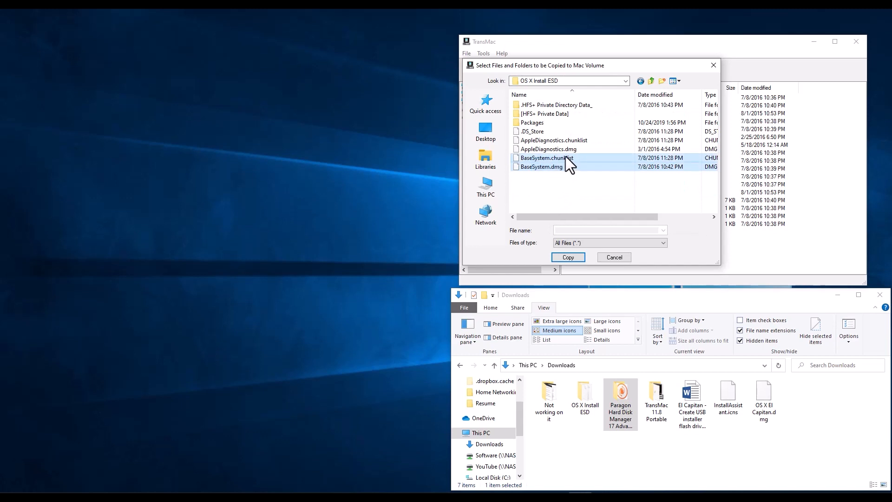
mouse_move(546, 168)
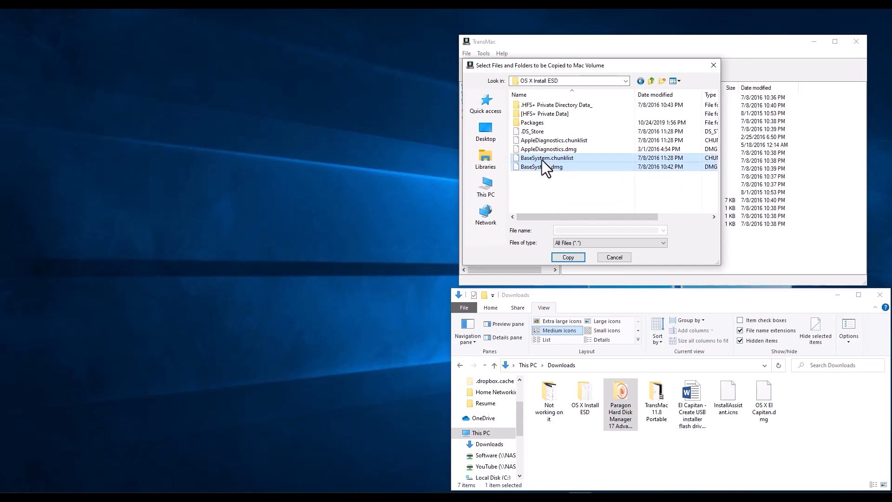
click(567, 256)
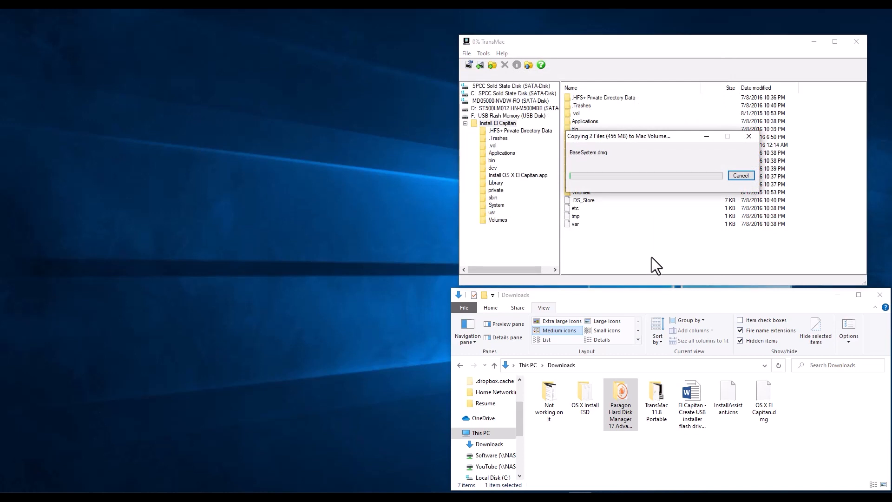
mouse_move(643, 266)
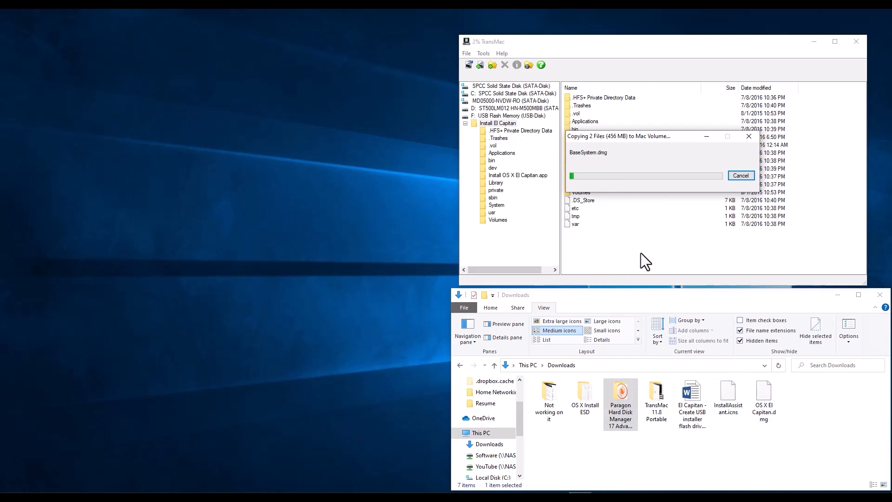
mouse_move(642, 257)
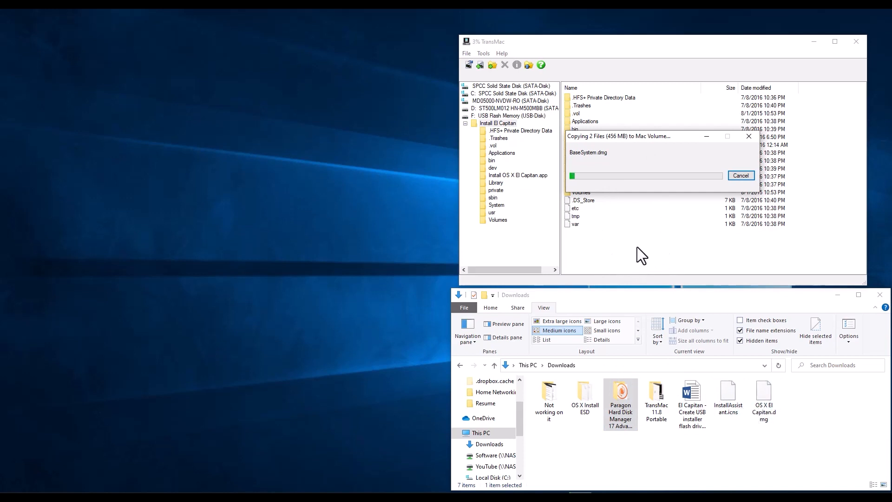
mouse_move(655, 155)
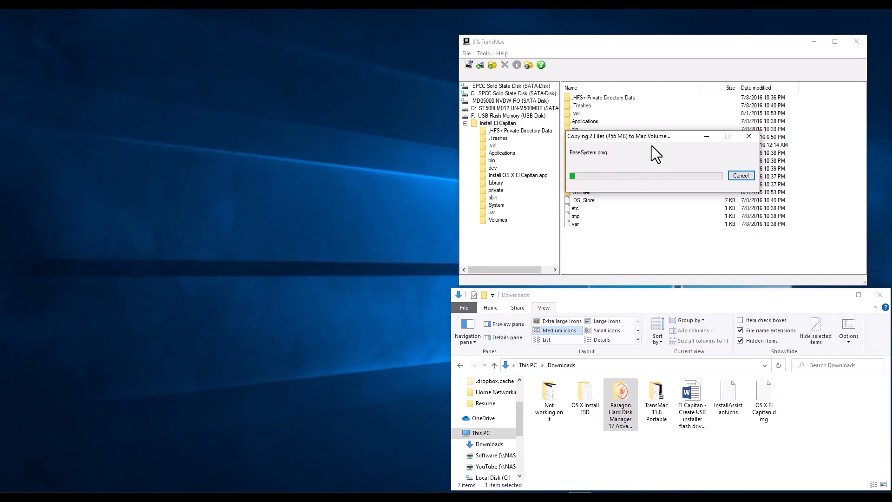
mouse_move(629, 253)
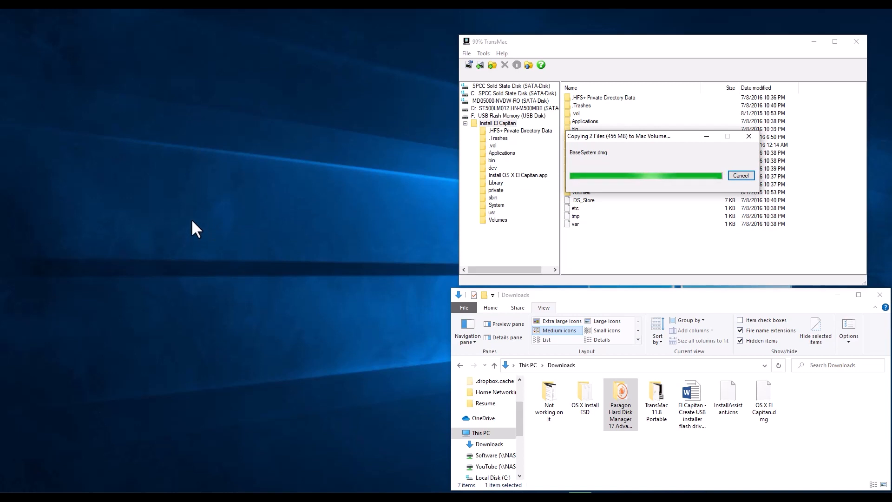
mouse_move(364, 216)
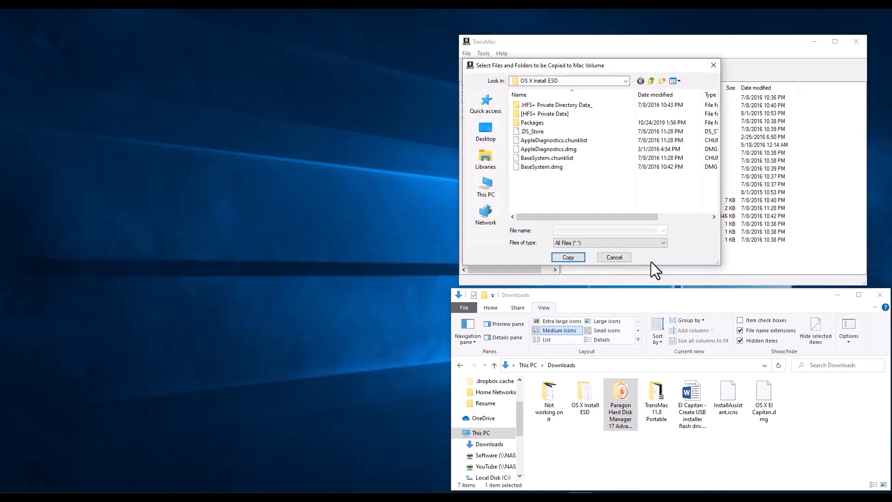
mouse_move(590, 181)
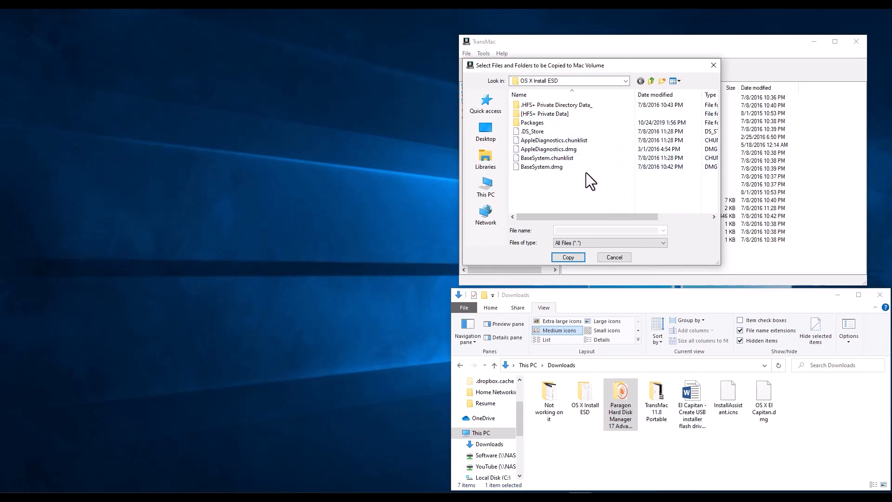
mouse_move(555, 161)
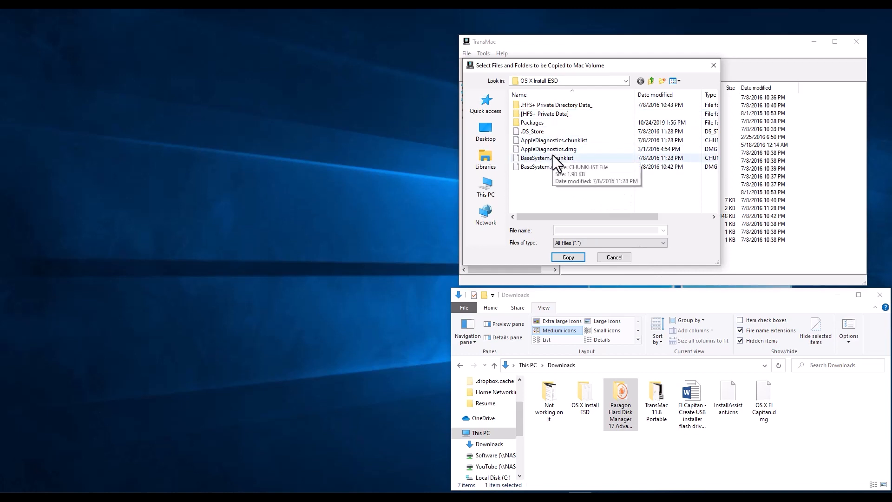
mouse_move(560, 188)
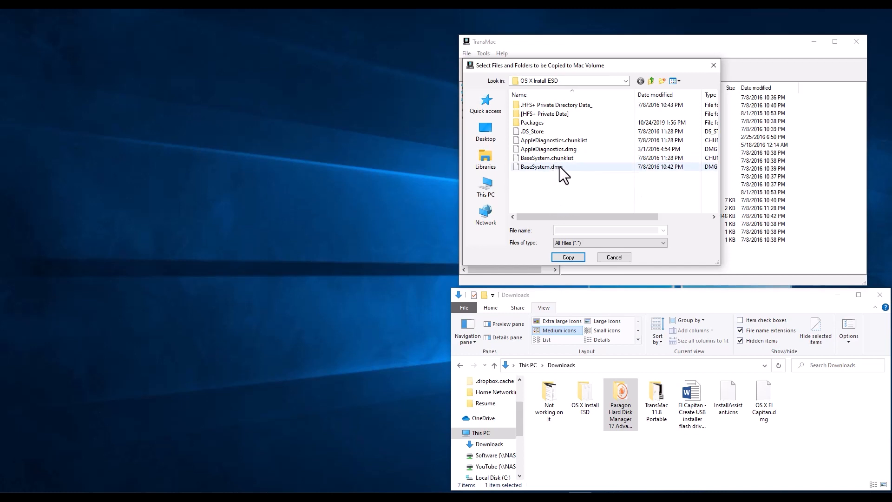
Copy InstallAssistant.icns from Downloads onto the top level of the Install El Capitan volume
click(651, 80)
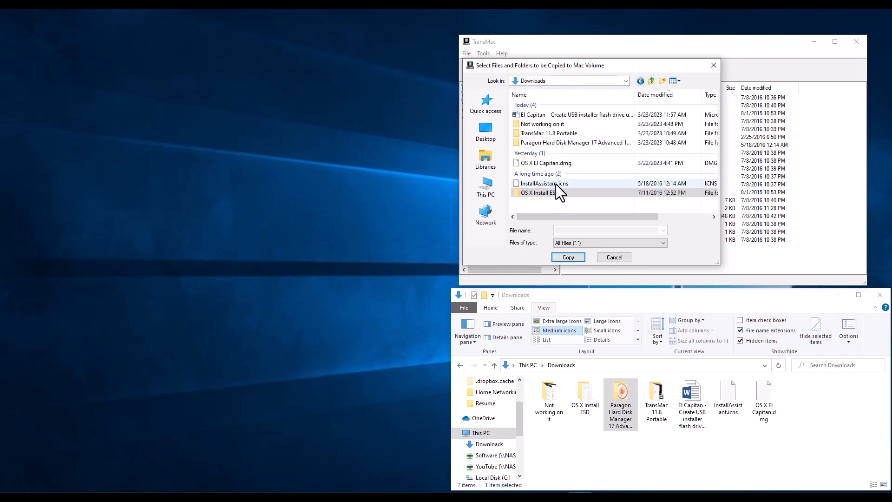
click(543, 183)
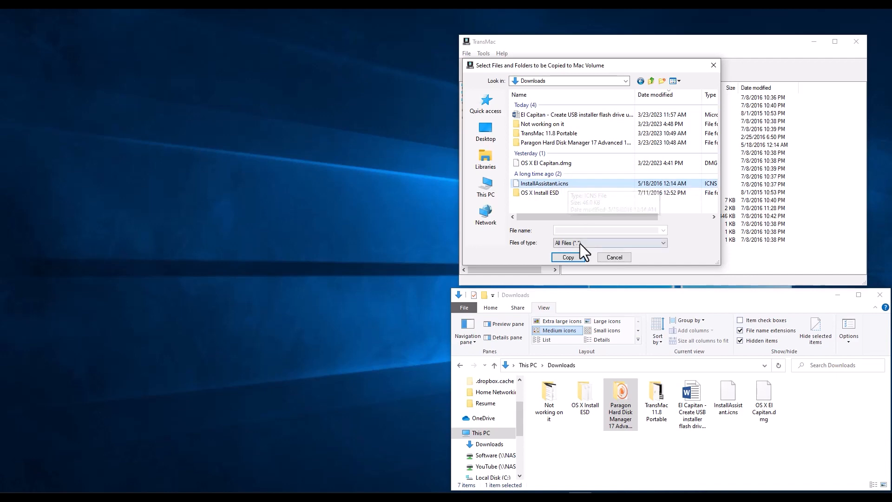
click(566, 258)
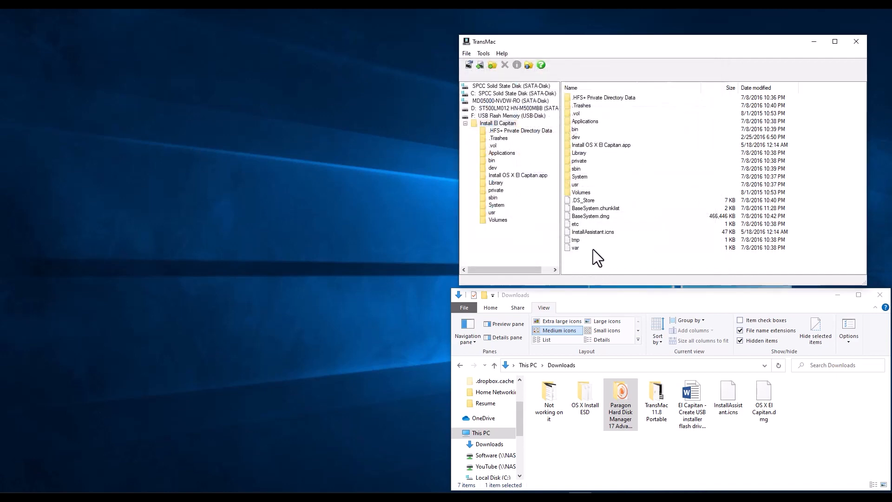
Rename InstallAssistant.icns on the USB volume to .VolumeIcon.icns
right_click(592, 232)
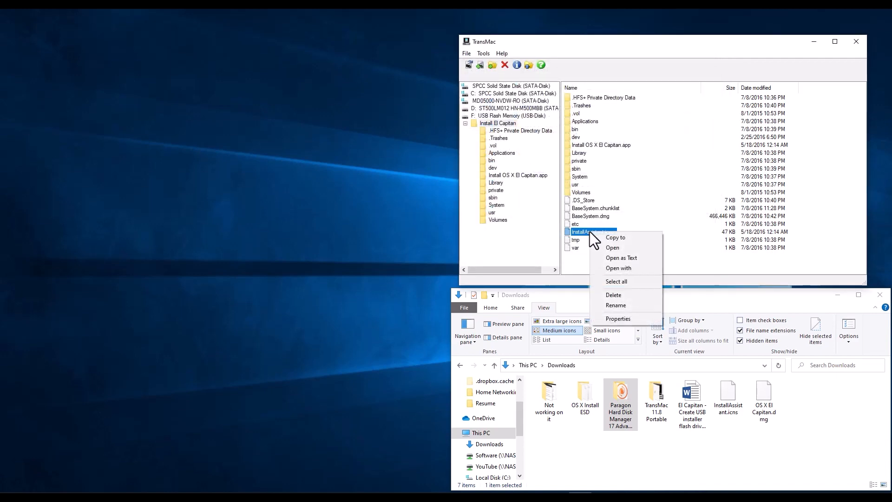
click(616, 305)
text(.)
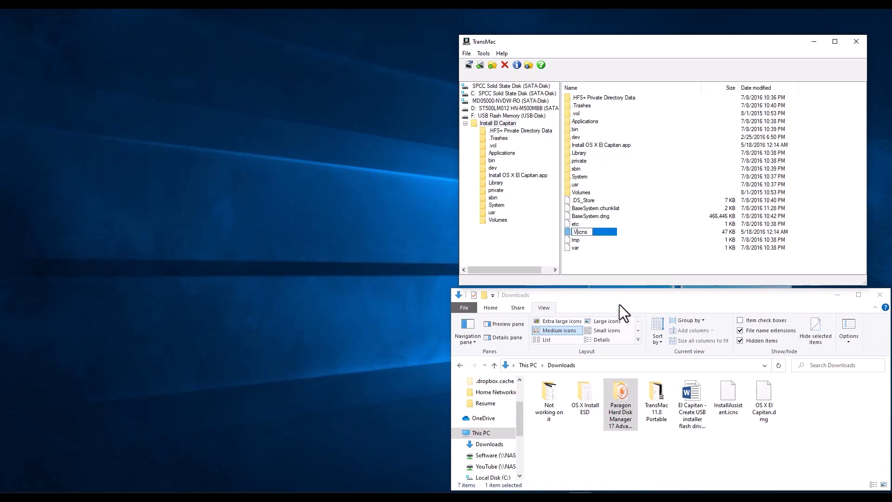
text(VolumeIcon.)
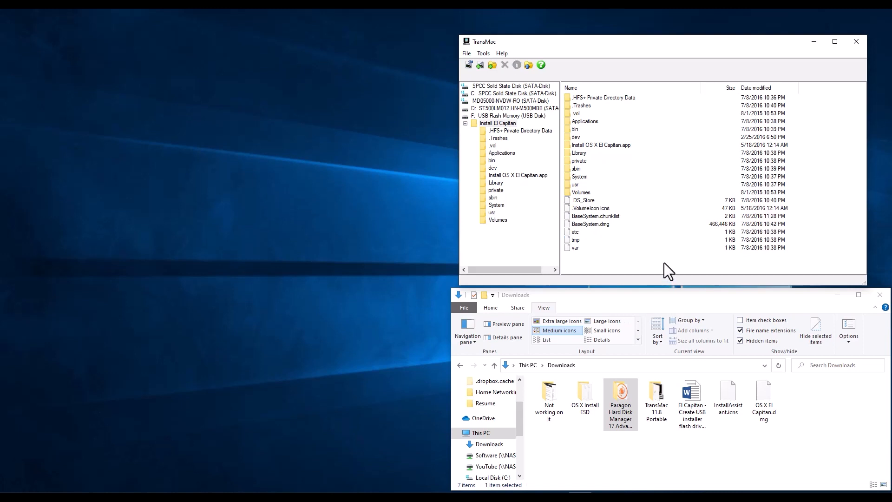
mouse_move(594, 215)
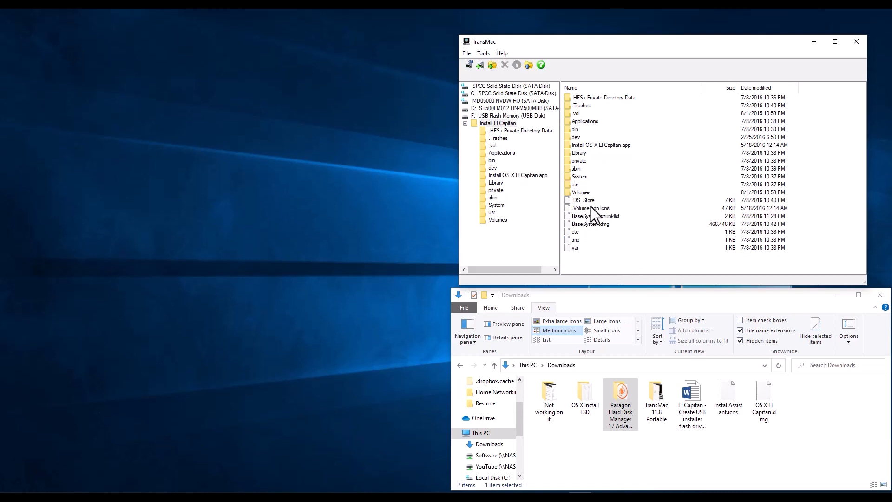
click(592, 207)
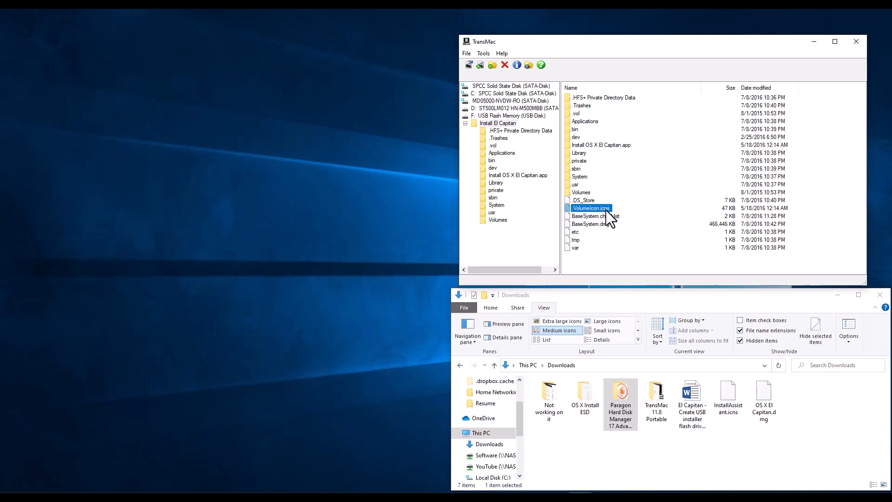
mouse_move(608, 225)
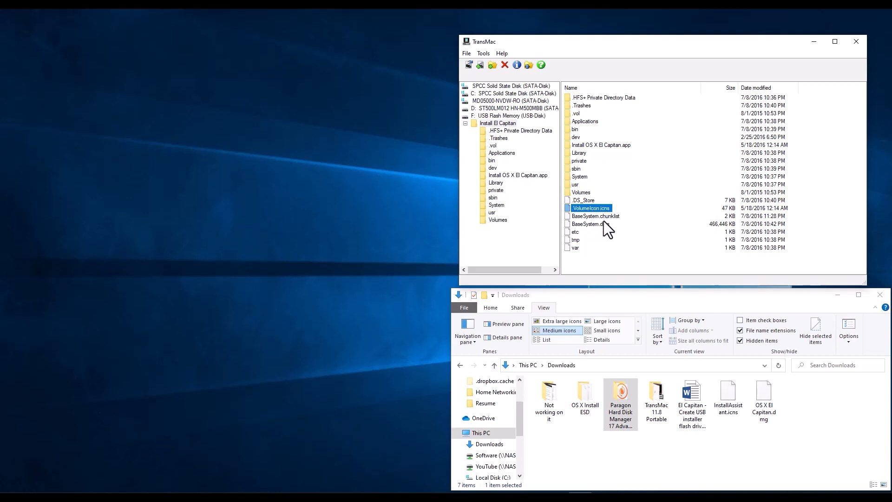
mouse_move(596, 228)
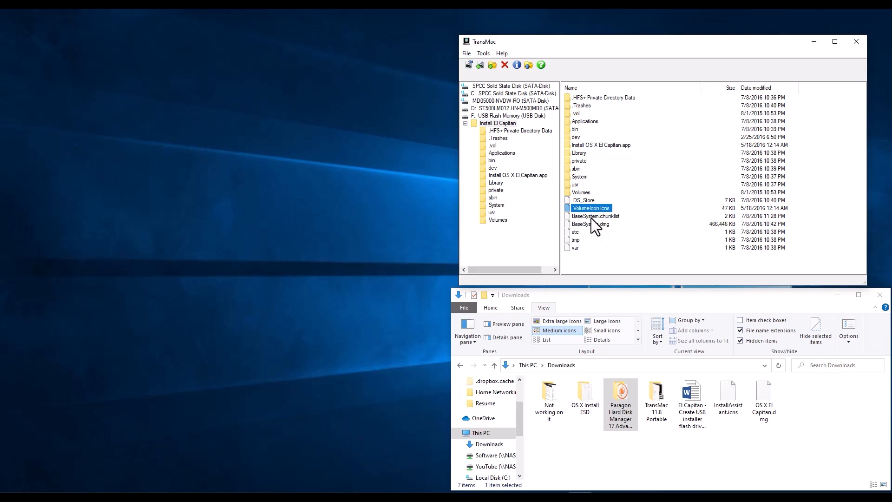
click(601, 246)
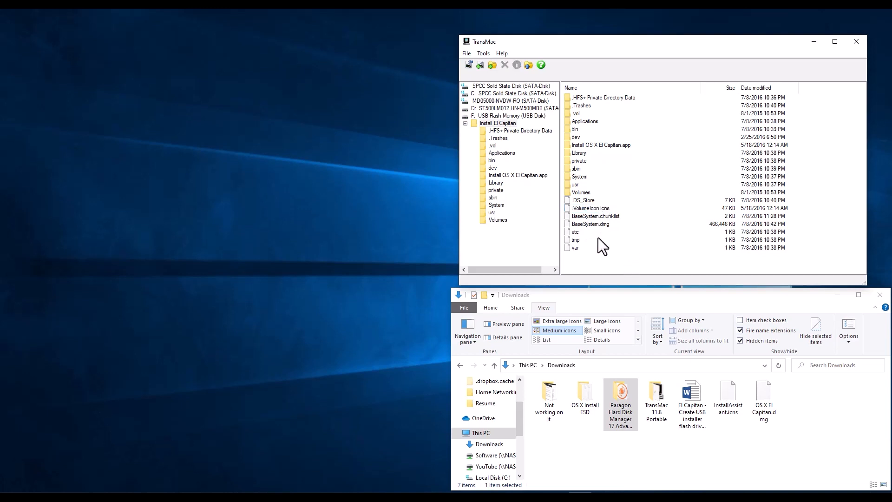
mouse_move(608, 243)
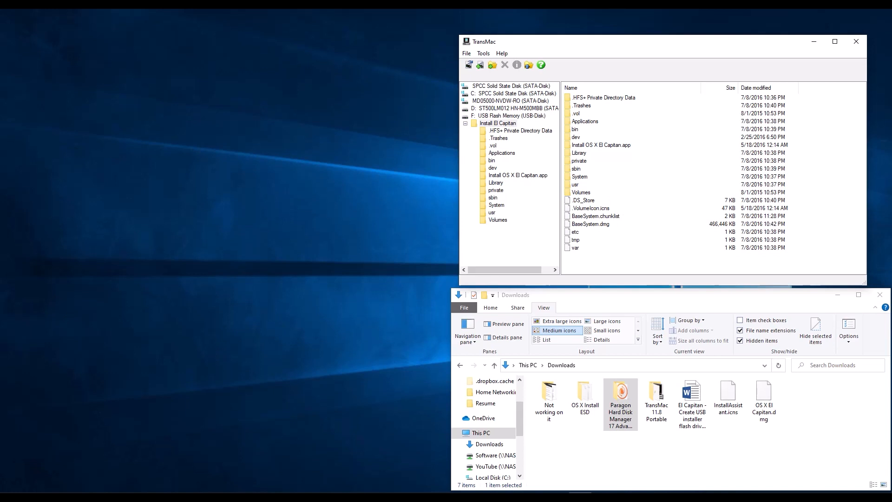
Delete the Packages item inside System/Installation on the USB volume and confirm
click(579, 177)
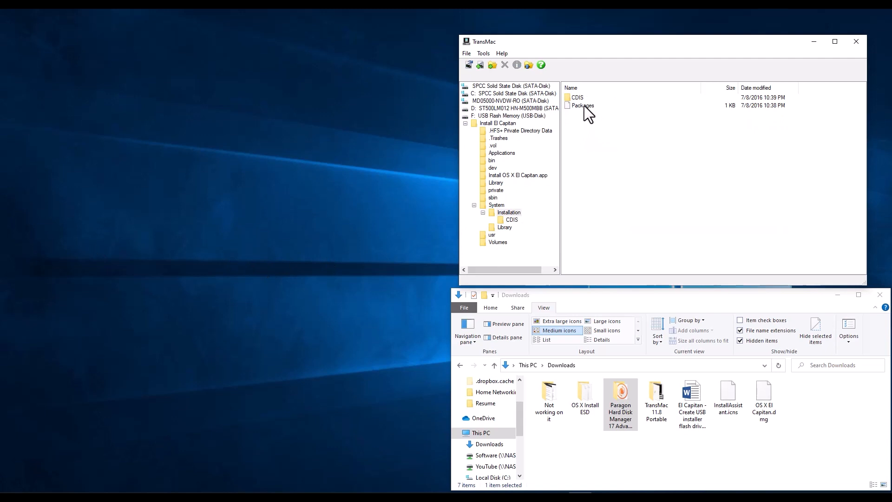
click(584, 106)
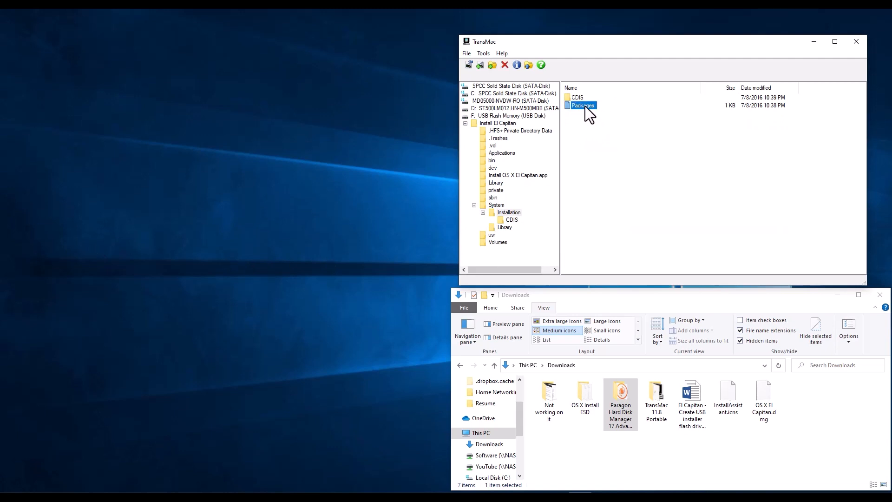
right_click(582, 105)
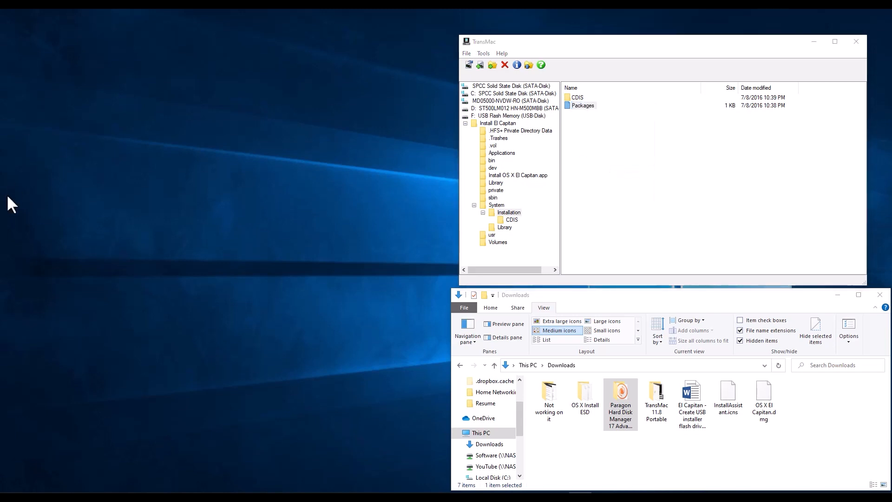
click(504, 64)
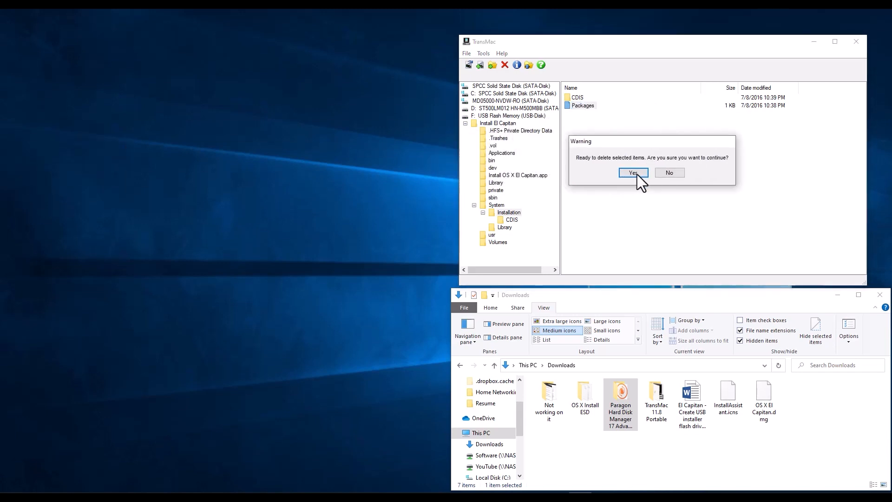
click(633, 173)
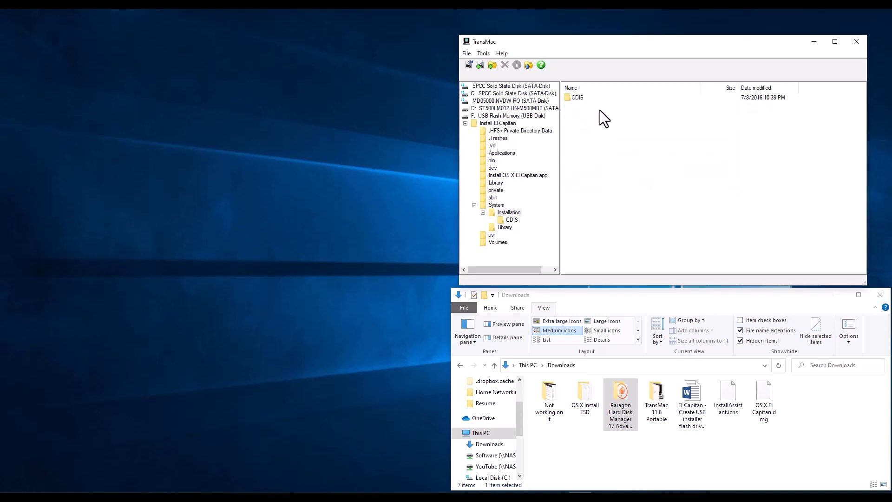
mouse_move(590, 152)
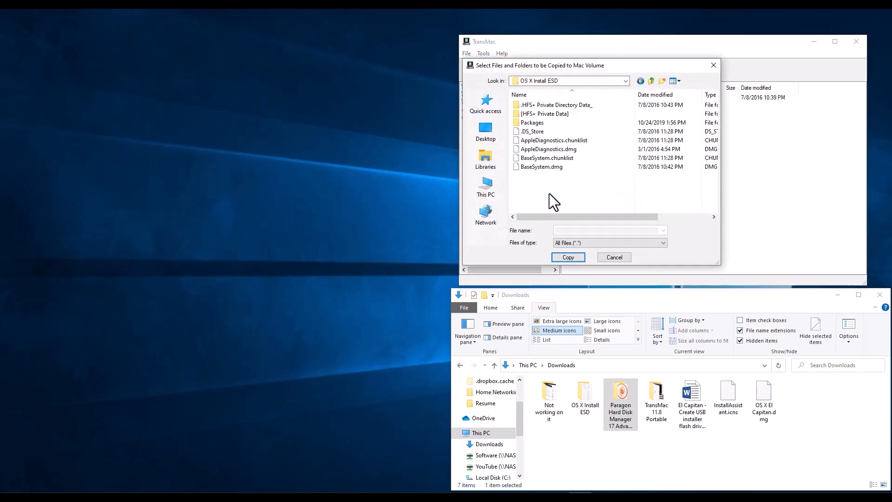
Copy the Packages folder from OS X Install ESD onto the volume
click(531, 122)
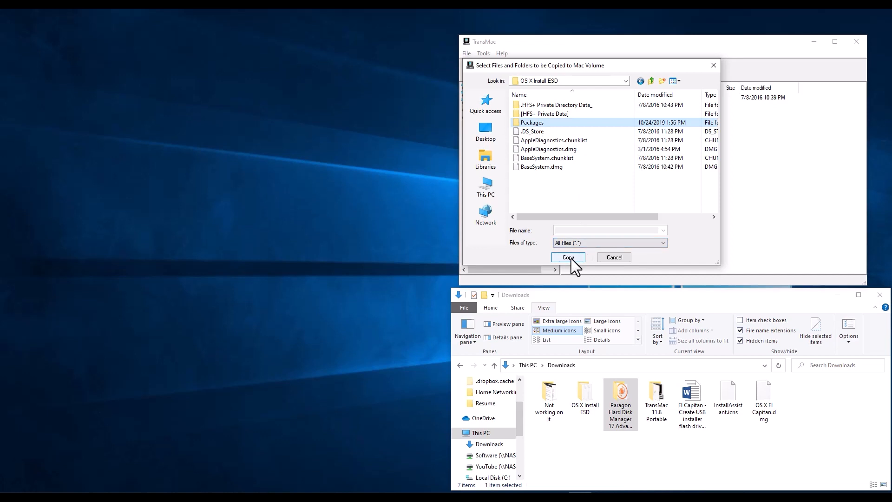
click(567, 258)
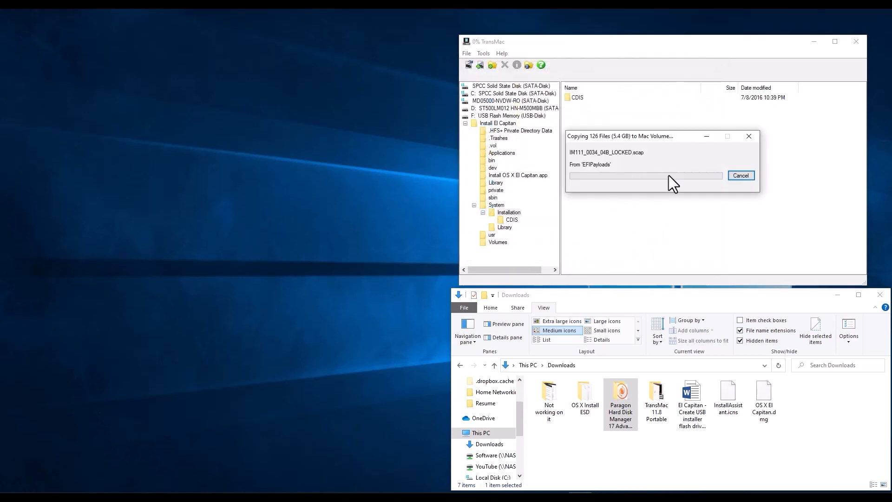
mouse_move(353, 246)
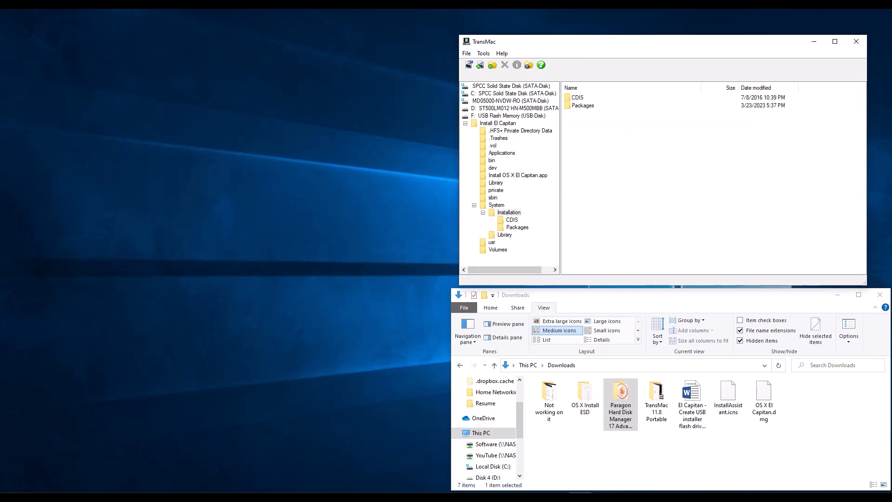
Check the copied Packages folder, then select .VolumeIcon.icns at the volume's top level
click(583, 105)
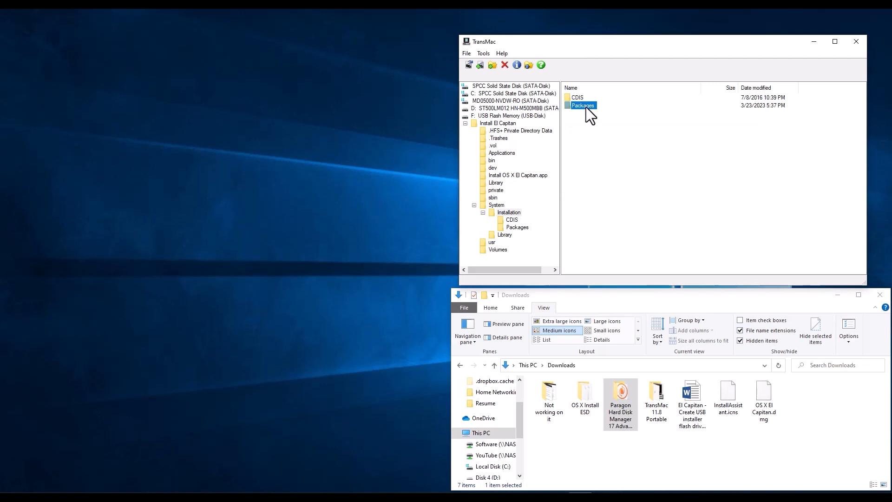
mouse_move(598, 128)
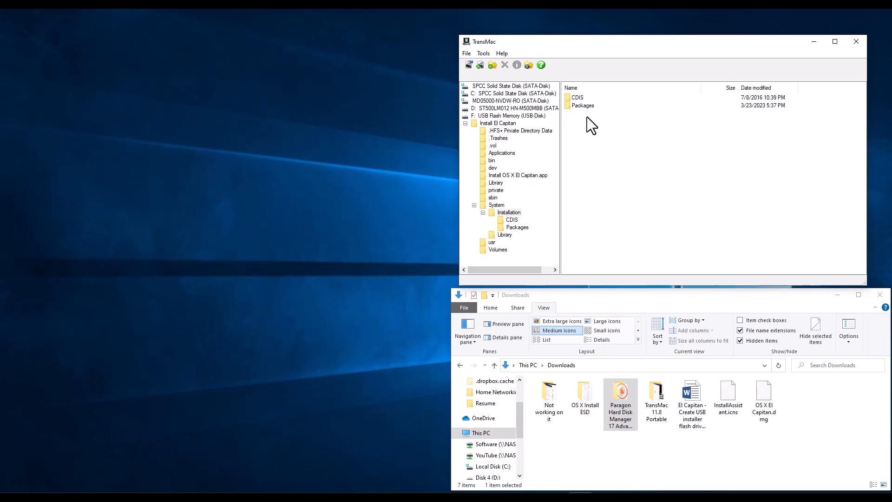
click(497, 123)
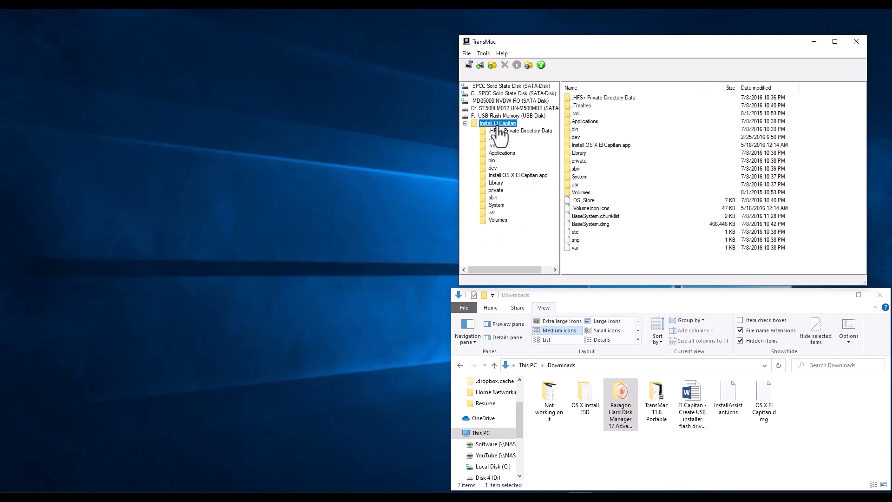
click(590, 208)
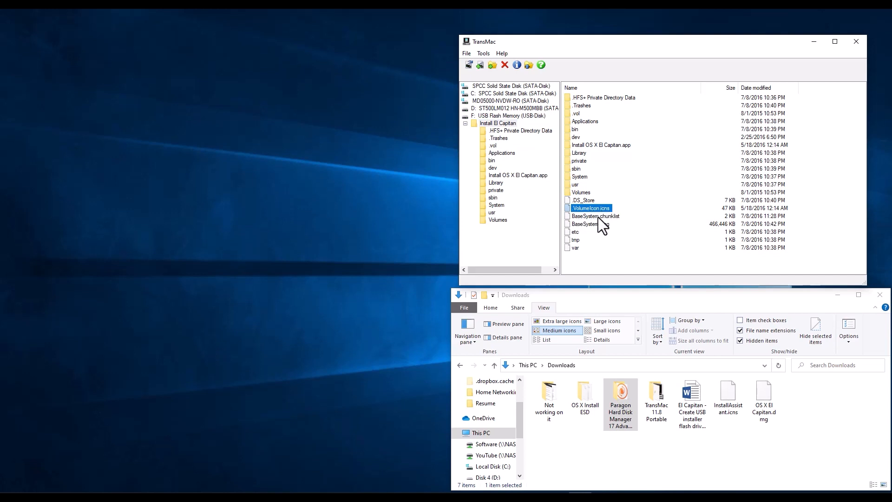
mouse_move(629, 273)
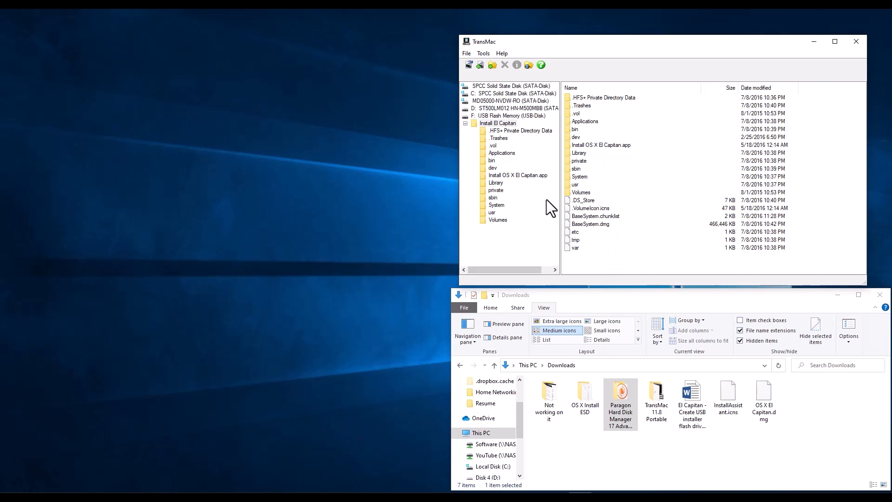
mouse_move(840, 123)
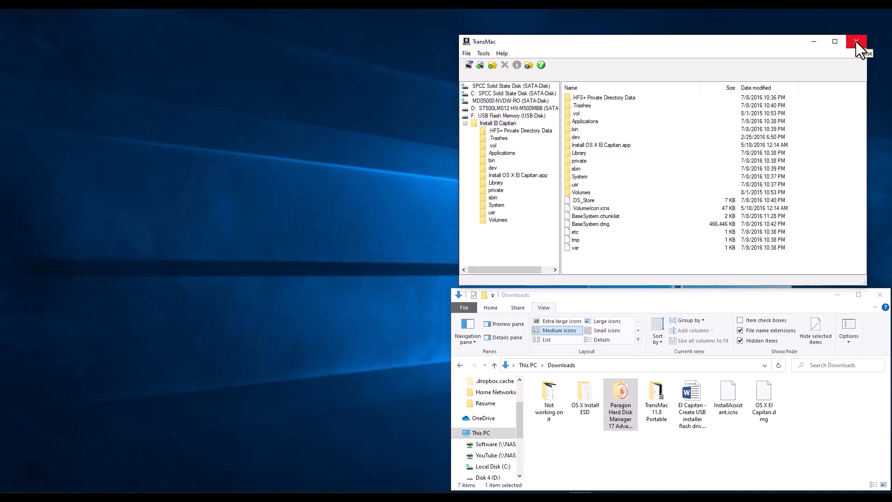
Close TransMac and select InstallAssistant.icns with OS X El Capitan.dmg in Downloads
click(856, 41)
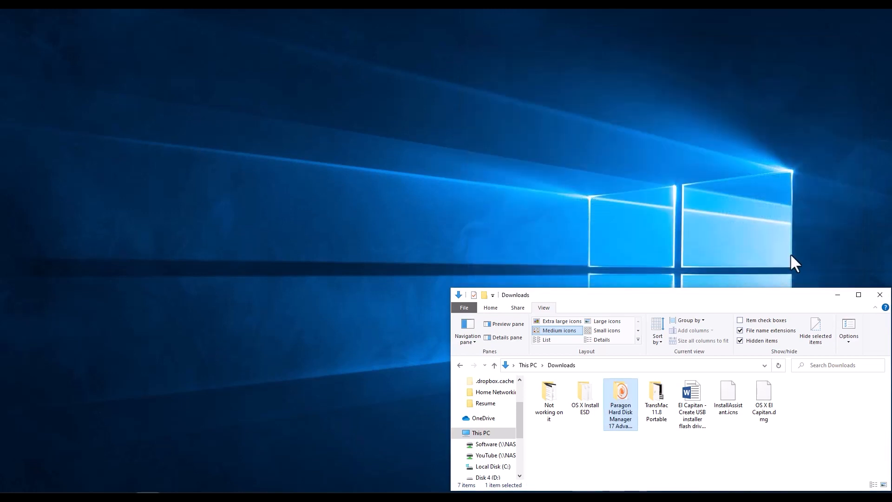
mouse_move(764, 400)
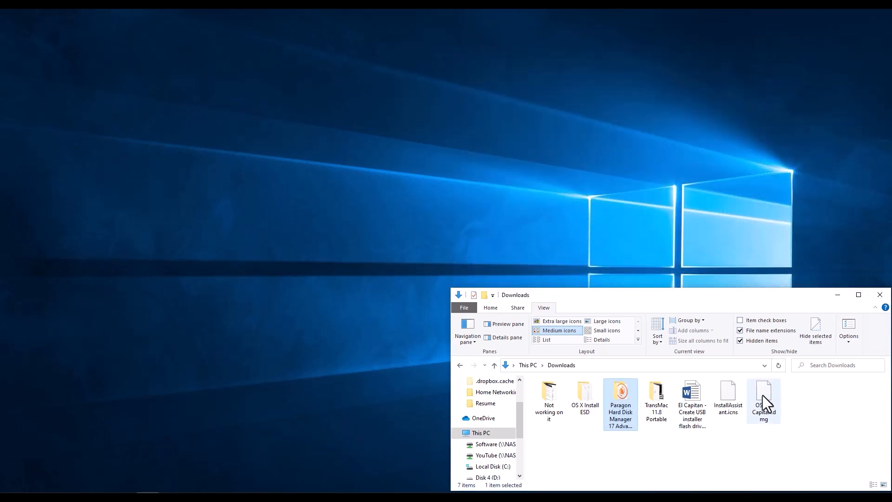
click(728, 399)
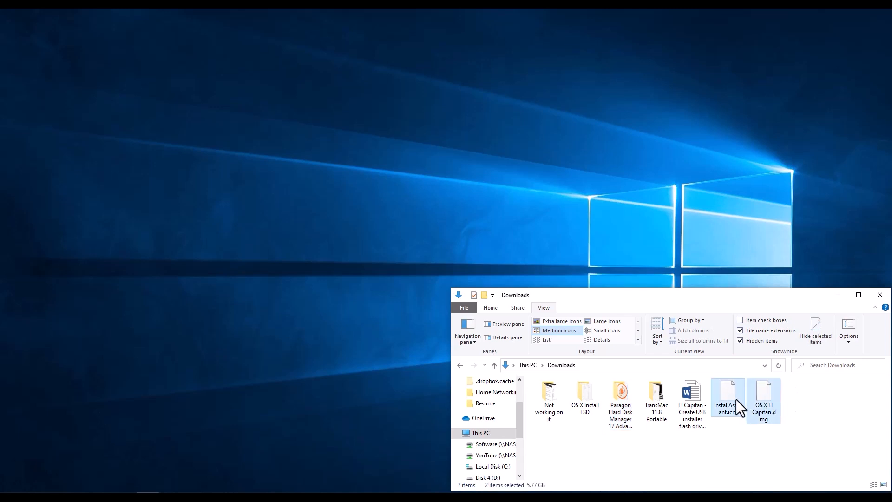